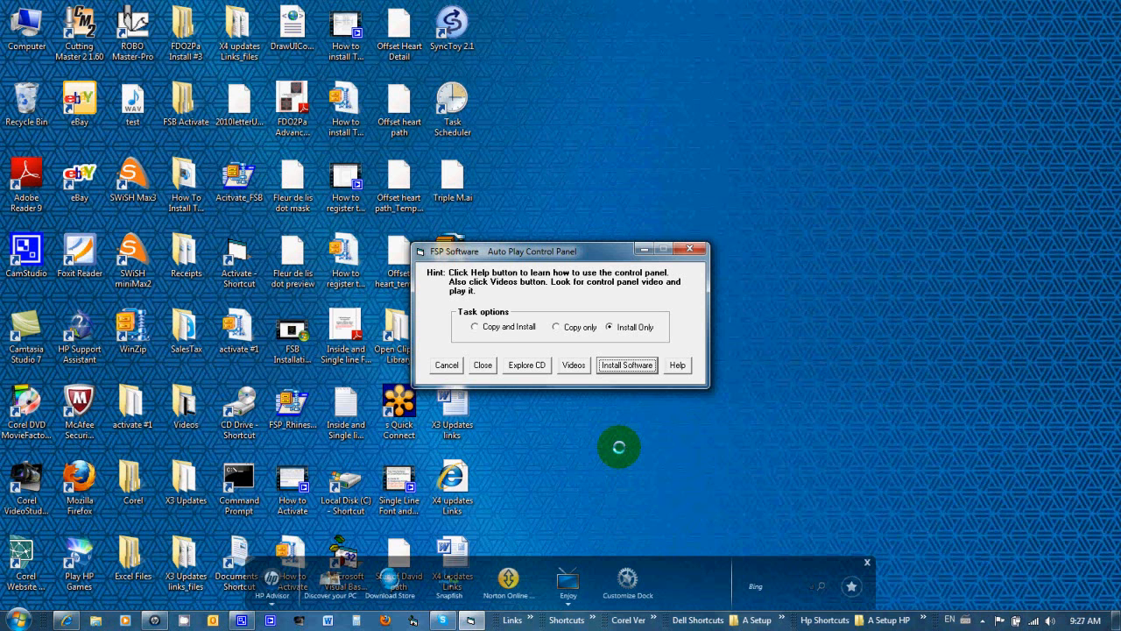
pyautogui.moveTo(477, 328)
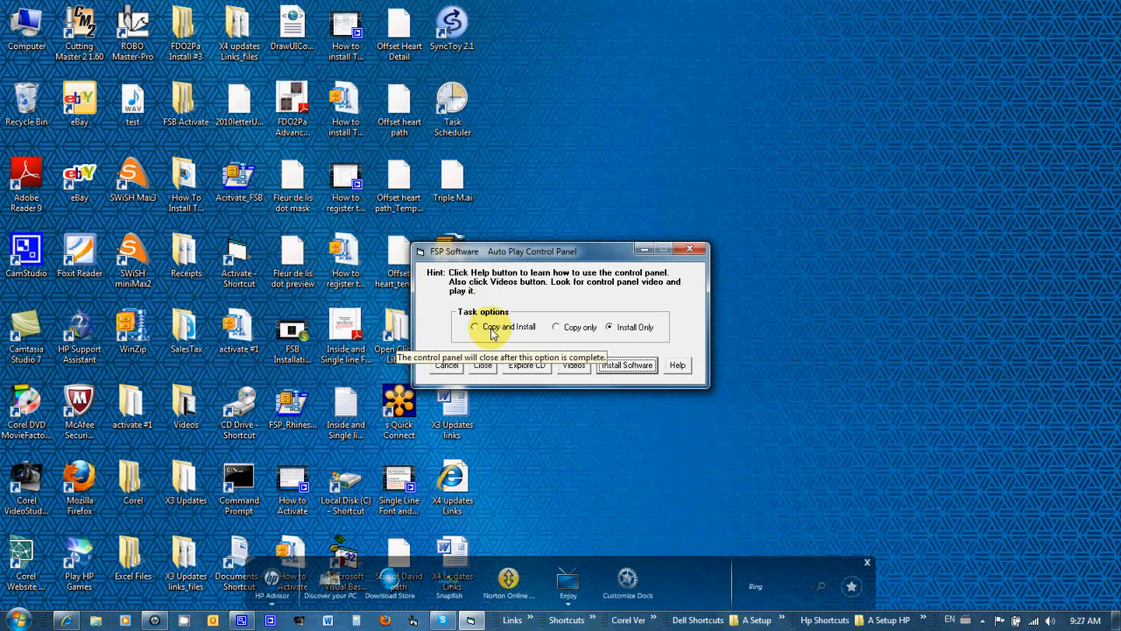
pyautogui.moveTo(574, 333)
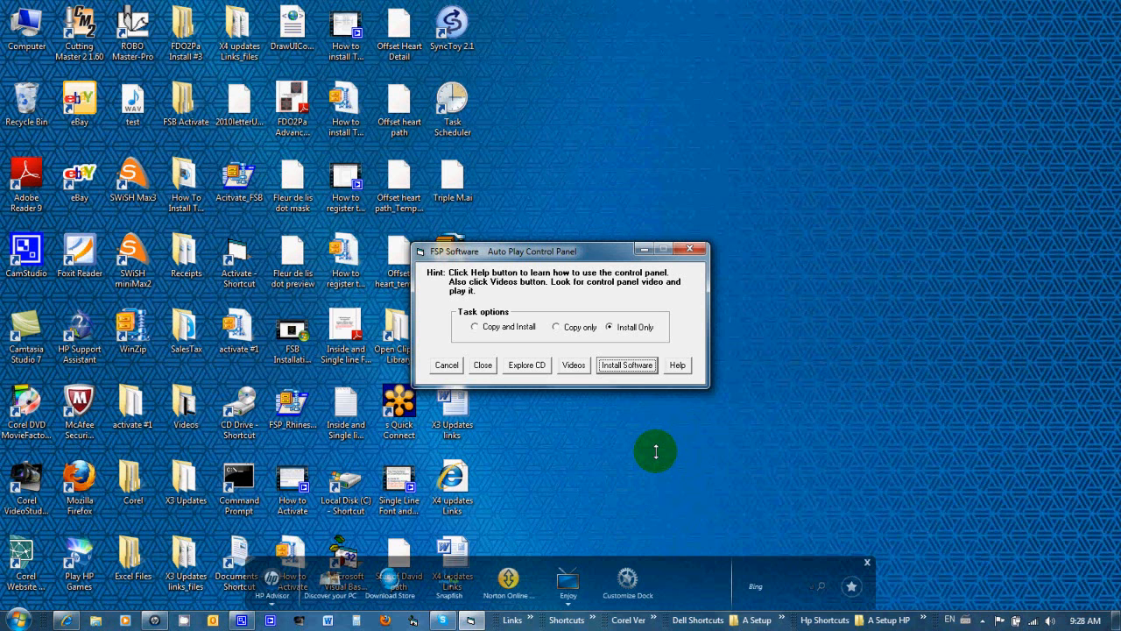
pyautogui.moveTo(655, 450)
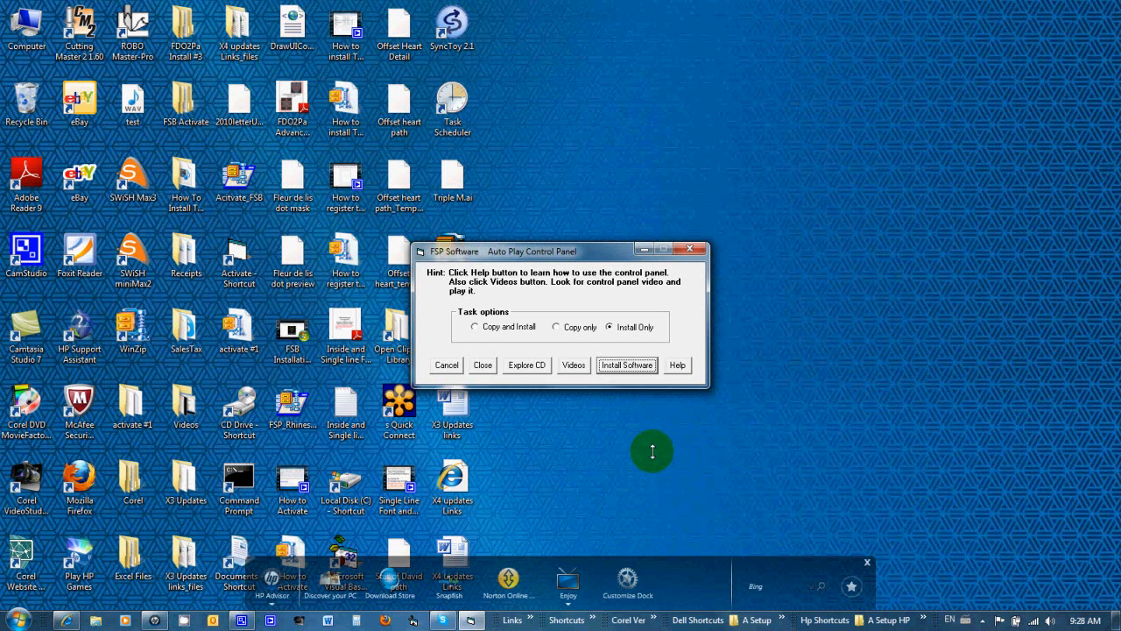
pyautogui.moveTo(653, 448)
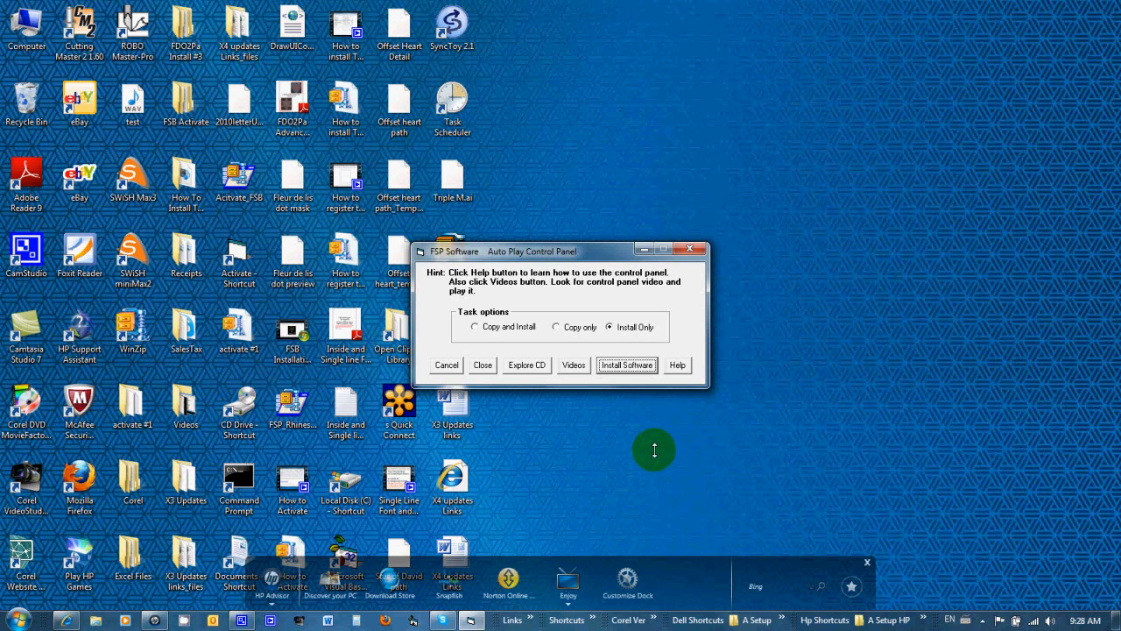
pyautogui.moveTo(585, 358)
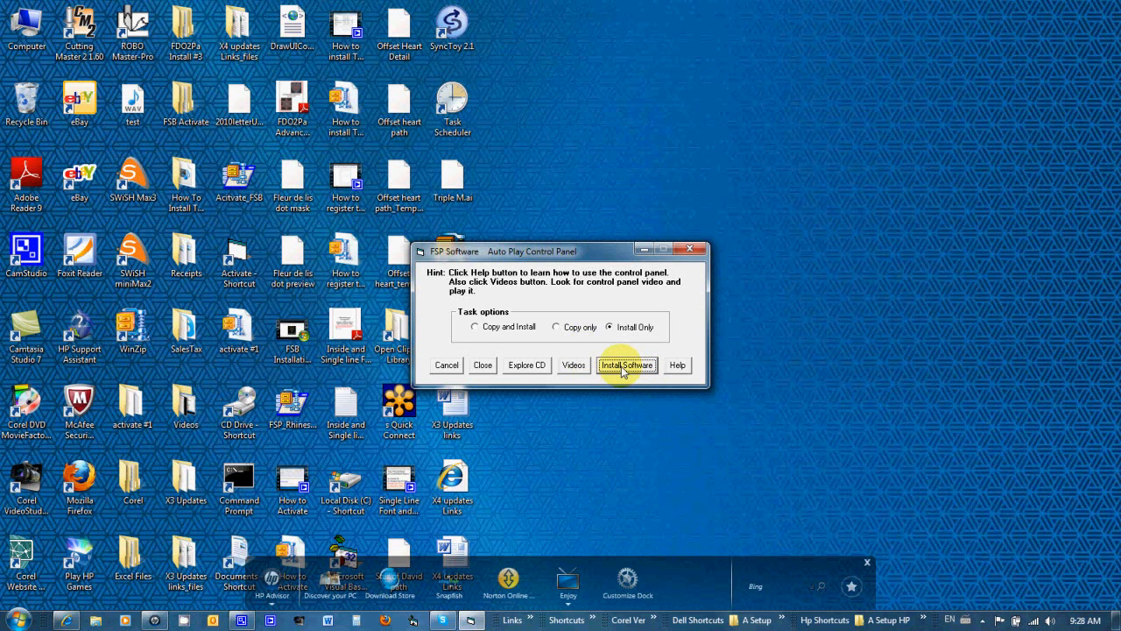
# - Begin the software installation from the FSP Auto Play Control Panel
pyautogui.click(627, 366)
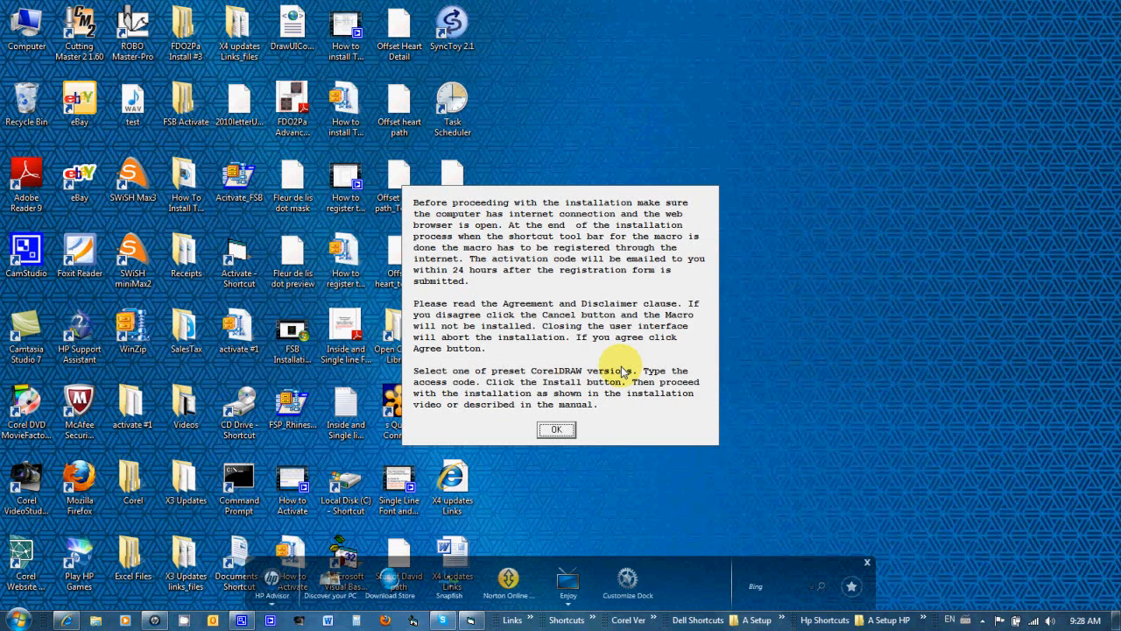
pyautogui.moveTo(673, 470)
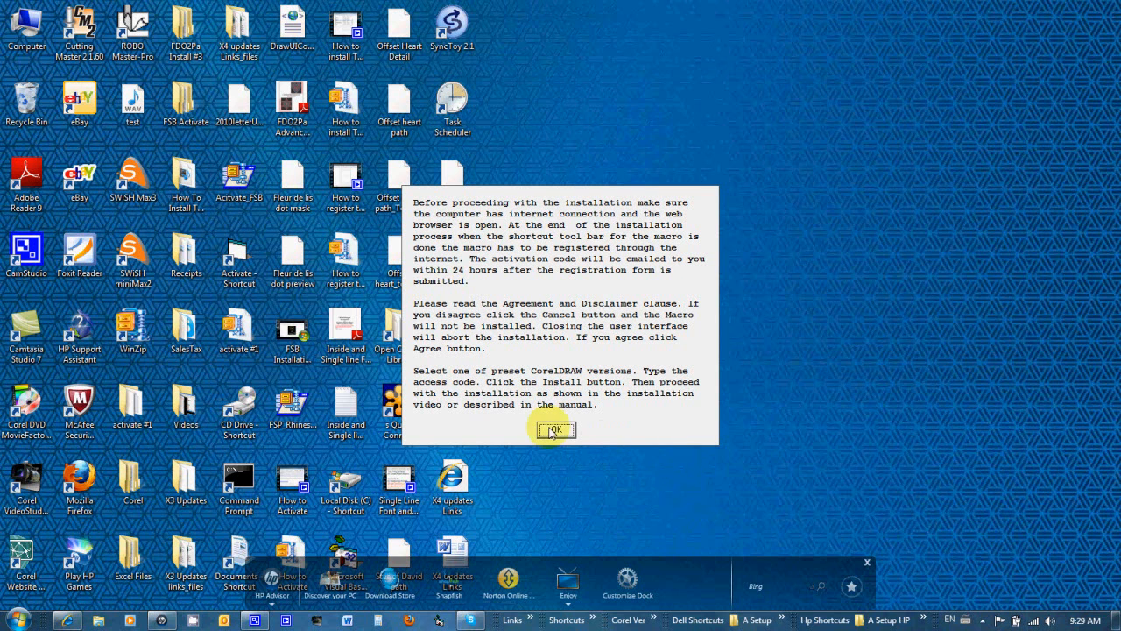
# - Dismiss the pre-installation notice and read through the Agreement and Disclaimer text
pyautogui.click(556, 430)
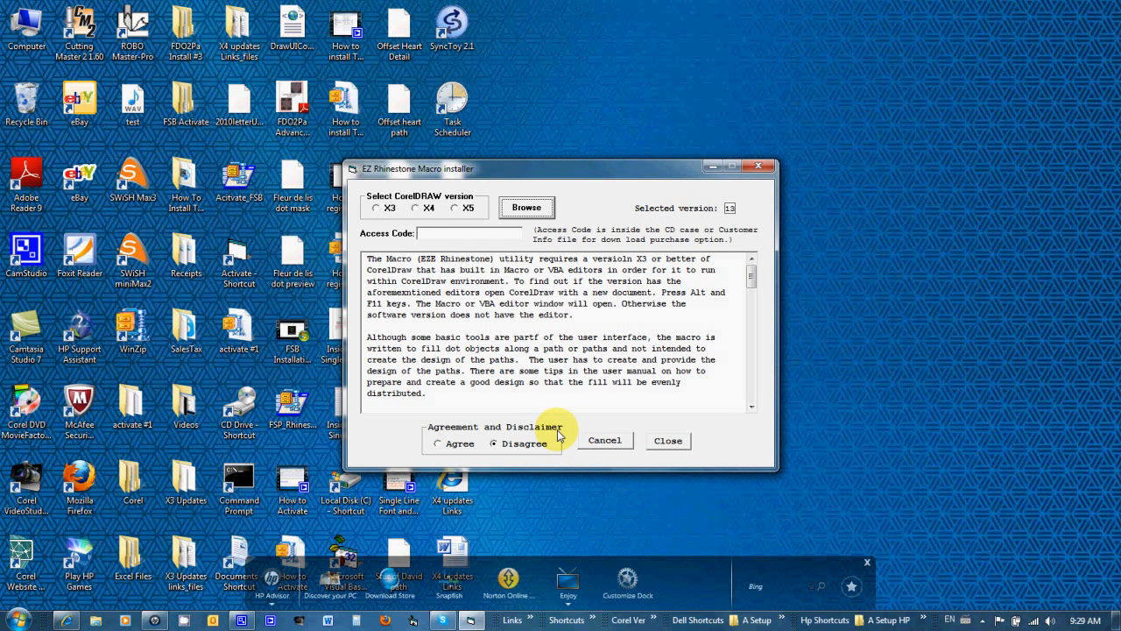
pyautogui.moveTo(592, 415)
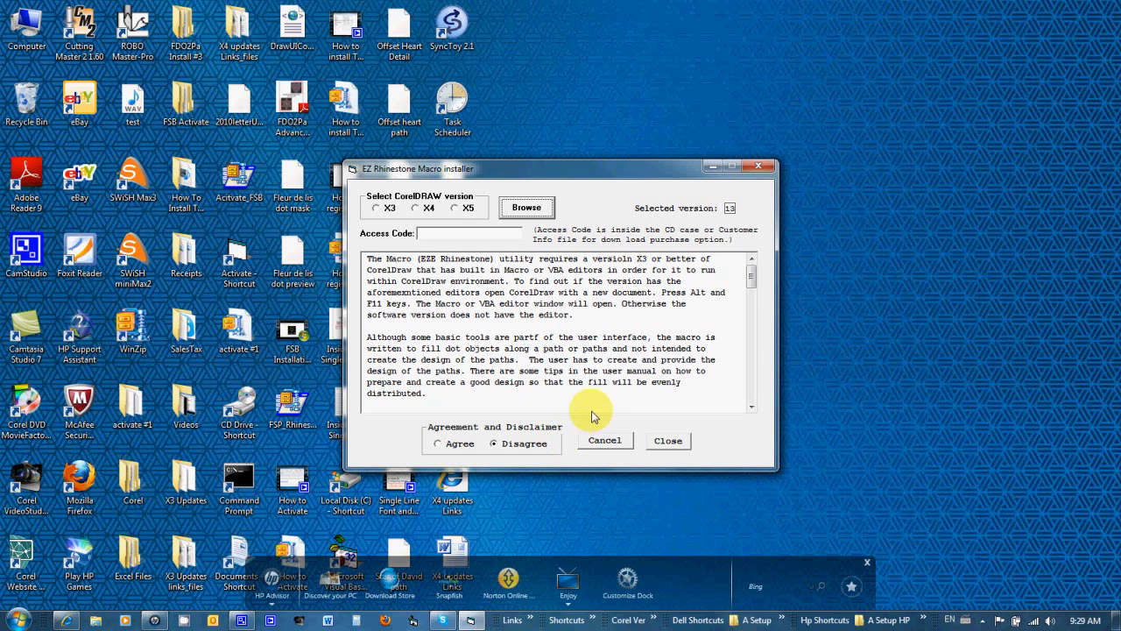
pyautogui.moveTo(606, 396)
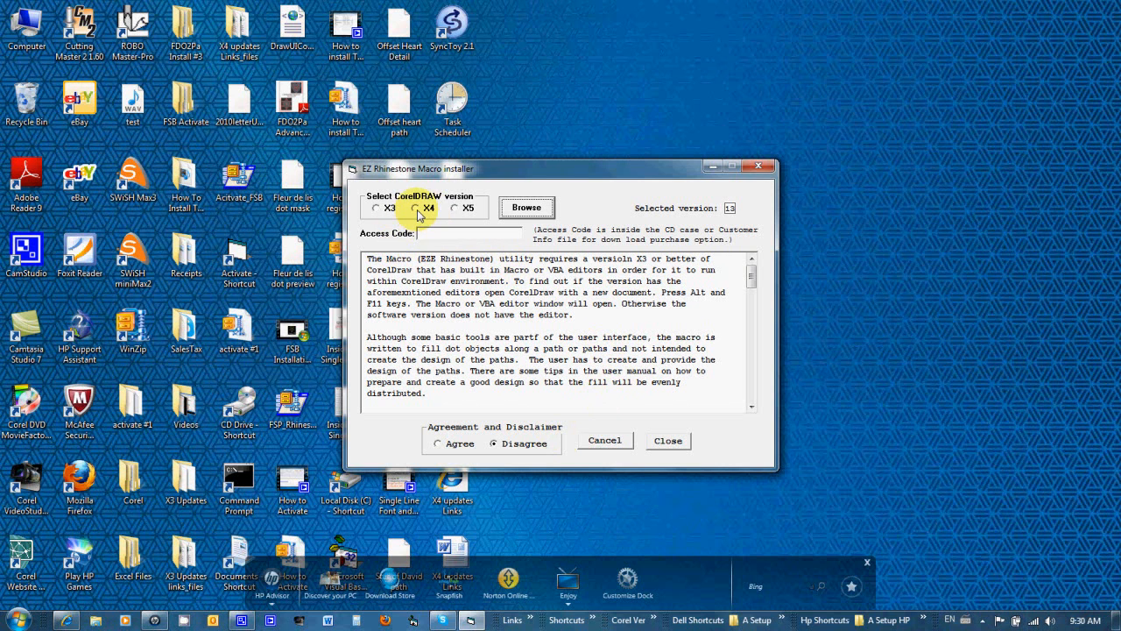
pyautogui.moveTo(438, 237)
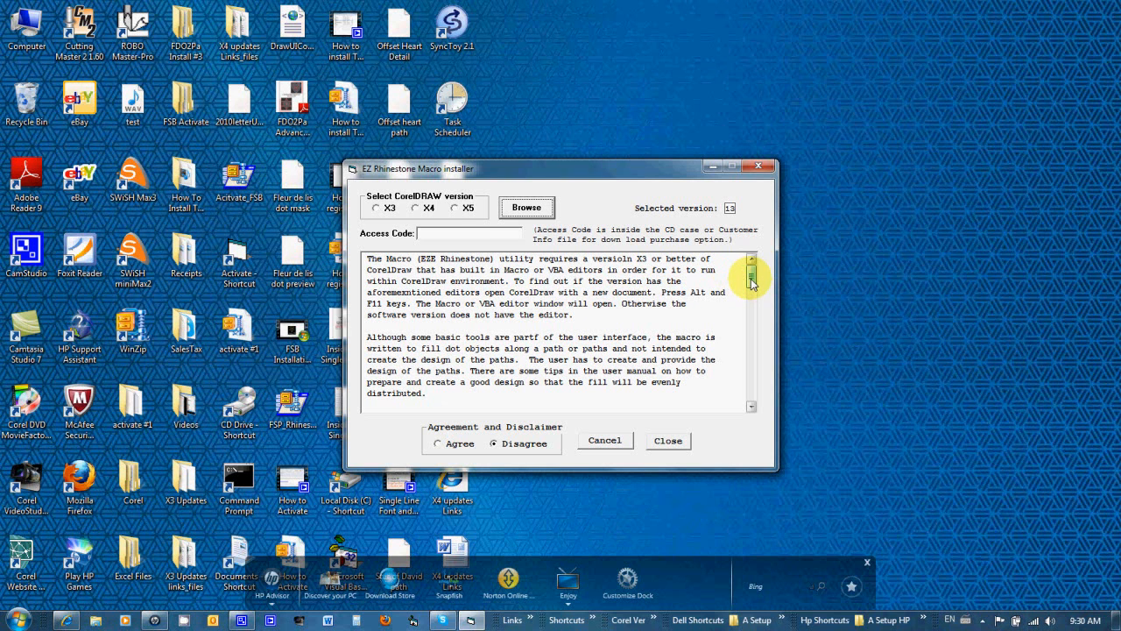
pyautogui.scroll(-3)
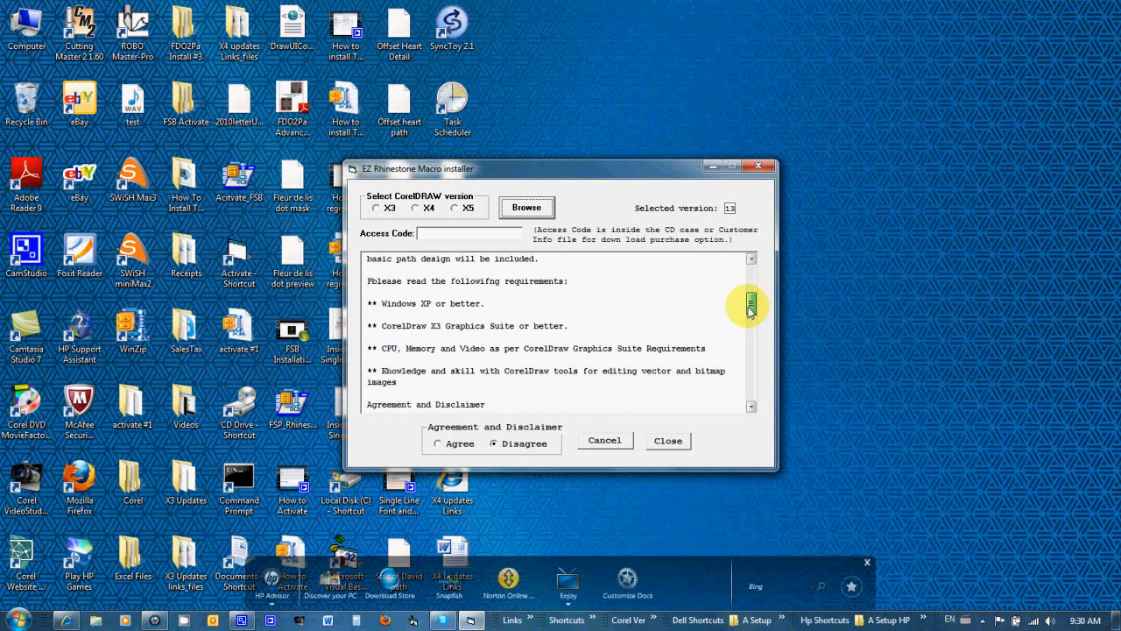
pyautogui.moveTo(749, 306); pyautogui.dragTo(750, 319)
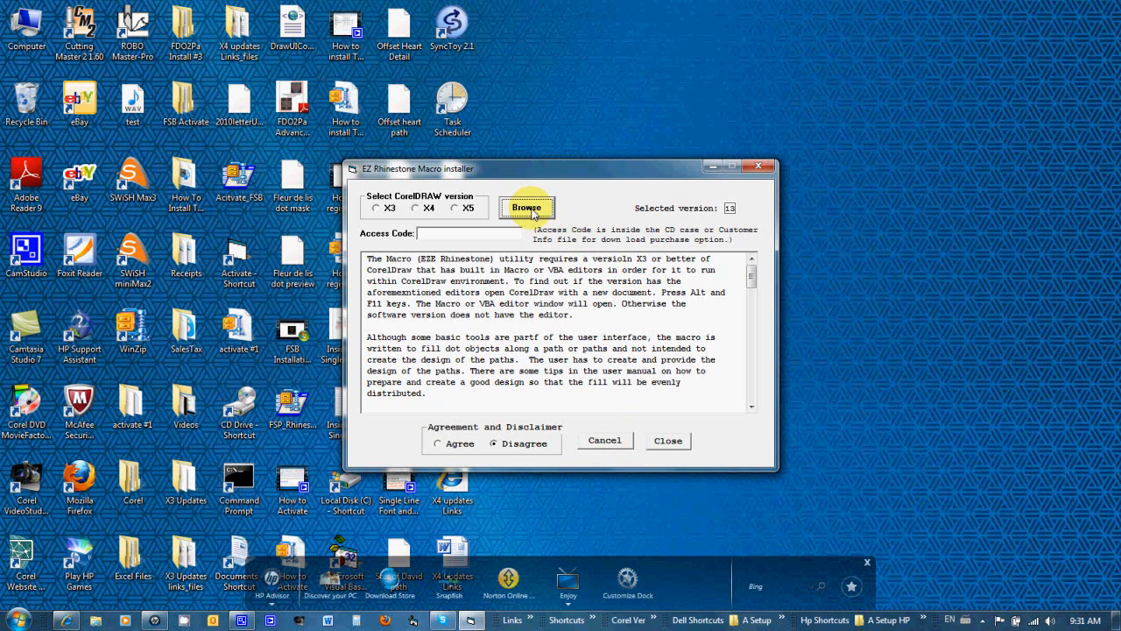
# - Browse for the CorelDRAW folder, choosing drive C and moving to Program Files
pyautogui.click(525, 207)
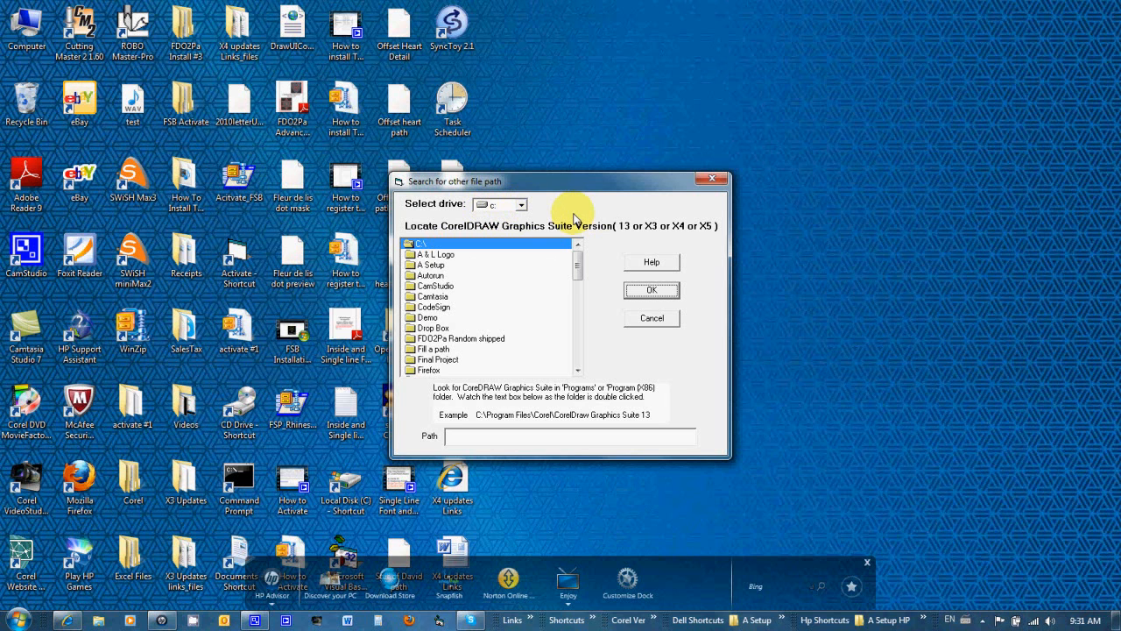
pyautogui.moveTo(578, 217)
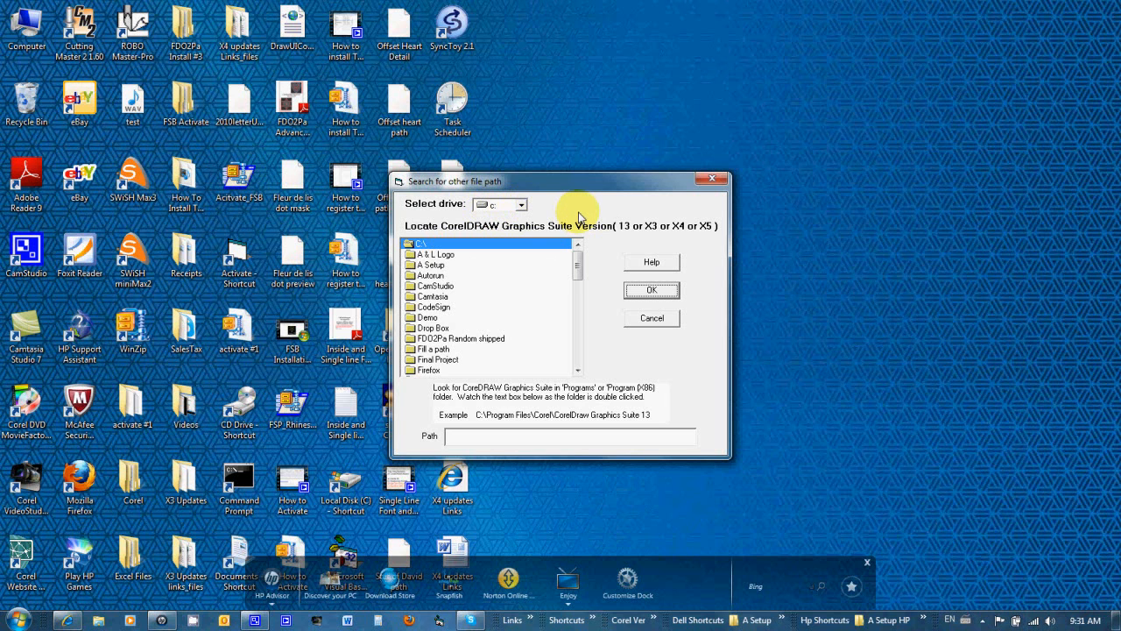
pyautogui.click(522, 203)
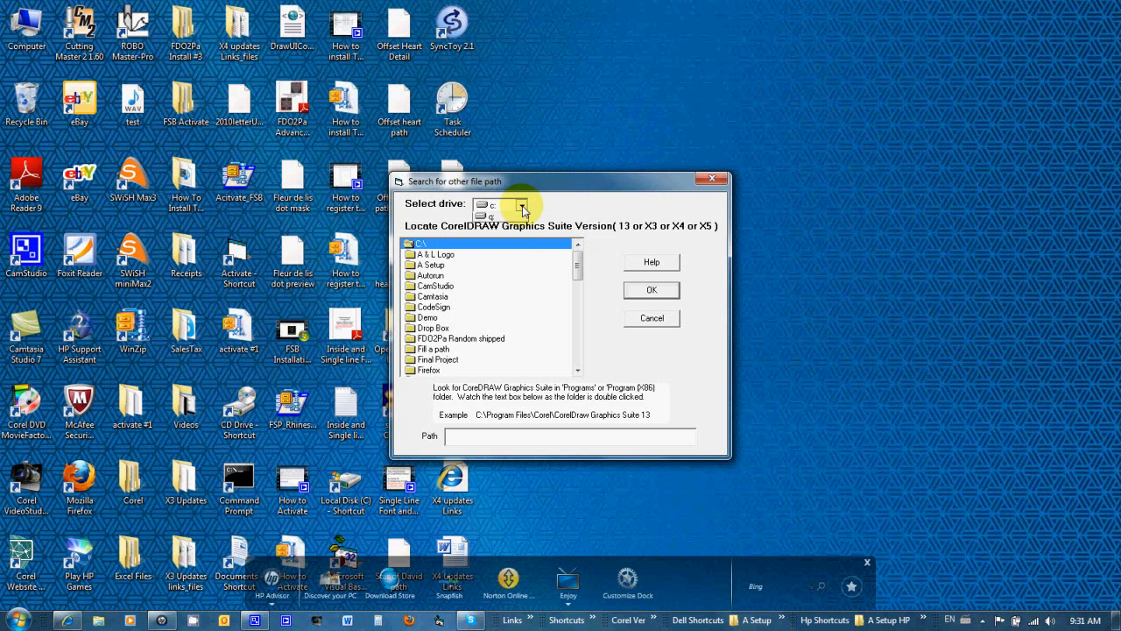
pyautogui.click(522, 203)
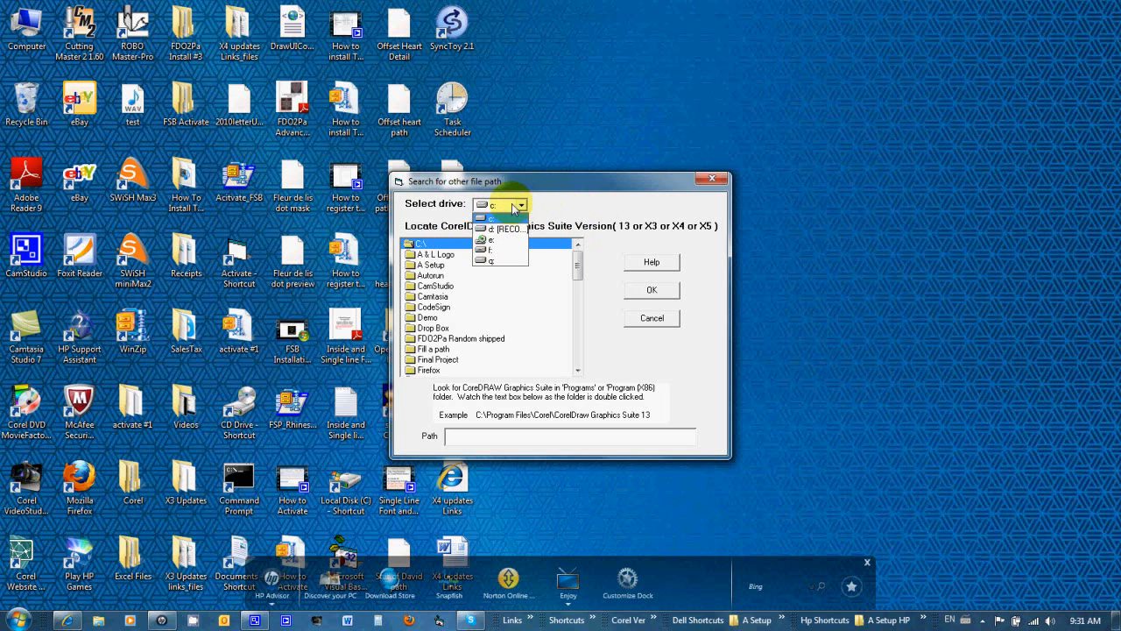
pyautogui.click(498, 217)
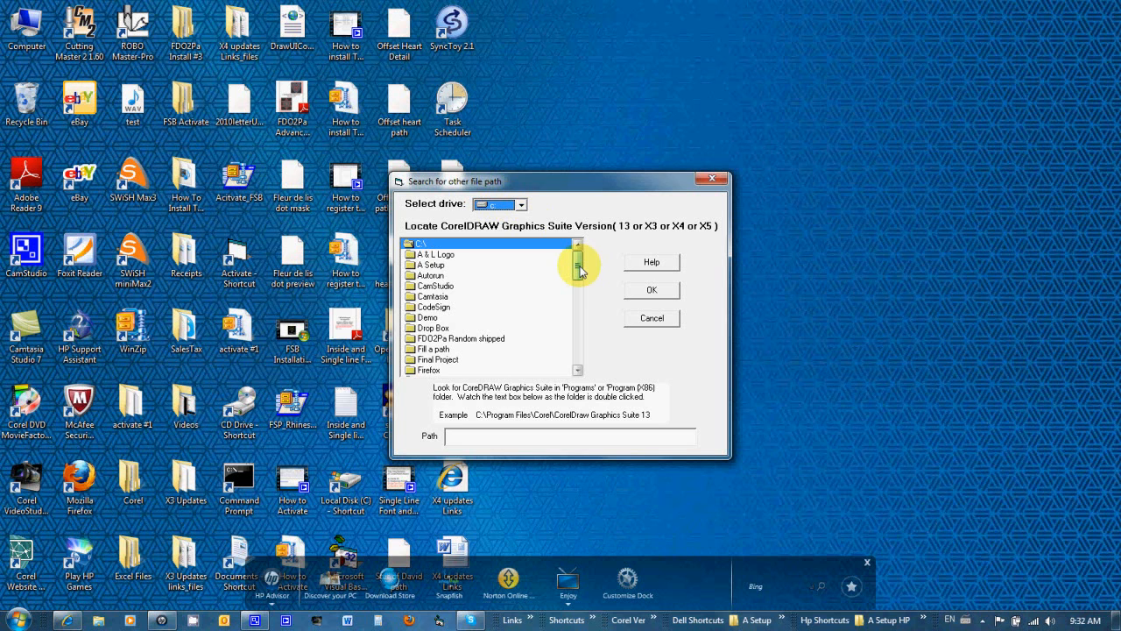
pyautogui.moveTo(578, 263); pyautogui.dragTo(578, 281)
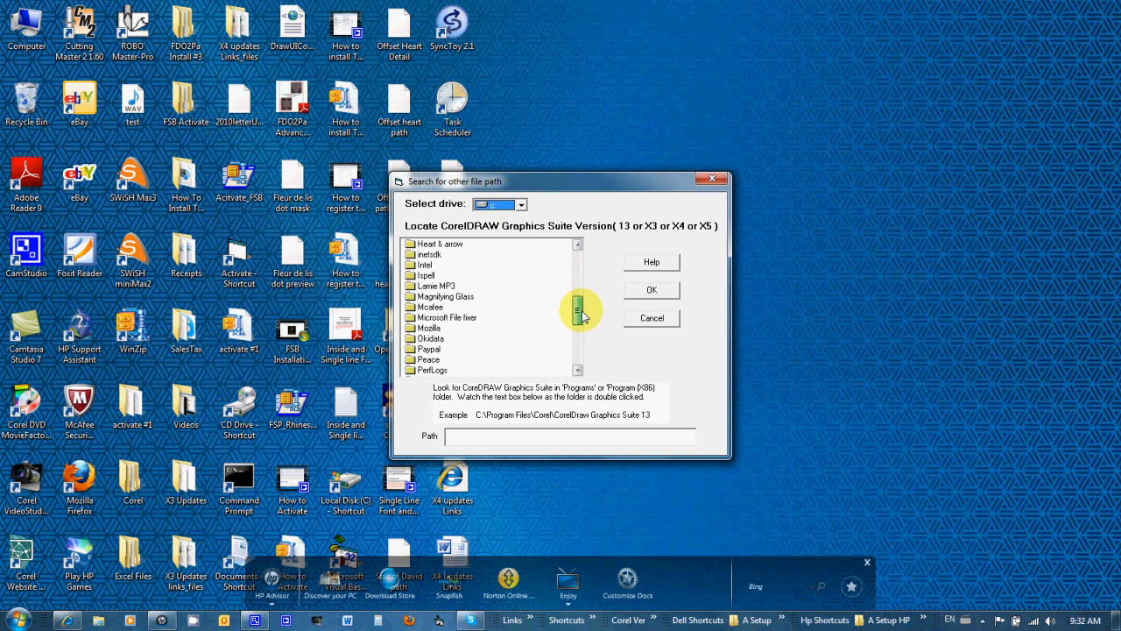
pyautogui.moveTo(578, 316); pyautogui.dragTo(578, 333)
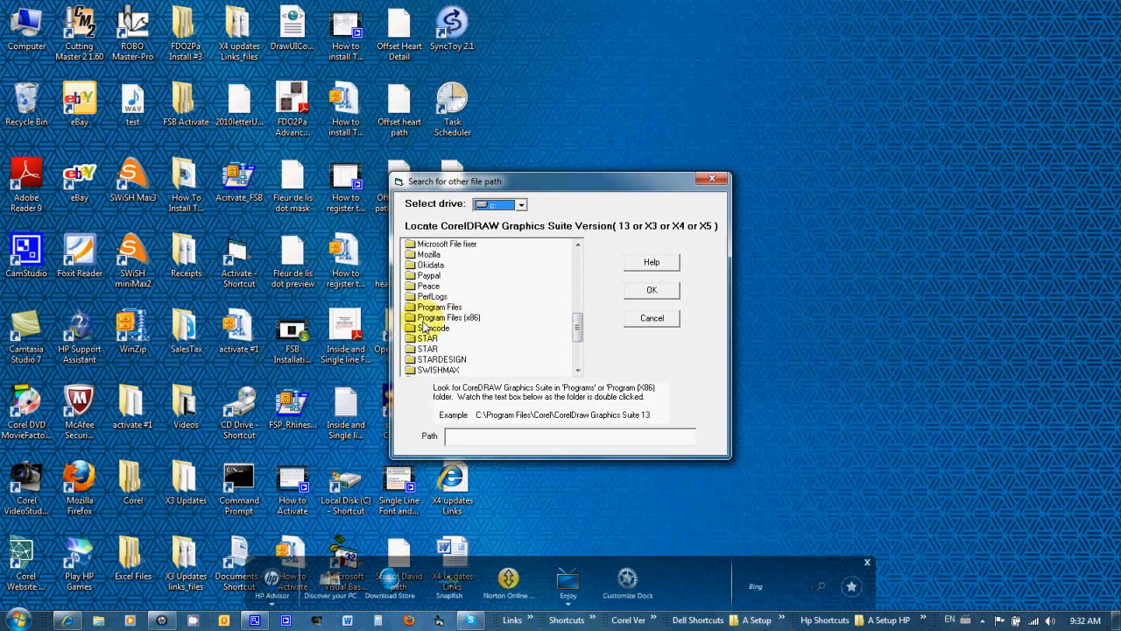
pyautogui.moveTo(438, 317)
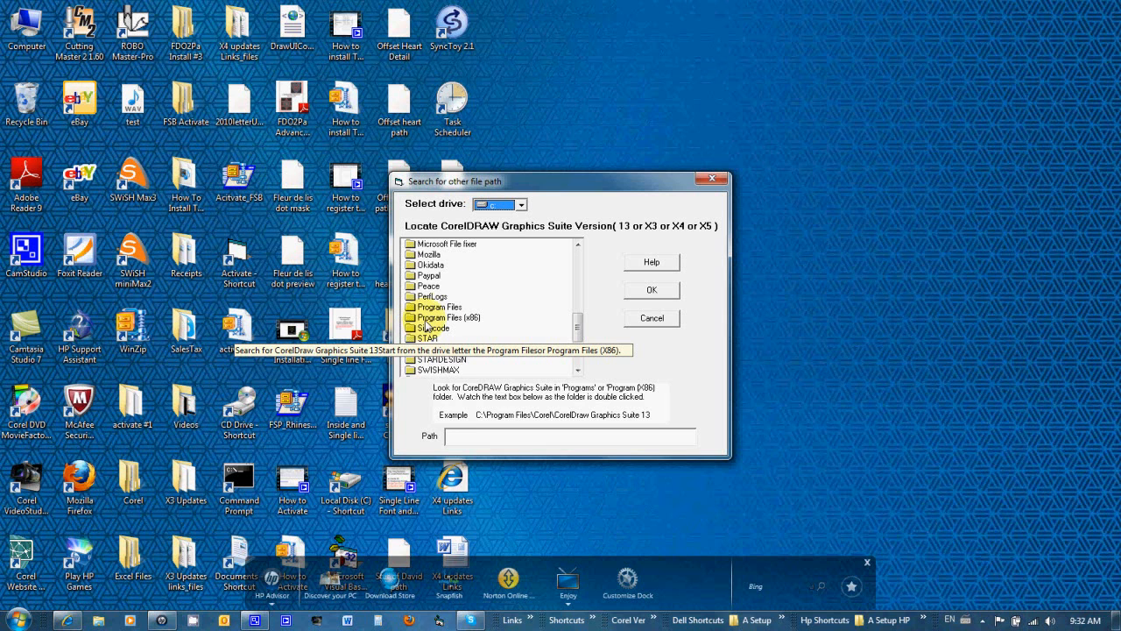
pyautogui.moveTo(533, 322)
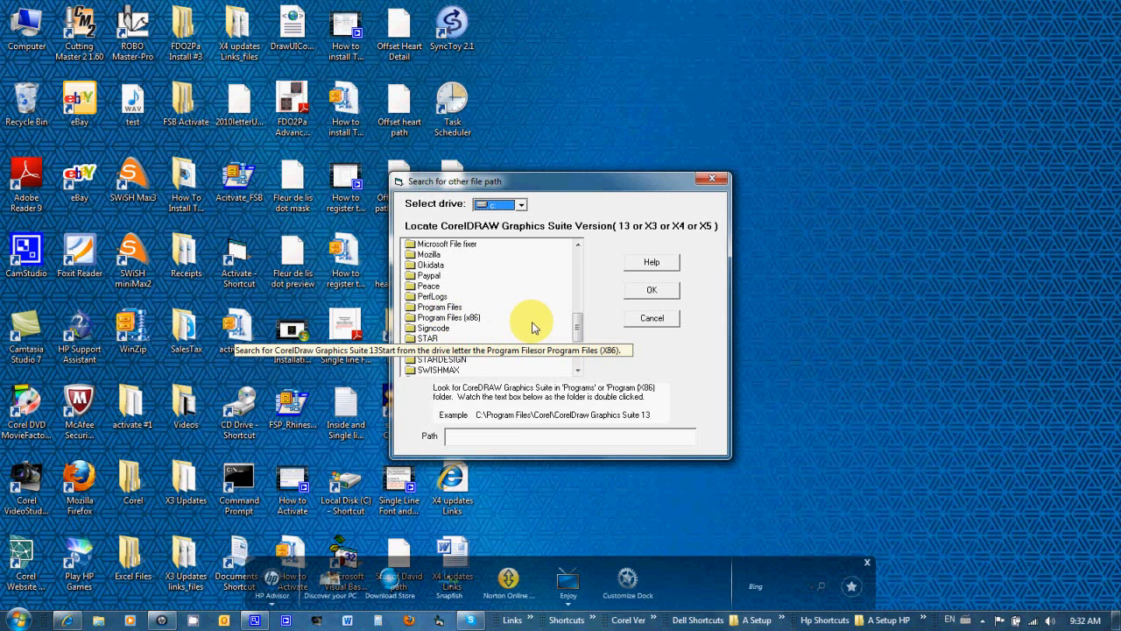
pyautogui.moveTo(449, 322)
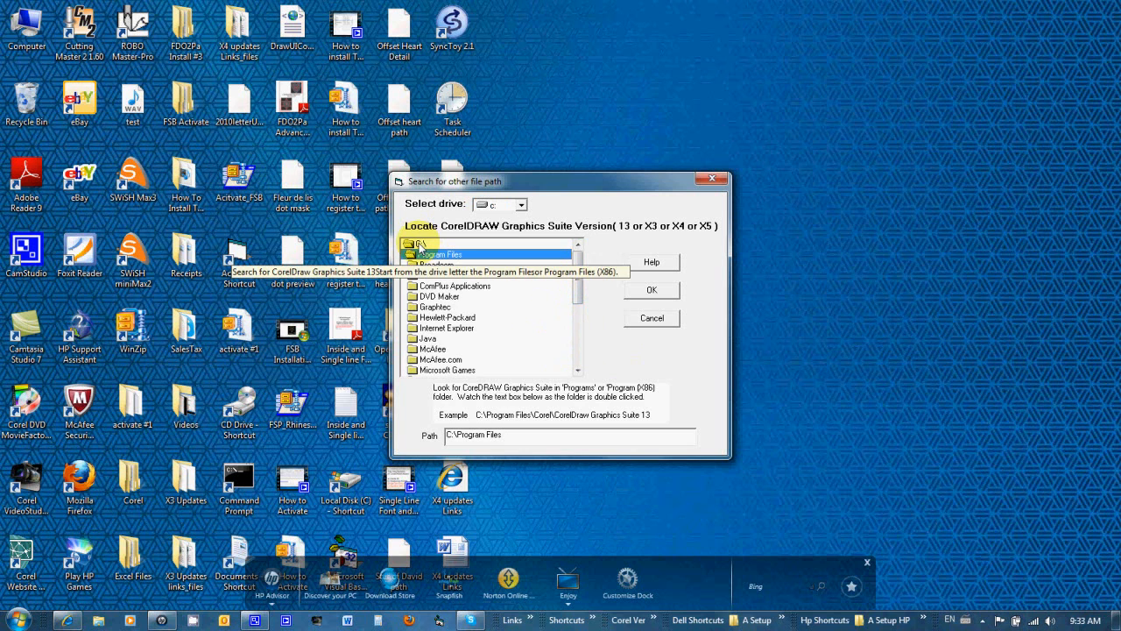
# - Navigate from the root of drive C into Program Files (x86)\Corel
pyautogui.doubleClick(424, 244)
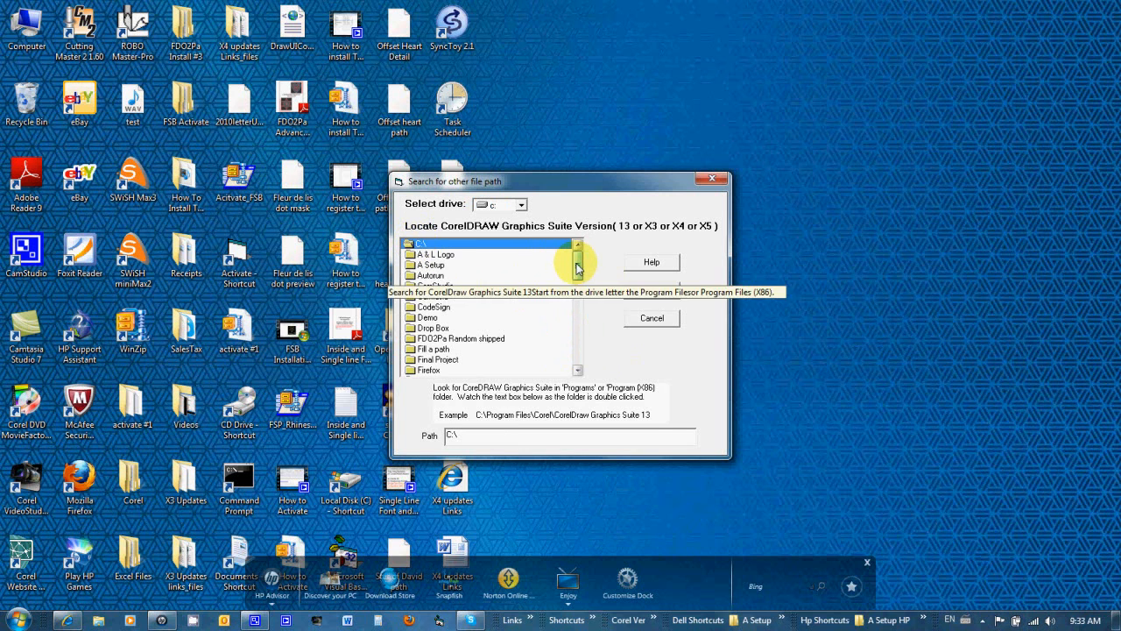
pyautogui.scroll(-3)
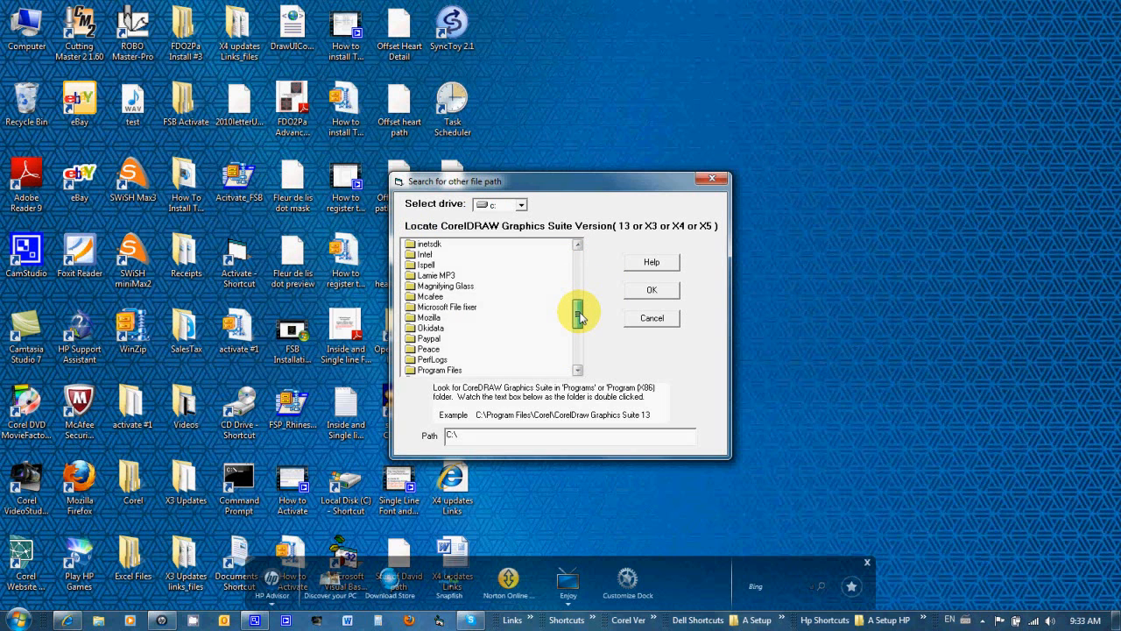
pyautogui.scroll(-3)
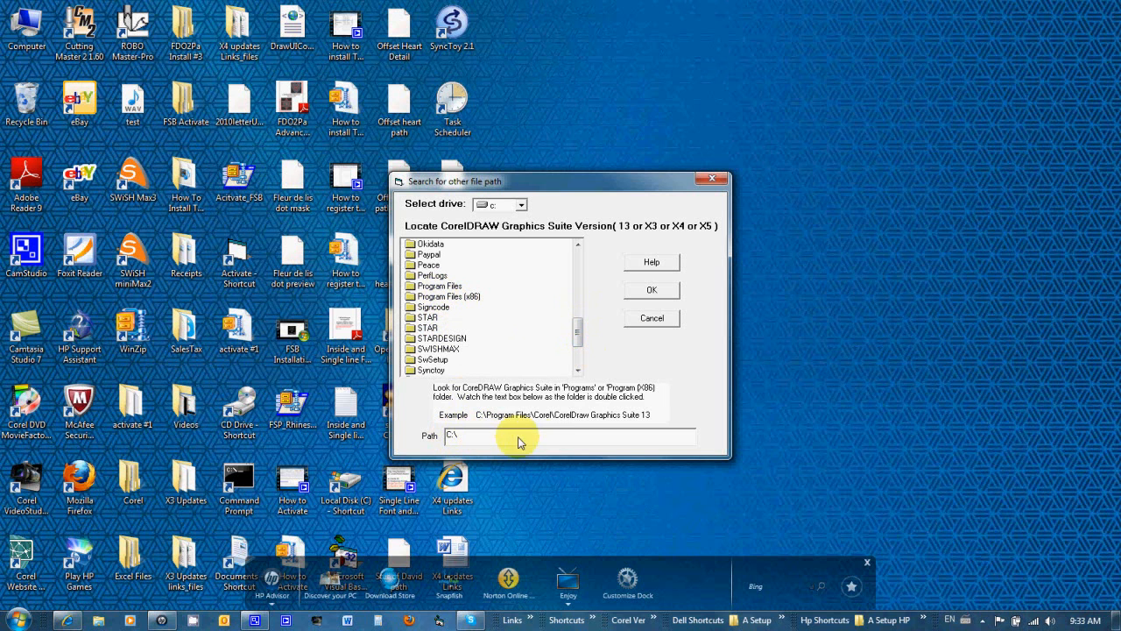
pyautogui.moveTo(682, 438)
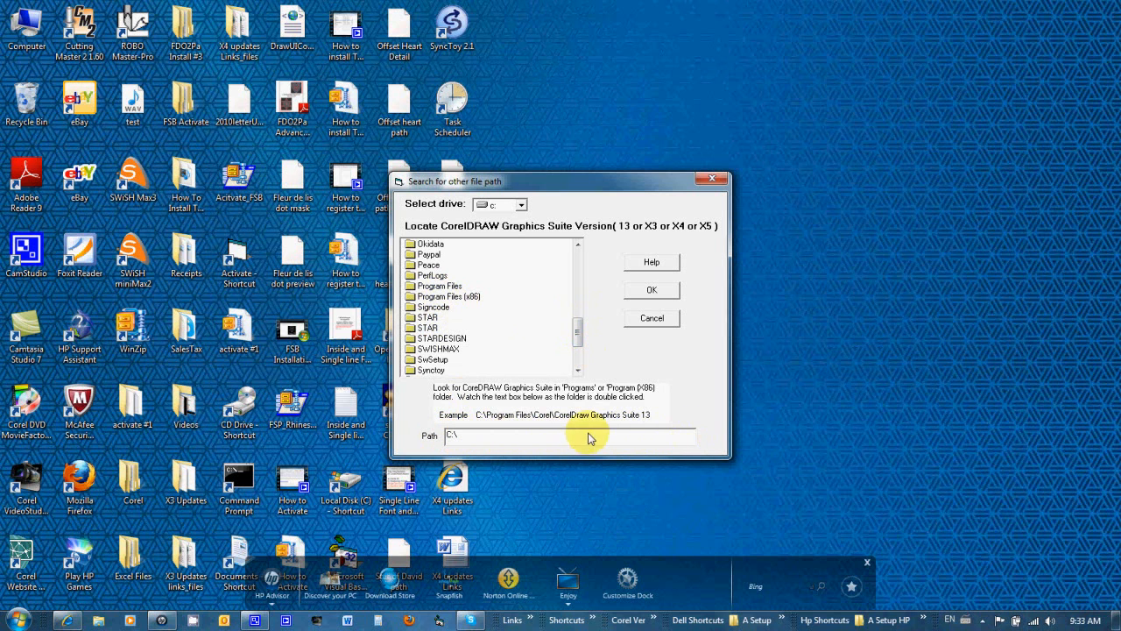
pyautogui.moveTo(448, 296)
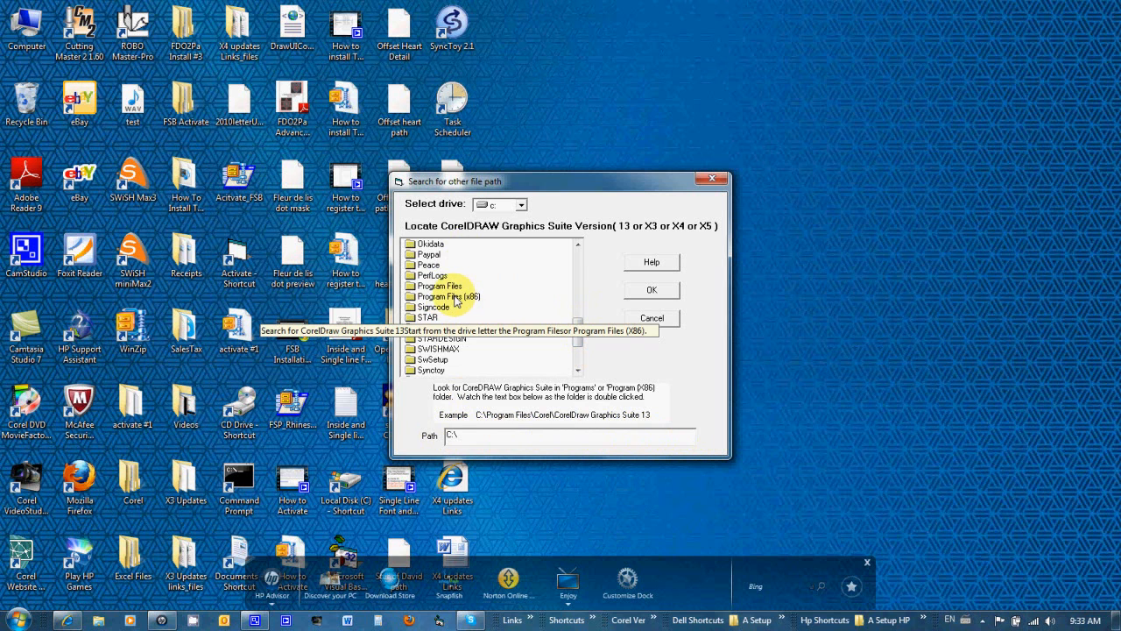
pyautogui.doubleClick(449, 296)
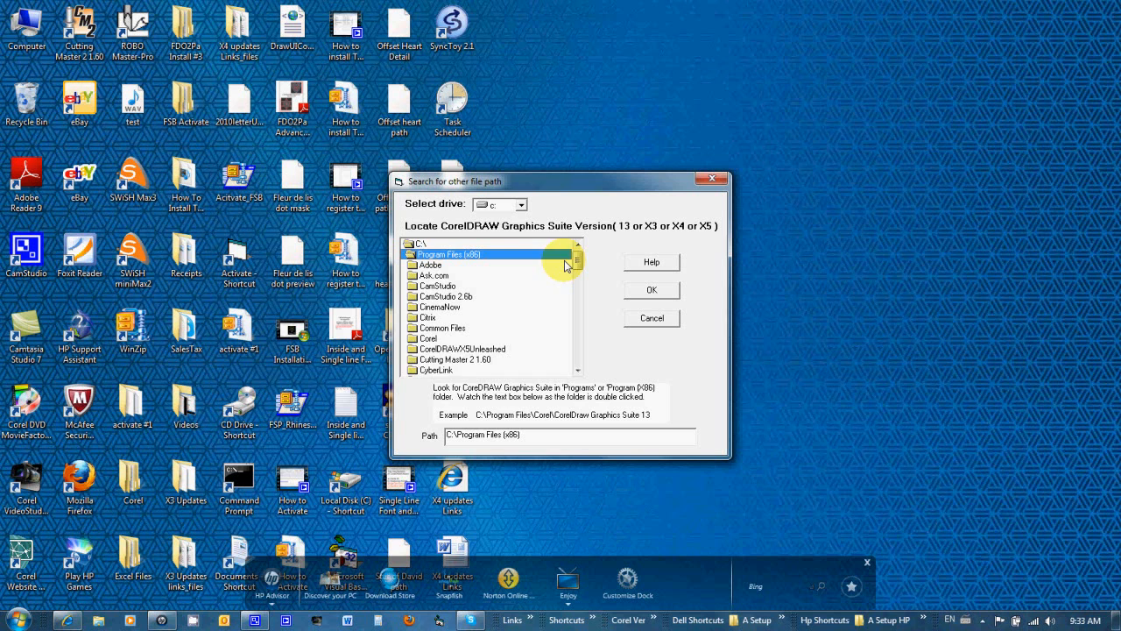
pyautogui.moveTo(416, 338)
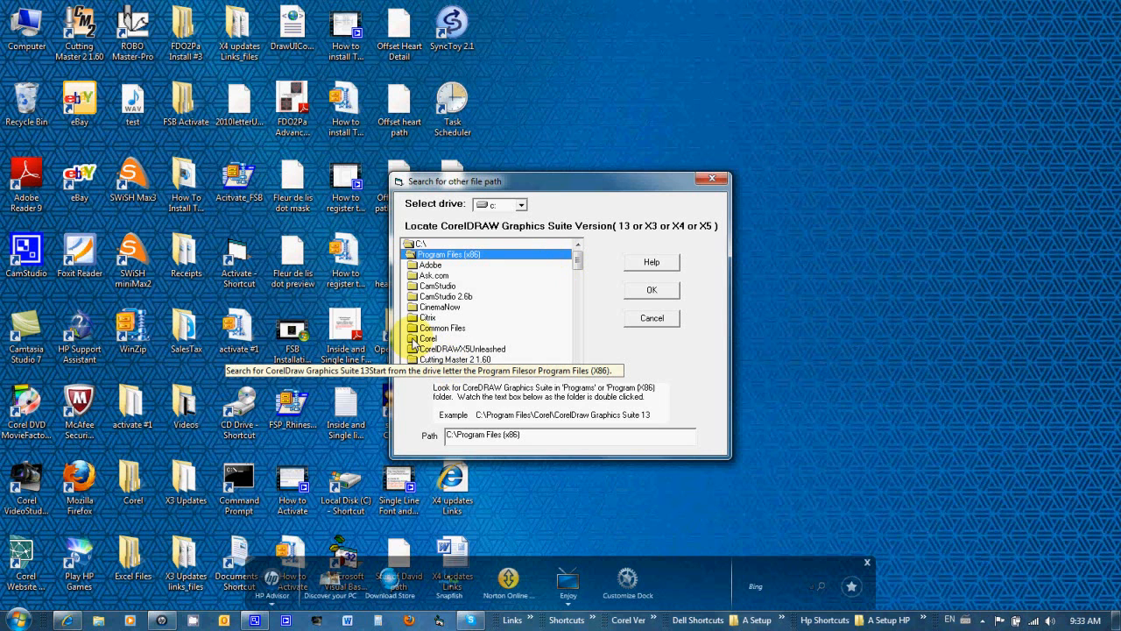
pyautogui.doubleClick(424, 338)
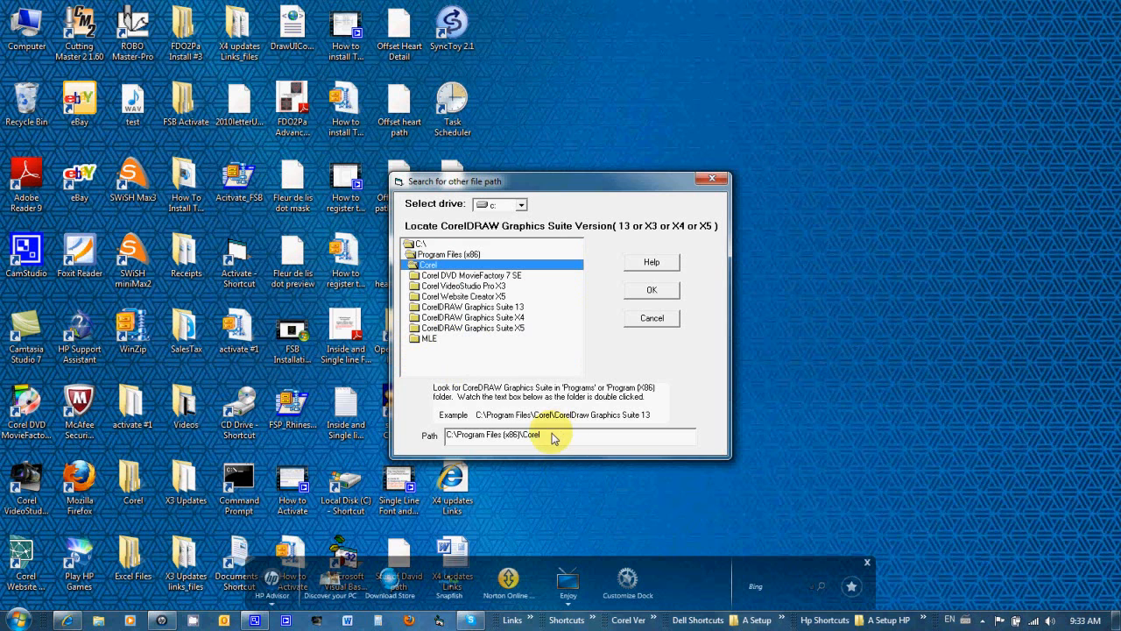
pyautogui.moveTo(552, 447)
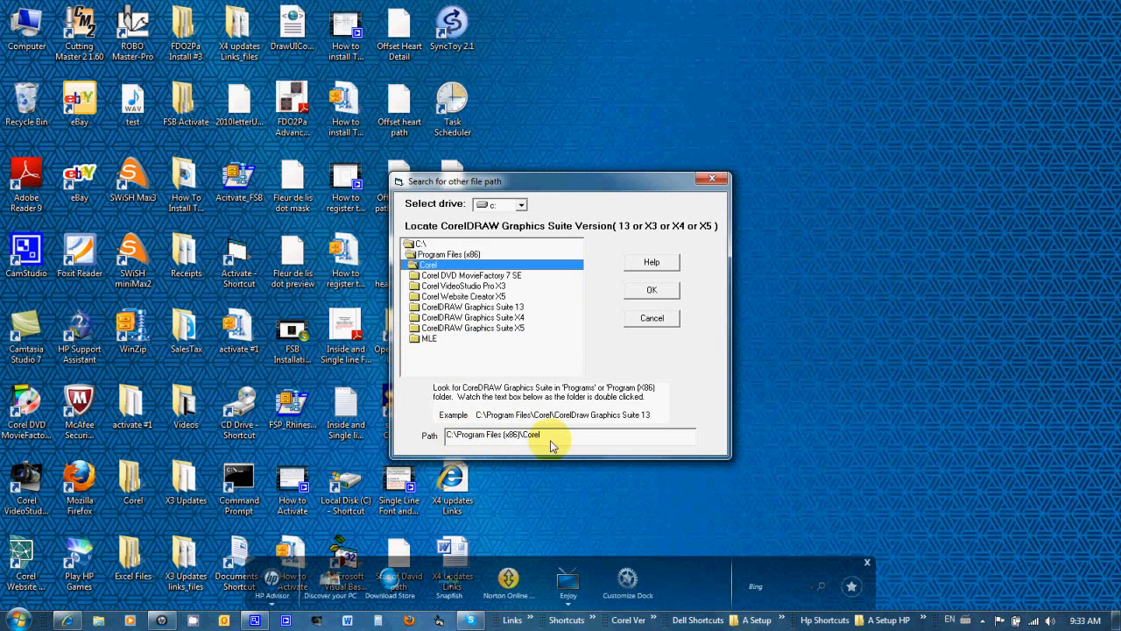
pyautogui.moveTo(543, 441)
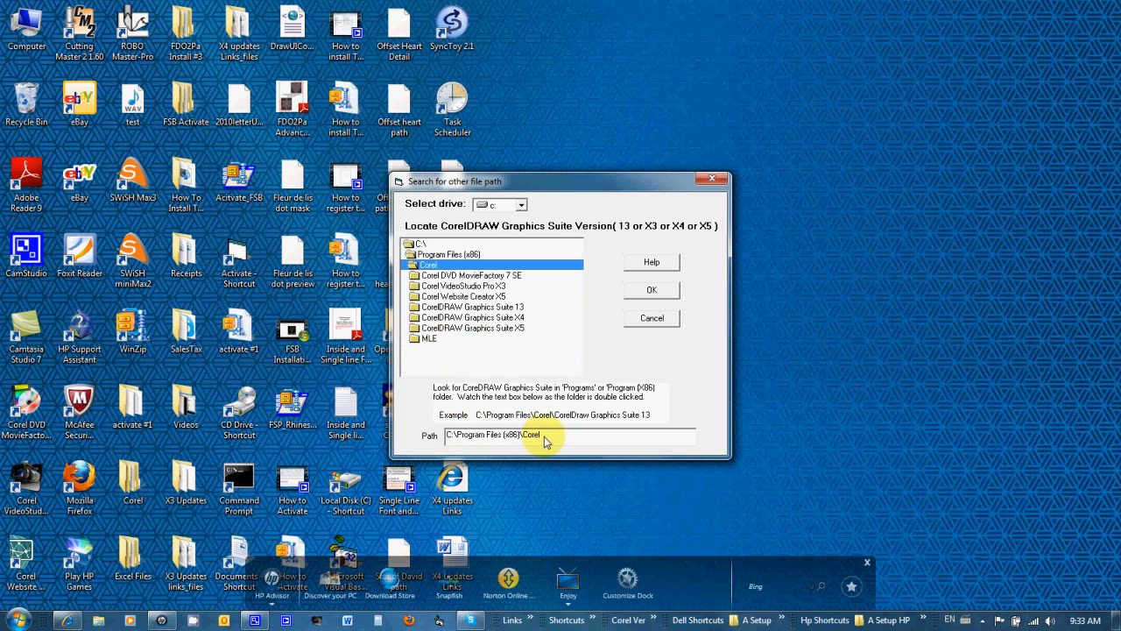
pyautogui.moveTo(705, 388)
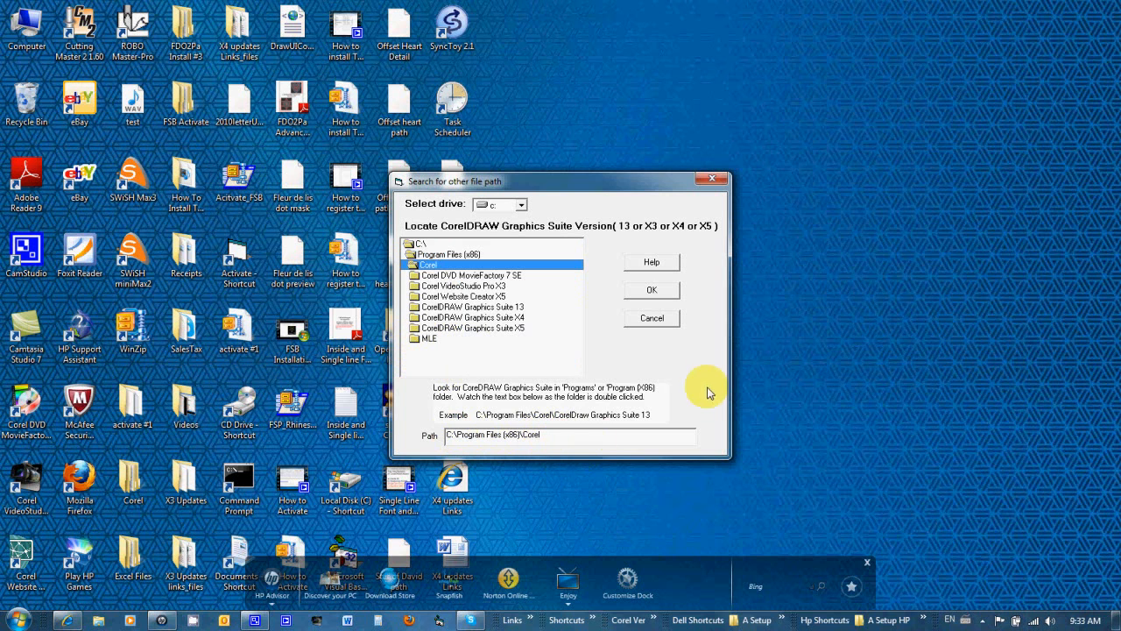
pyautogui.moveTo(473, 307)
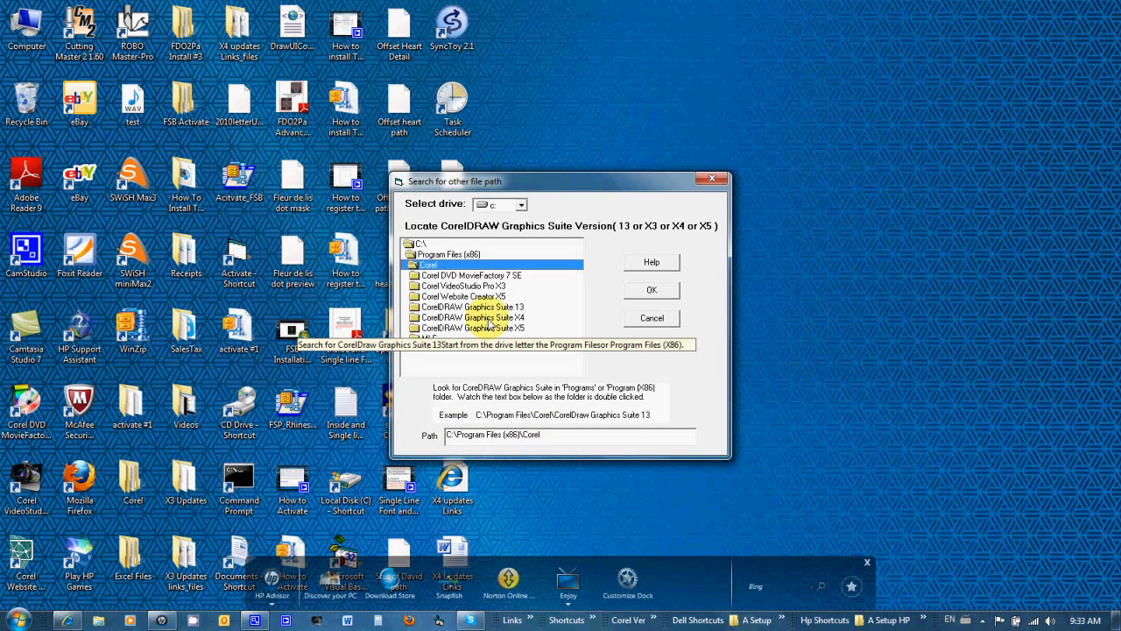
pyautogui.moveTo(478, 328)
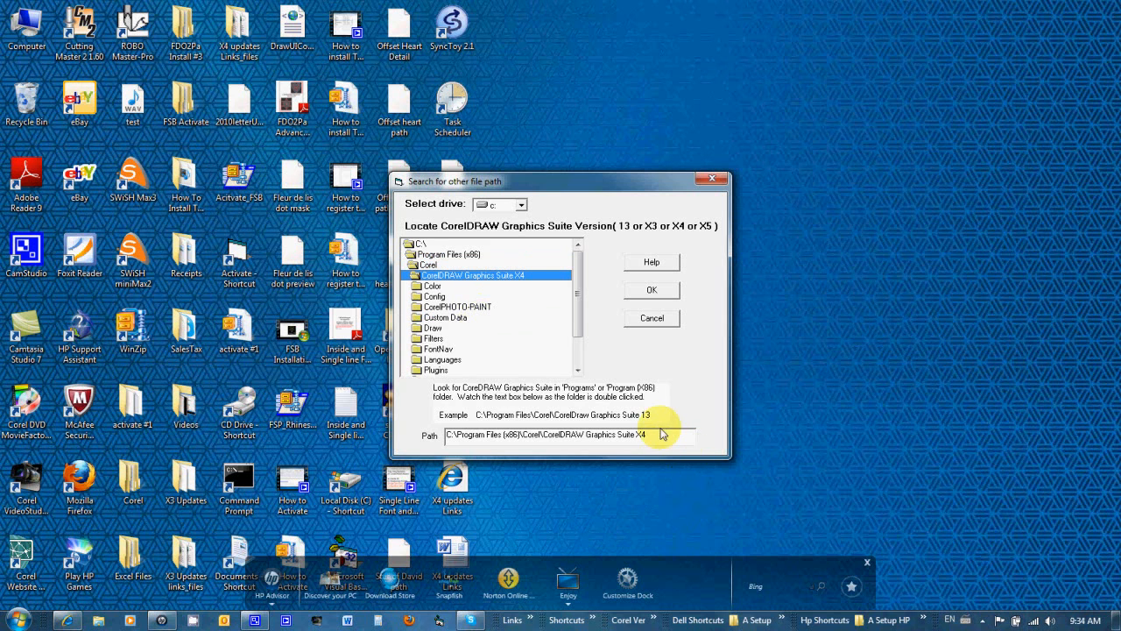
pyautogui.moveTo(658, 438)
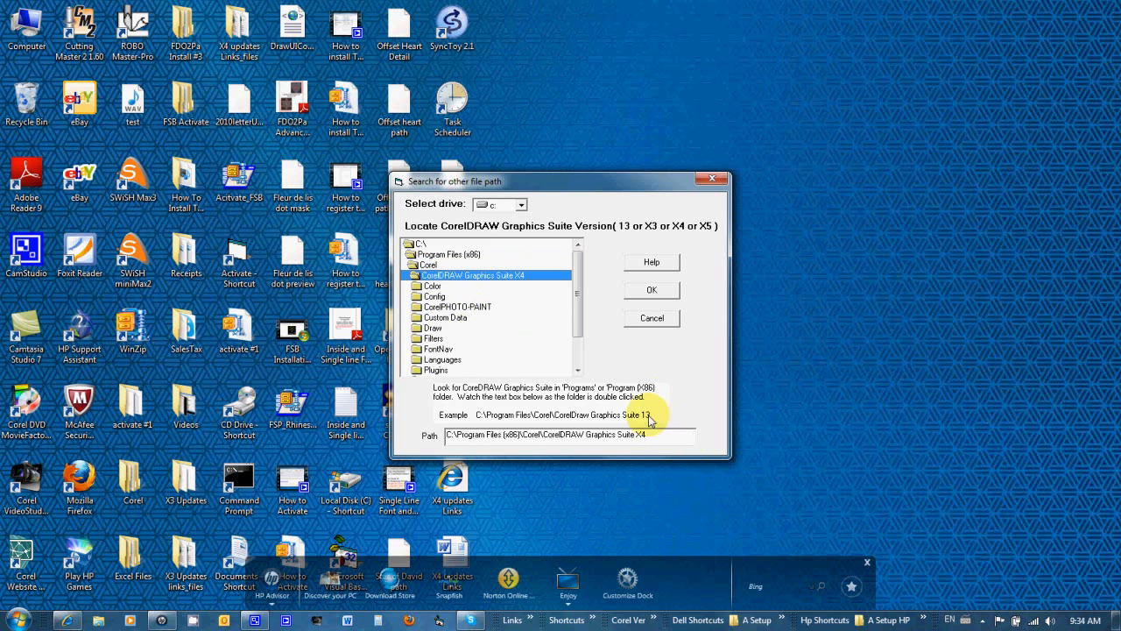
pyautogui.moveTo(627, 421)
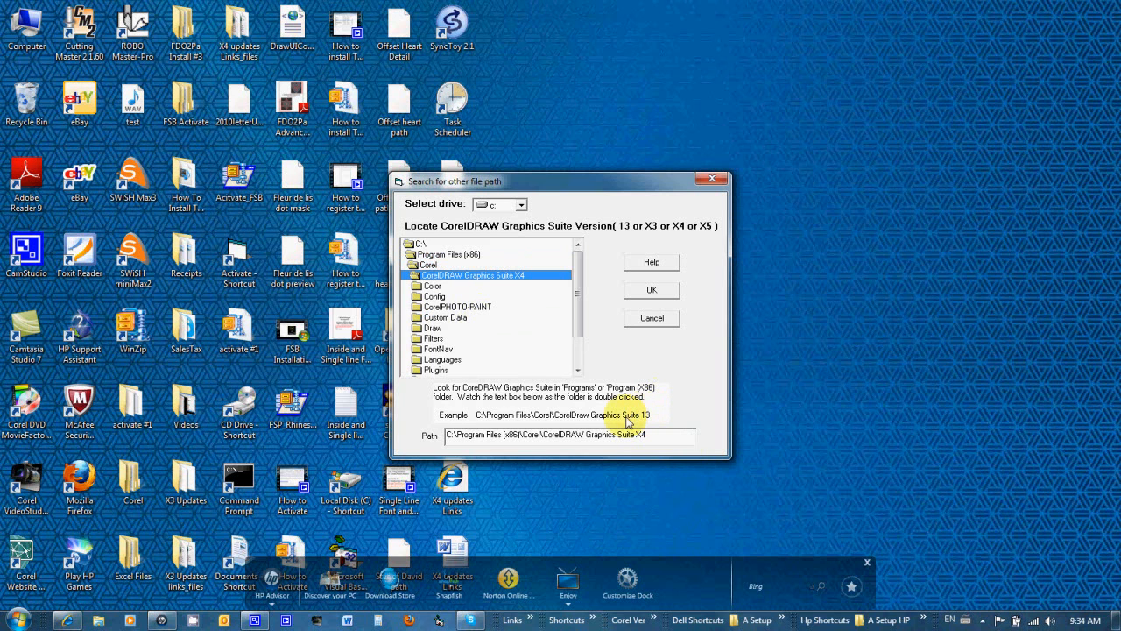
pyautogui.moveTo(501, 441)
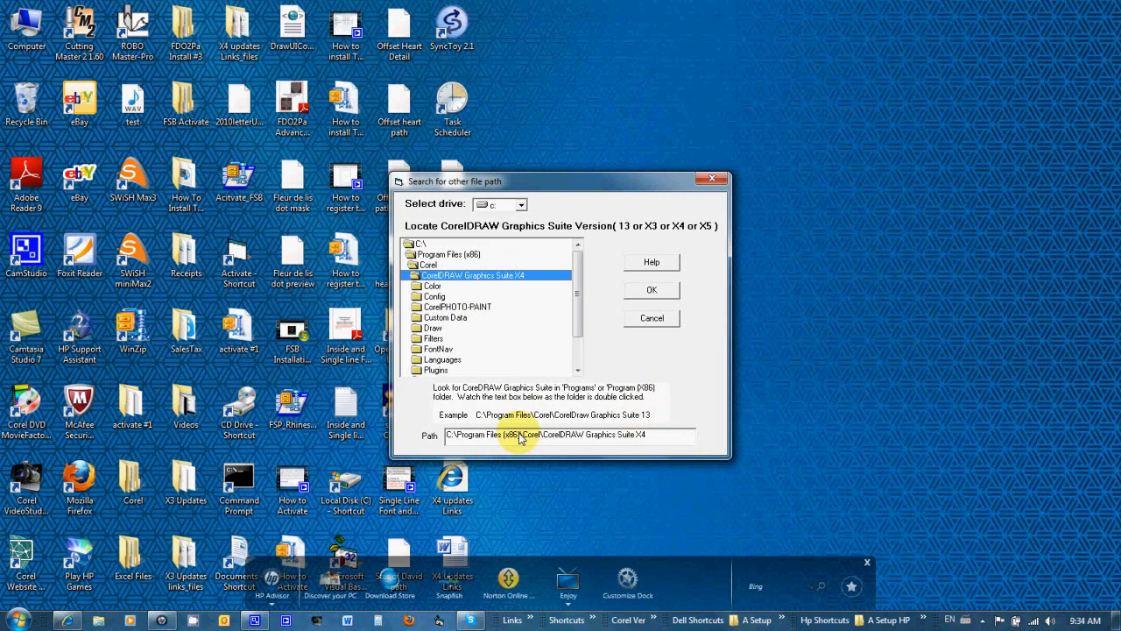
pyautogui.moveTo(631, 436)
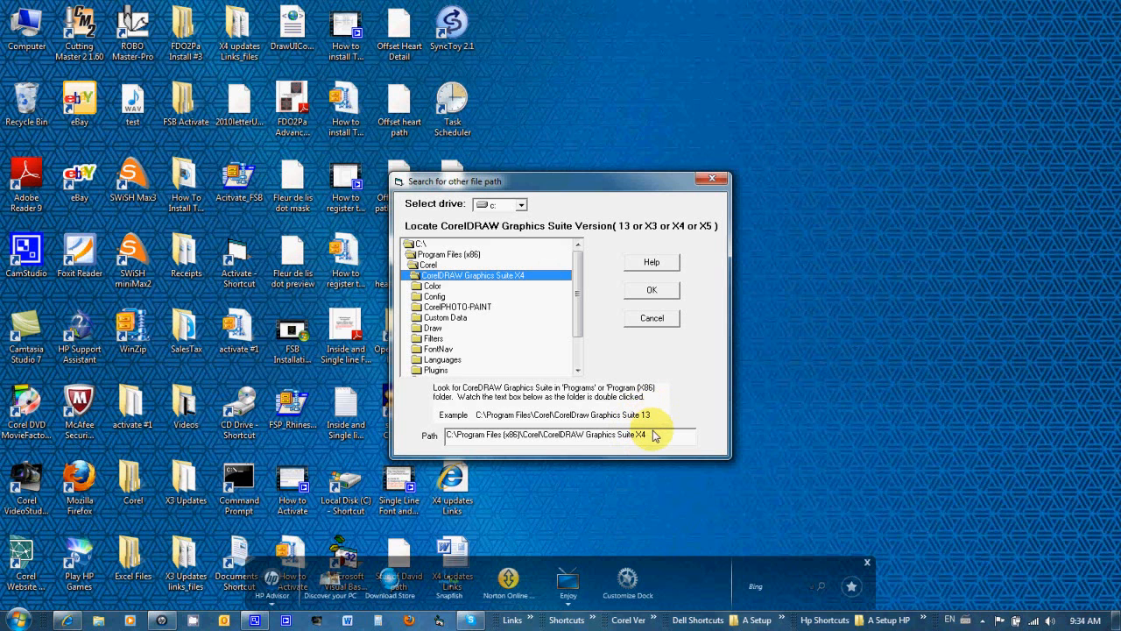
pyautogui.moveTo(651, 438)
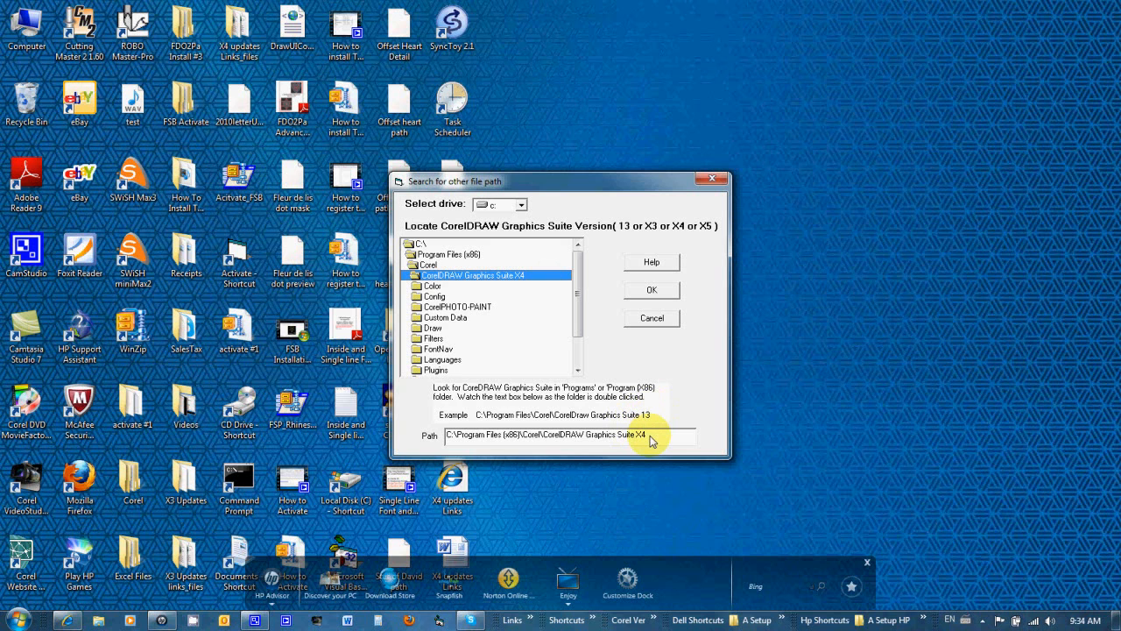
pyautogui.moveTo(753, 417)
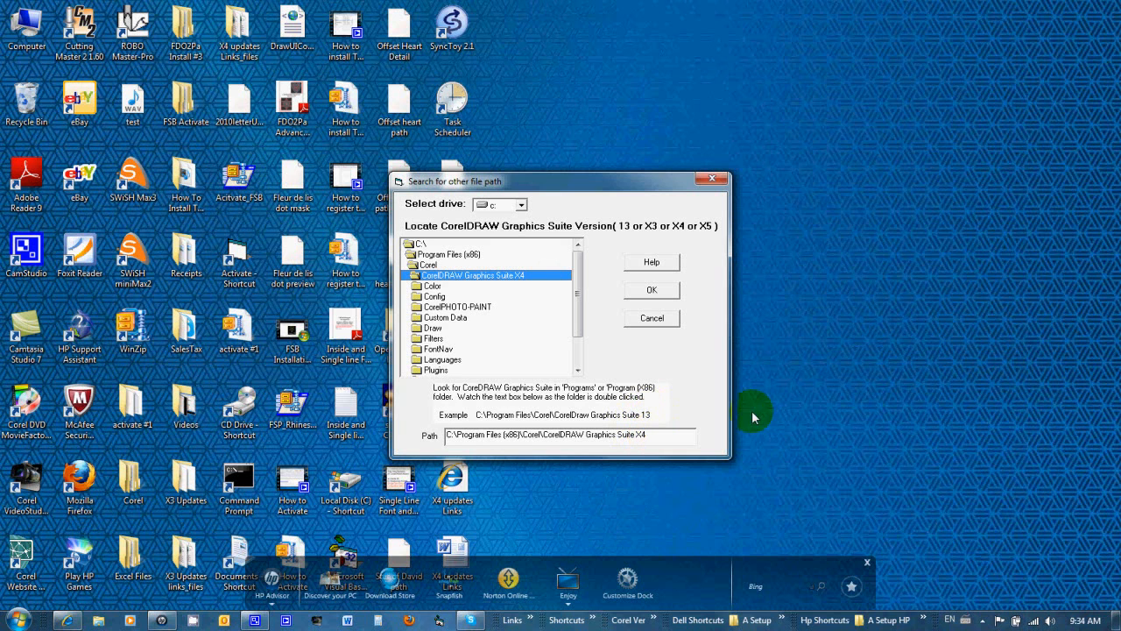
pyautogui.moveTo(699, 274)
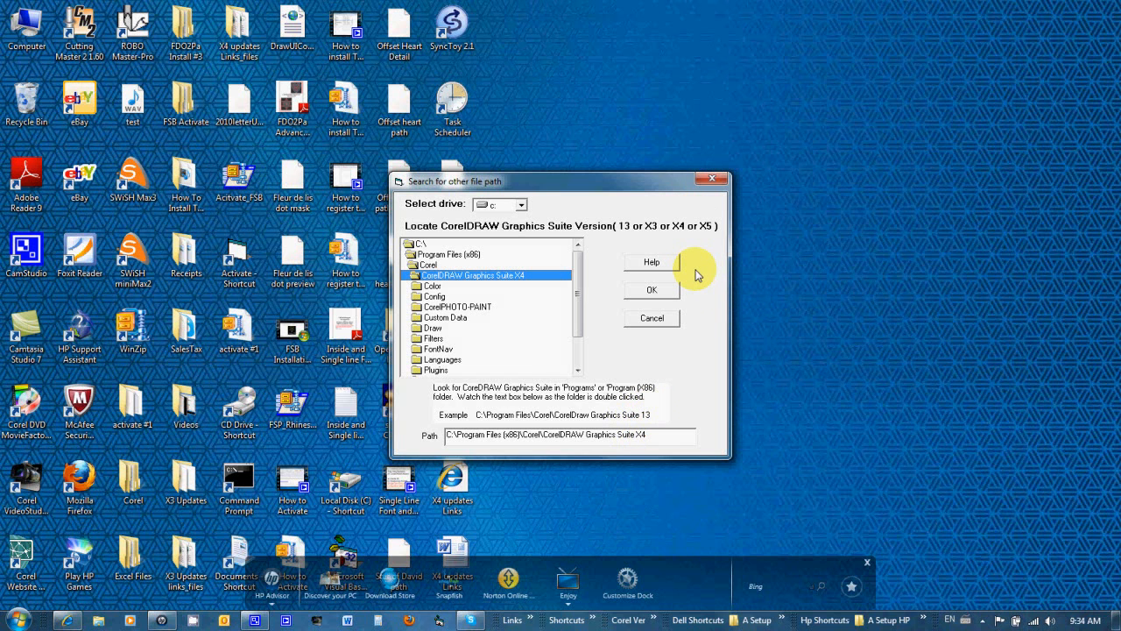
pyautogui.moveTo(652, 263)
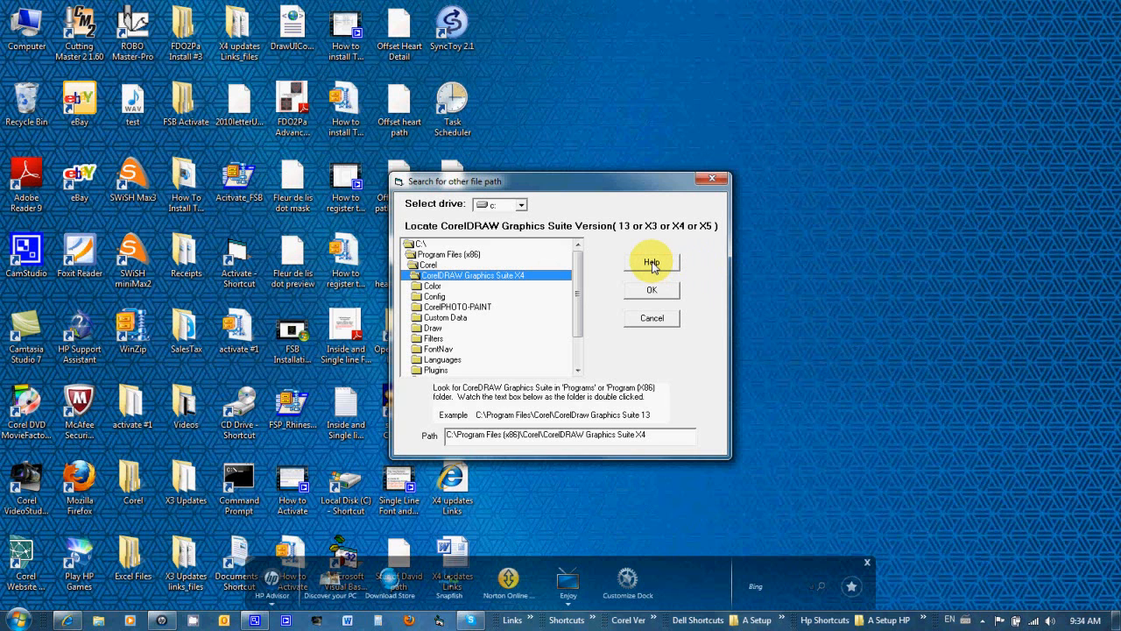
pyautogui.click(652, 263)
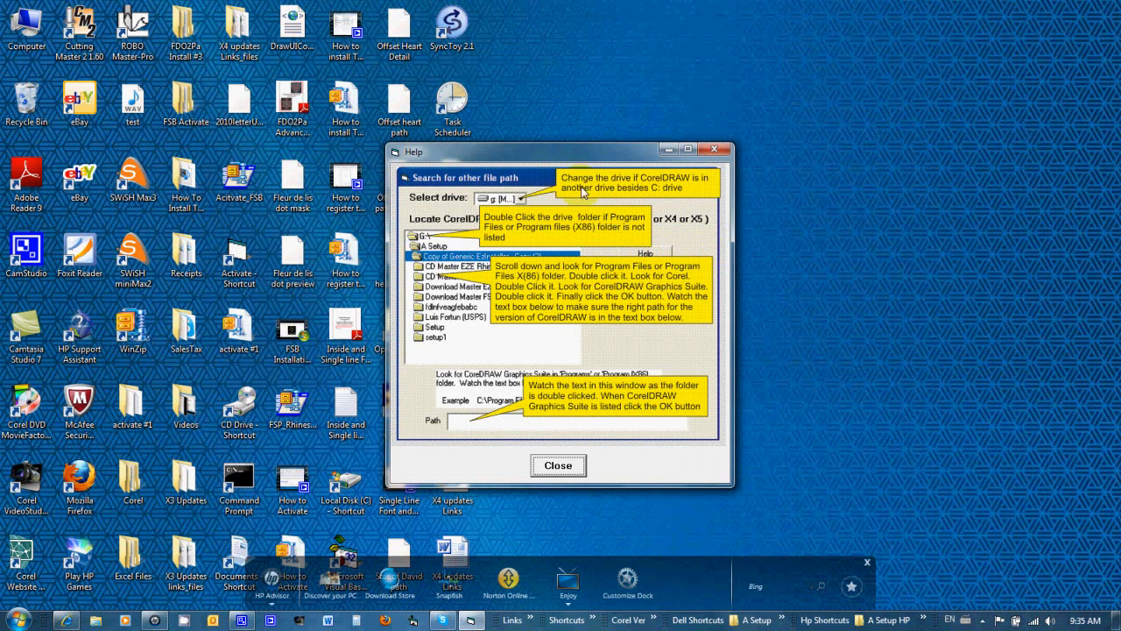
pyautogui.moveTo(529, 238)
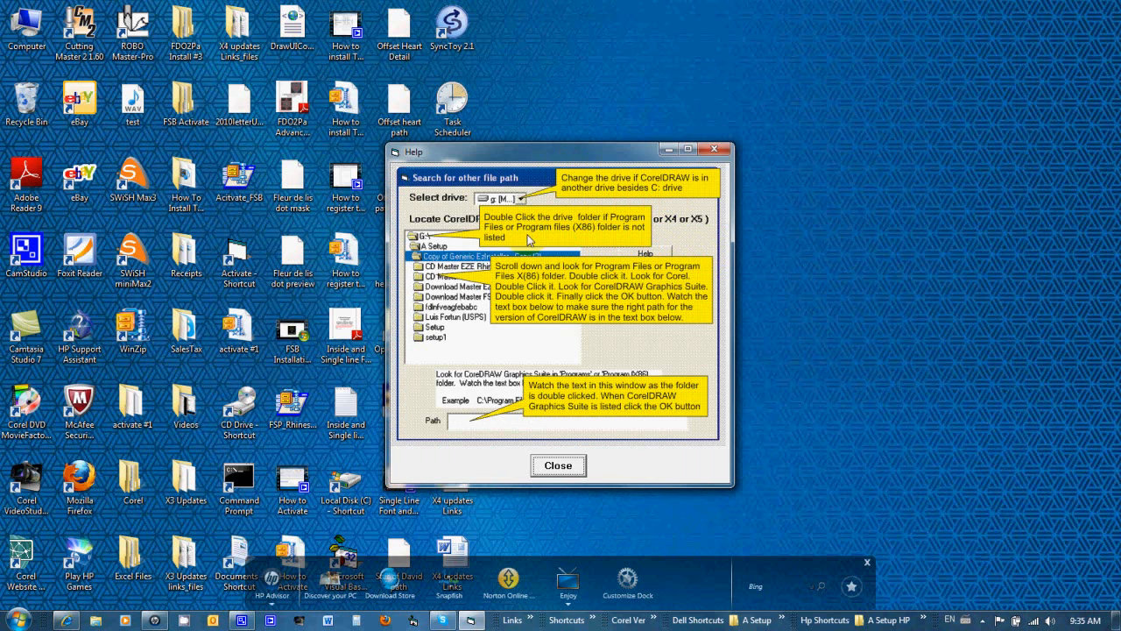
pyautogui.moveTo(579, 417)
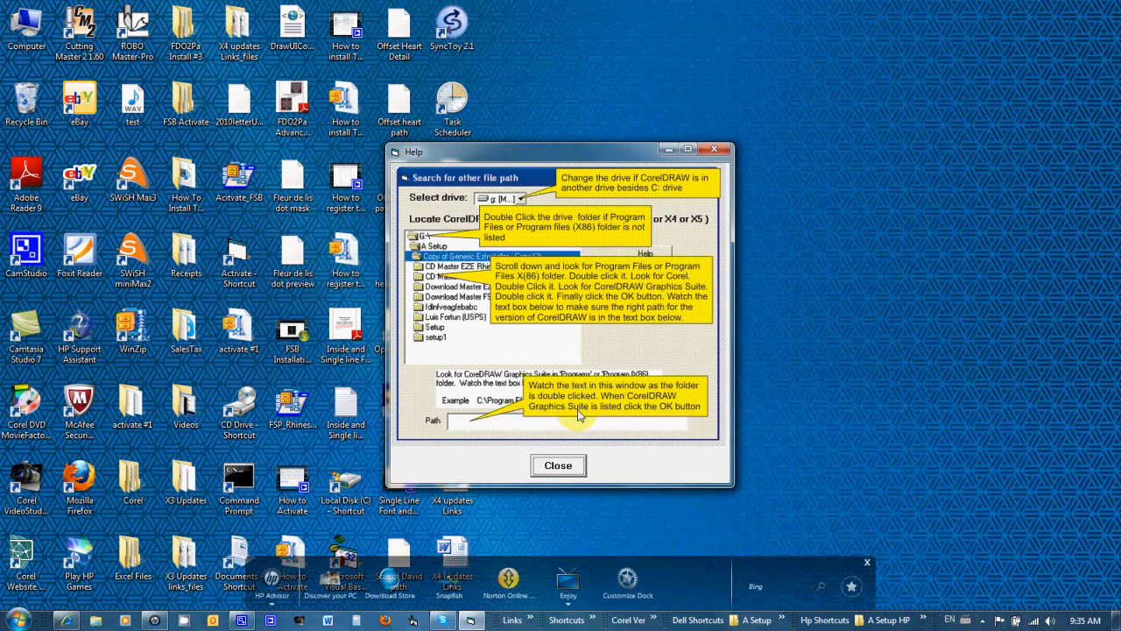
pyautogui.moveTo(557, 466)
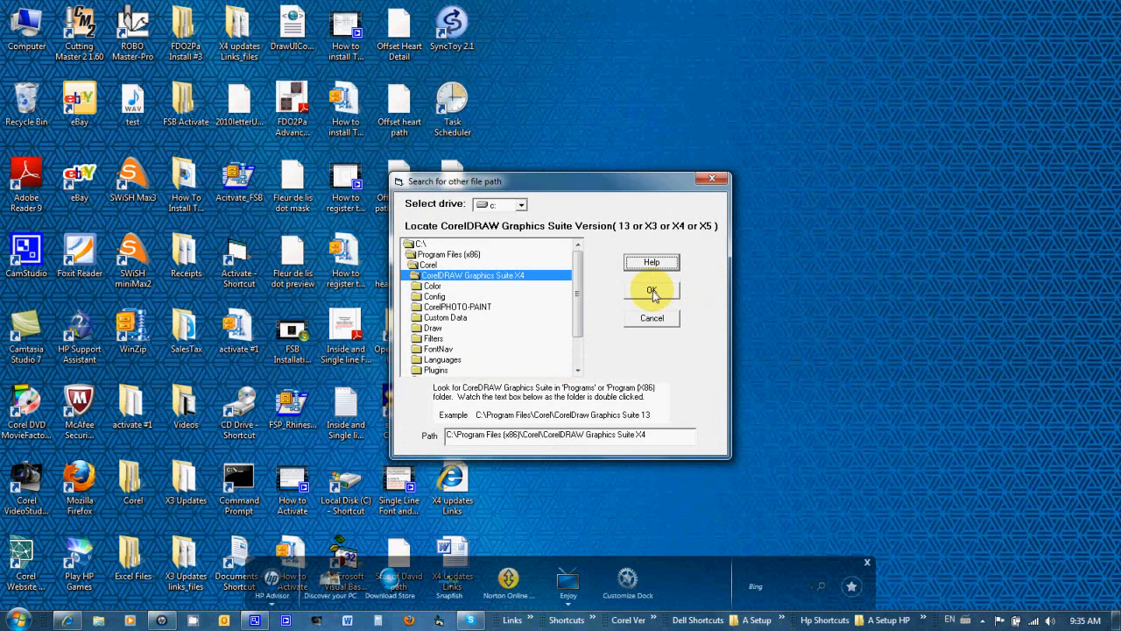
# - Accept the CorelDRAW Graphics Suite X4 folder as the installation path
pyautogui.click(652, 290)
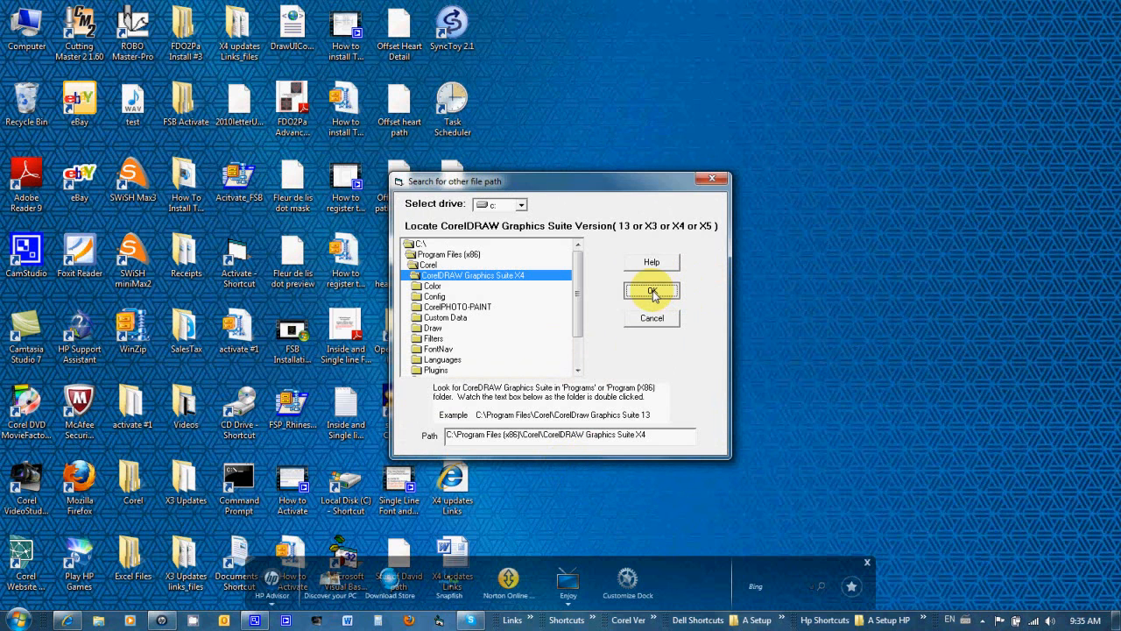
pyautogui.click(652, 291)
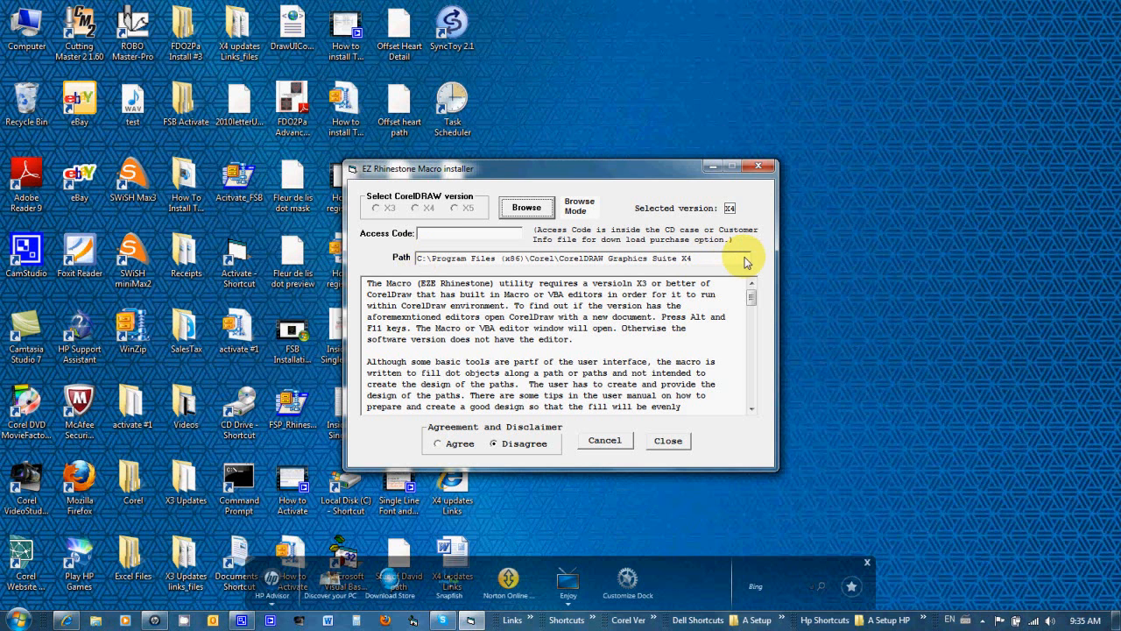
pyautogui.moveTo(739, 263)
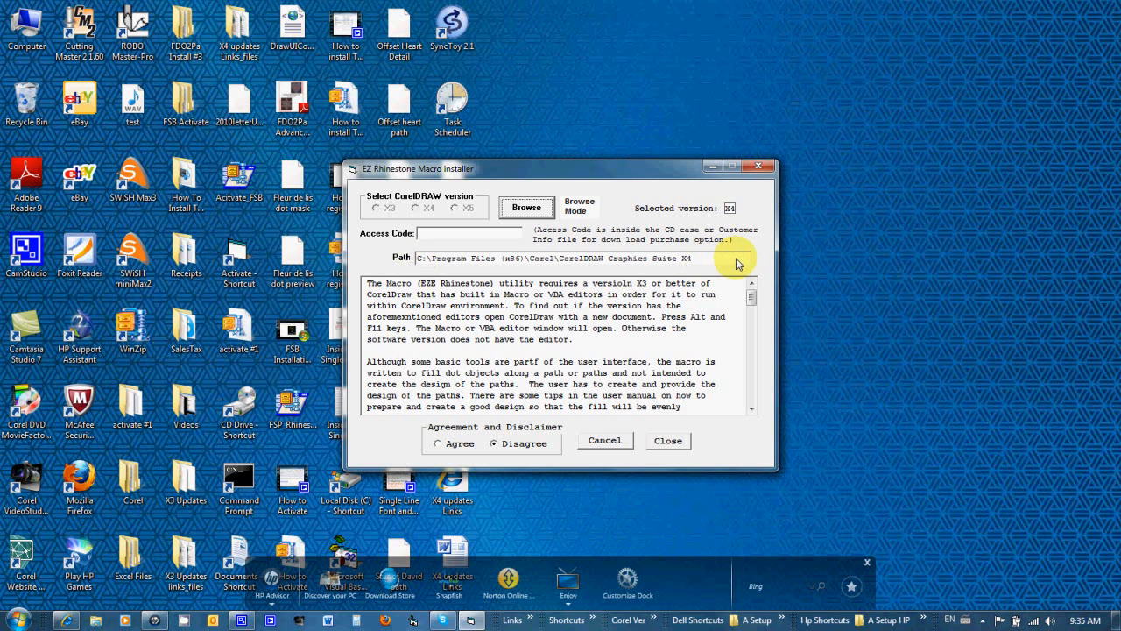
pyautogui.moveTo(561, 202)
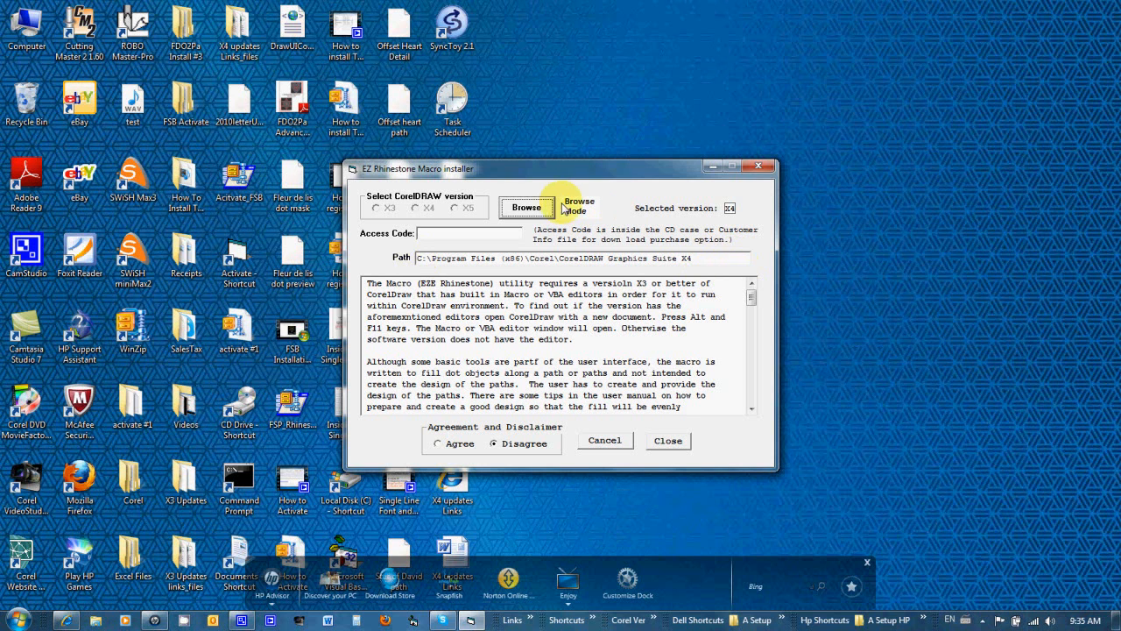
pyautogui.moveTo(714, 263)
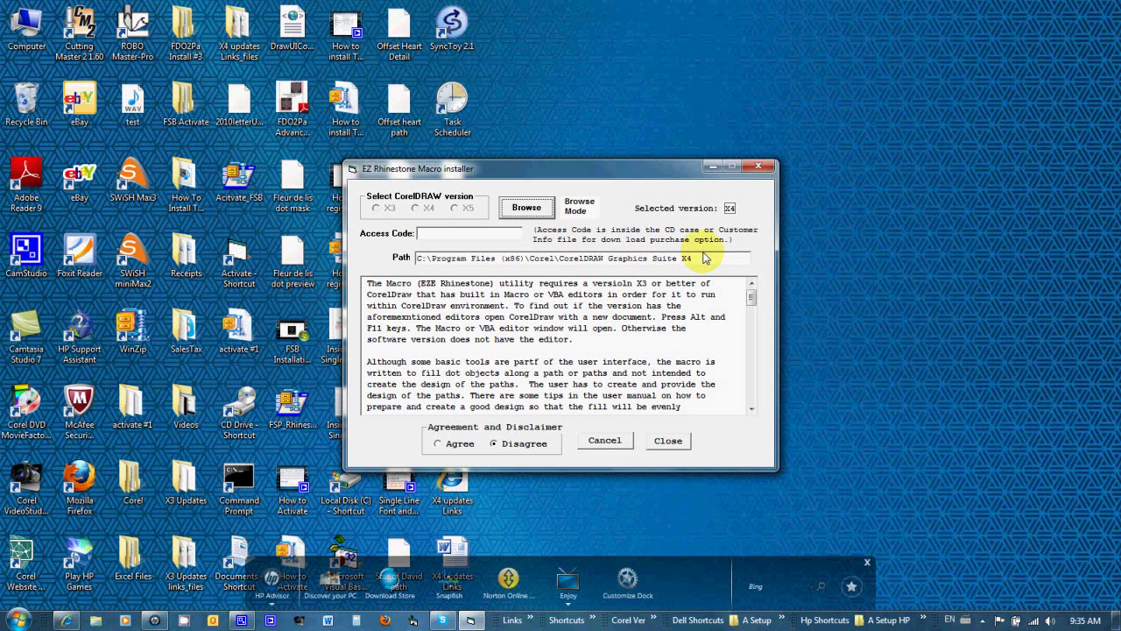
pyautogui.moveTo(703, 263)
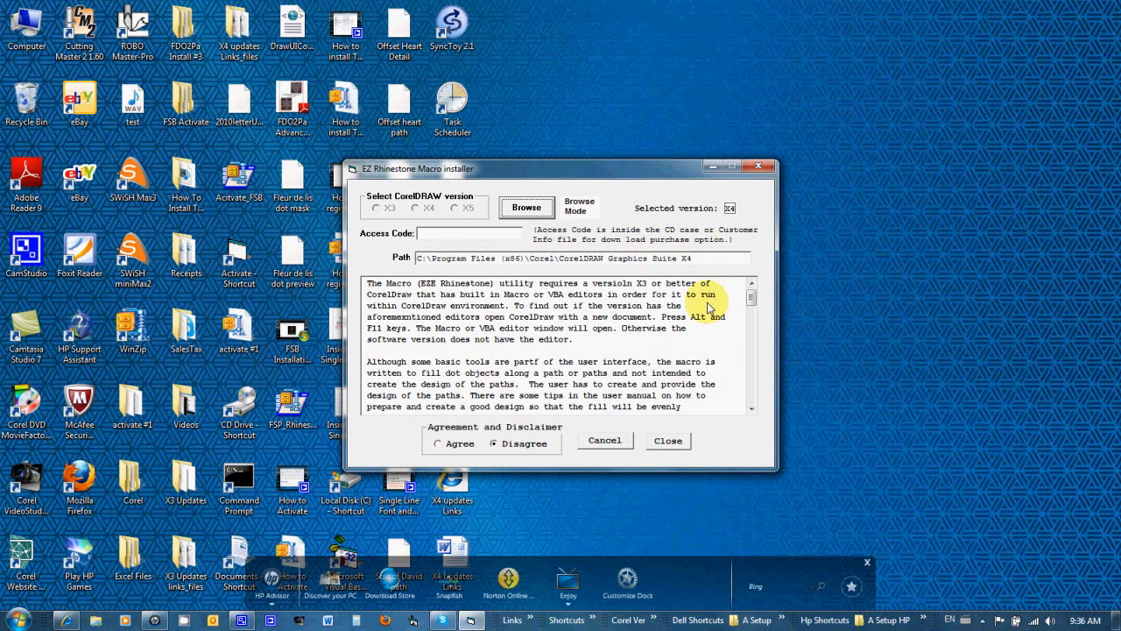
pyautogui.moveTo(463, 207)
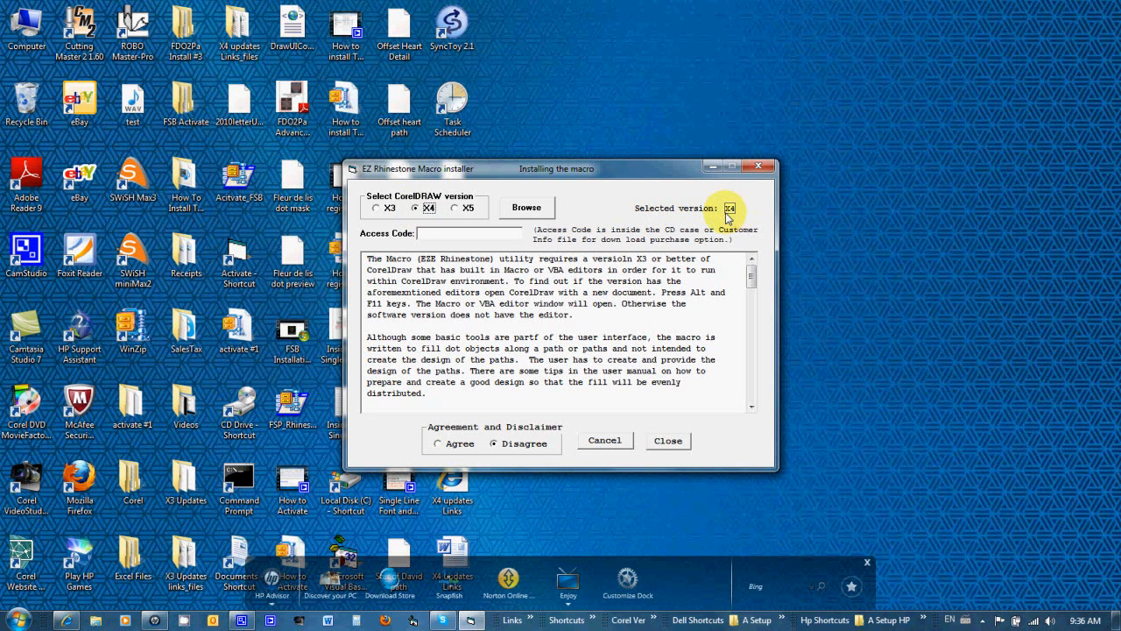
pyautogui.moveTo(620, 219)
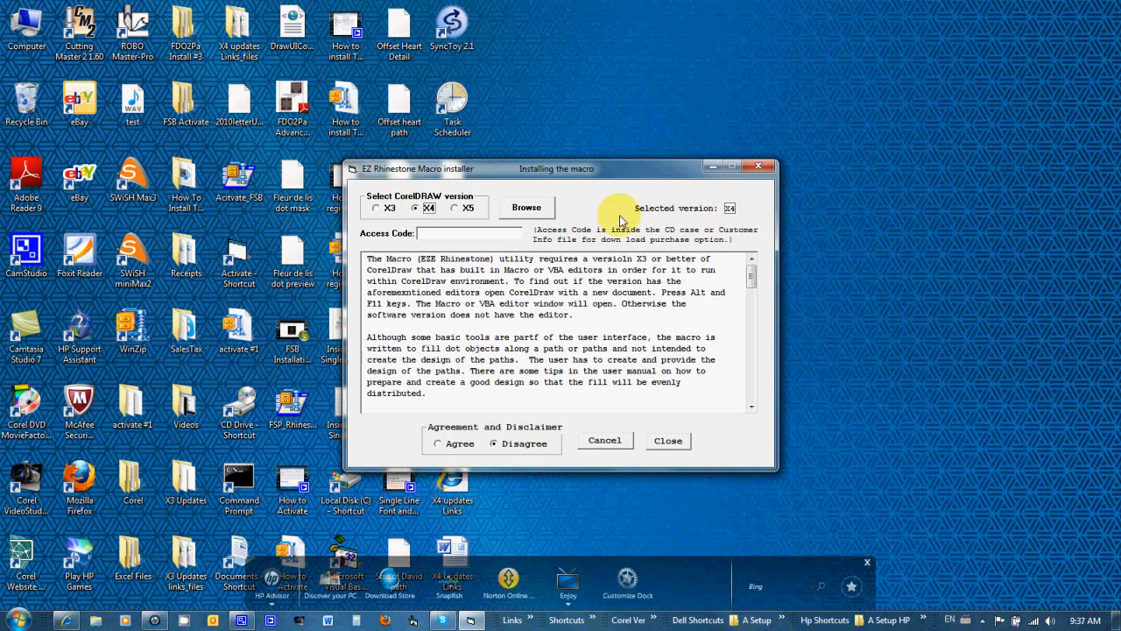
pyautogui.click(452, 233)
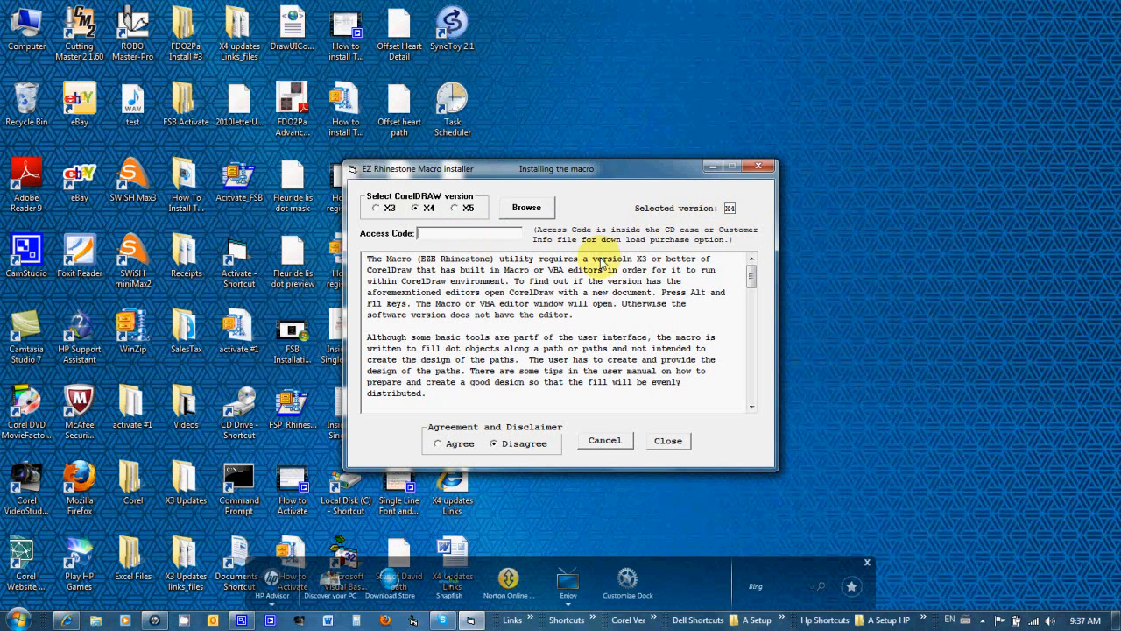
pyautogui.moveTo(757, 235)
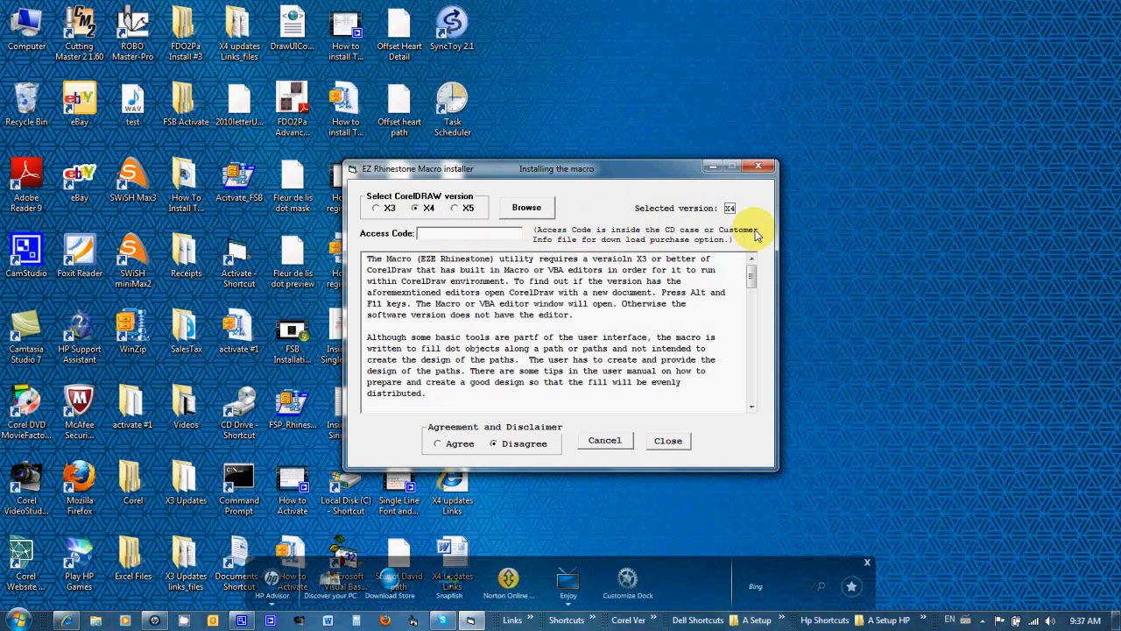
pyautogui.moveTo(662, 242)
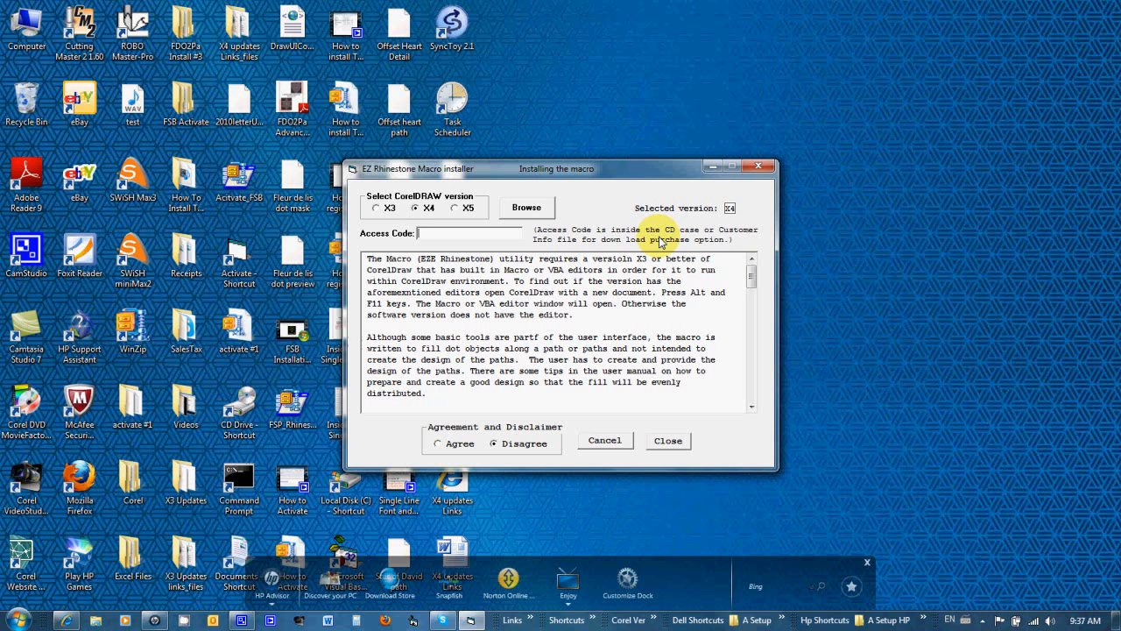
pyautogui.moveTo(623, 249)
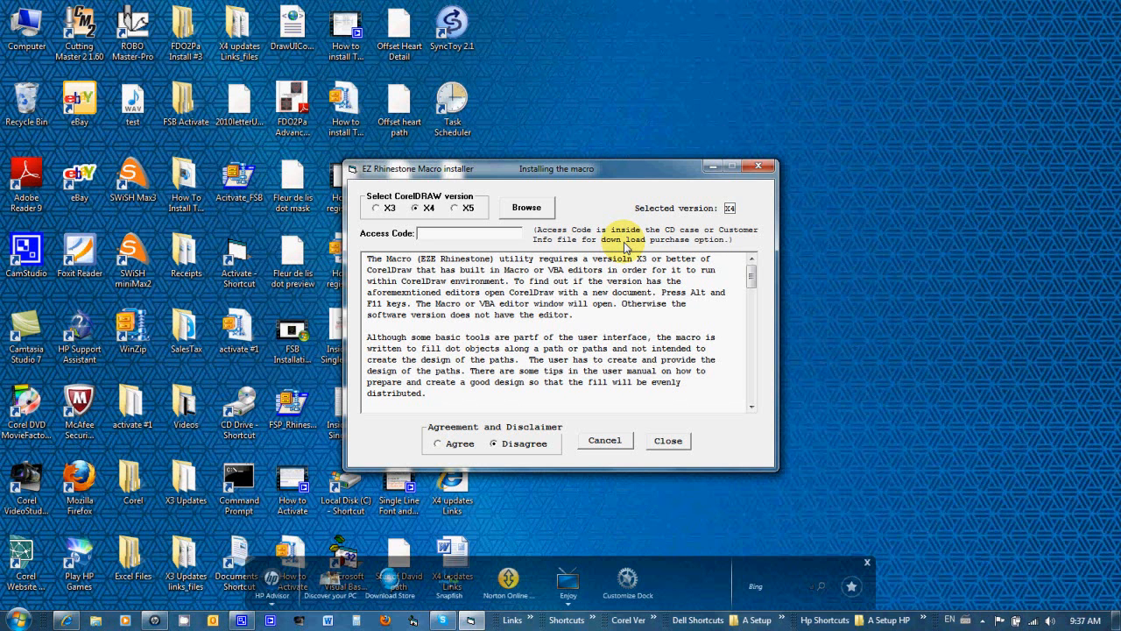
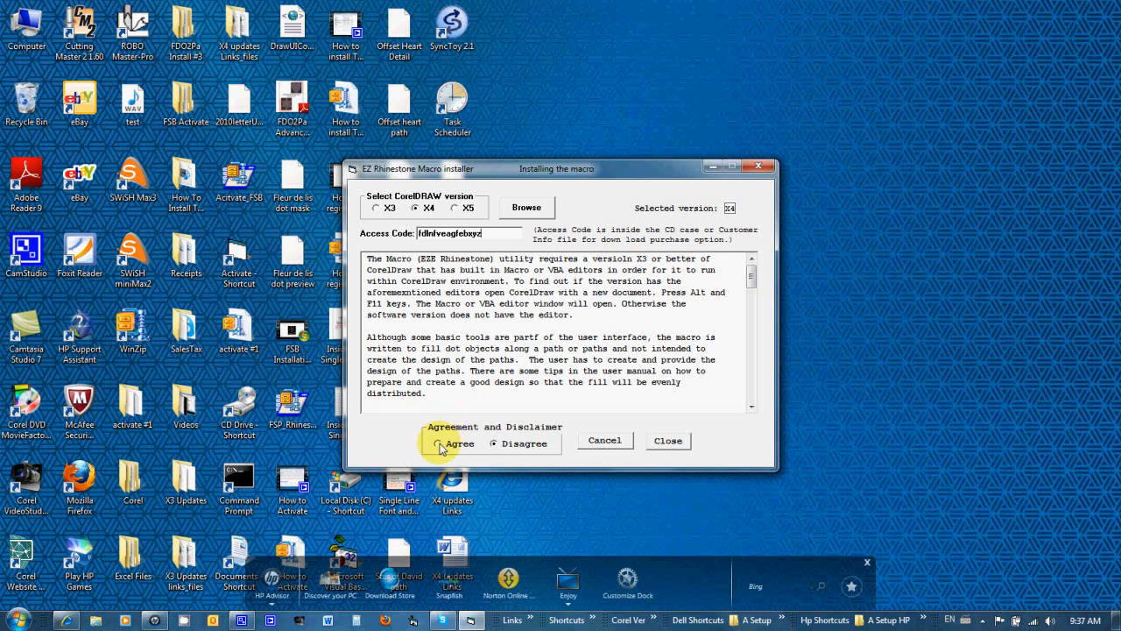
# - Enter the access code, agree to the licence and start the macro installation
pyautogui.click(438, 443)
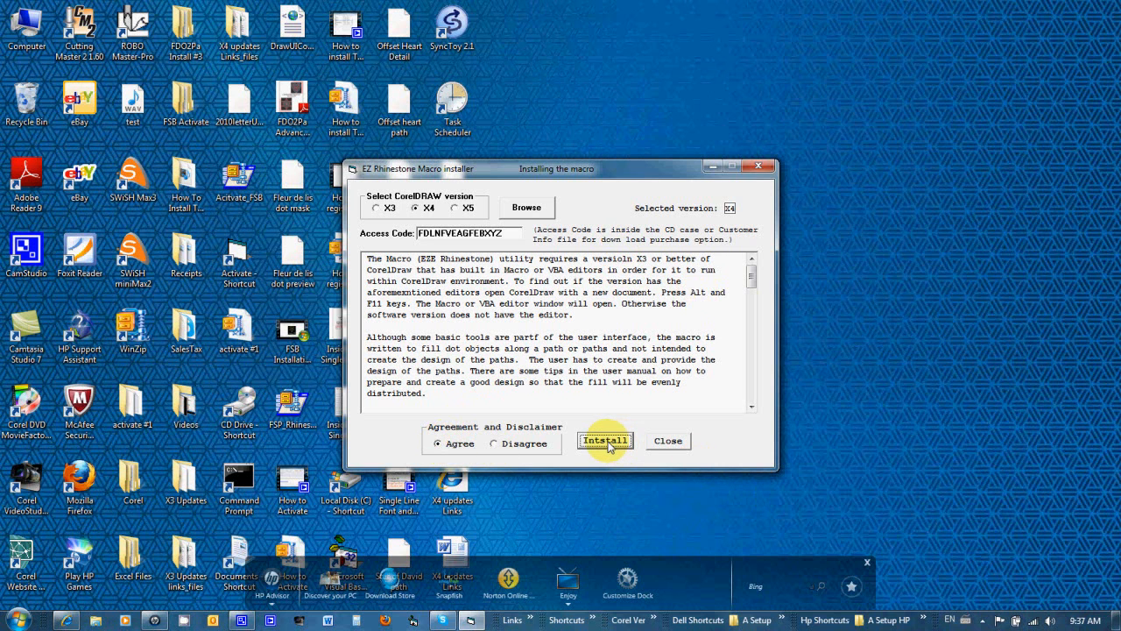
pyautogui.click(604, 441)
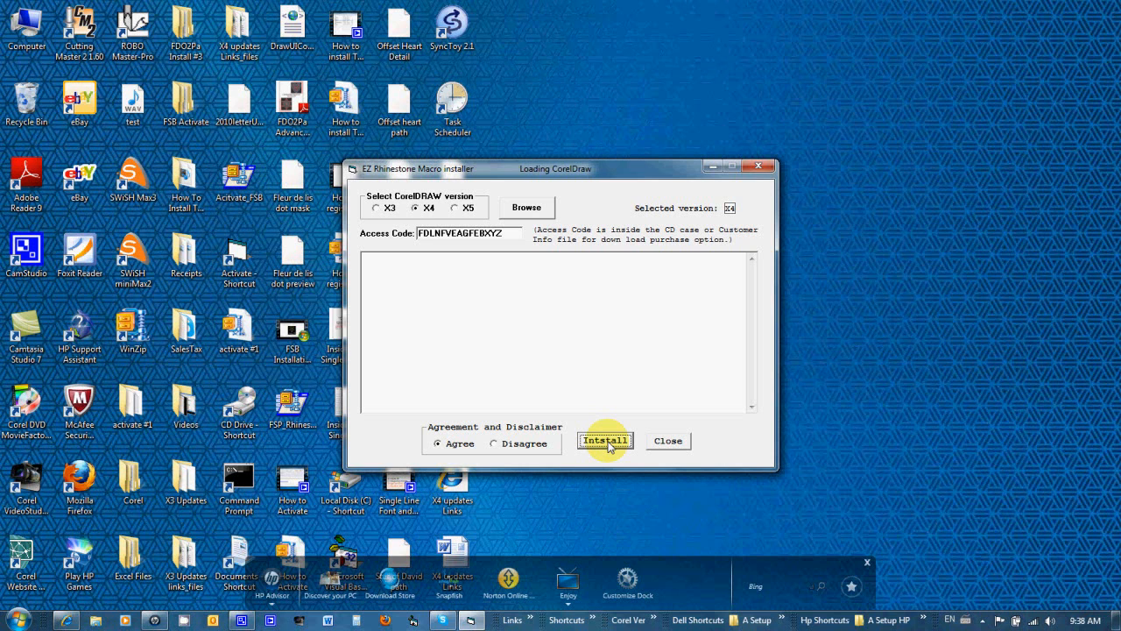
# - Wait on Install while CorelDRAW X4 loads to its Quick Start screen
pyautogui.click(605, 441)
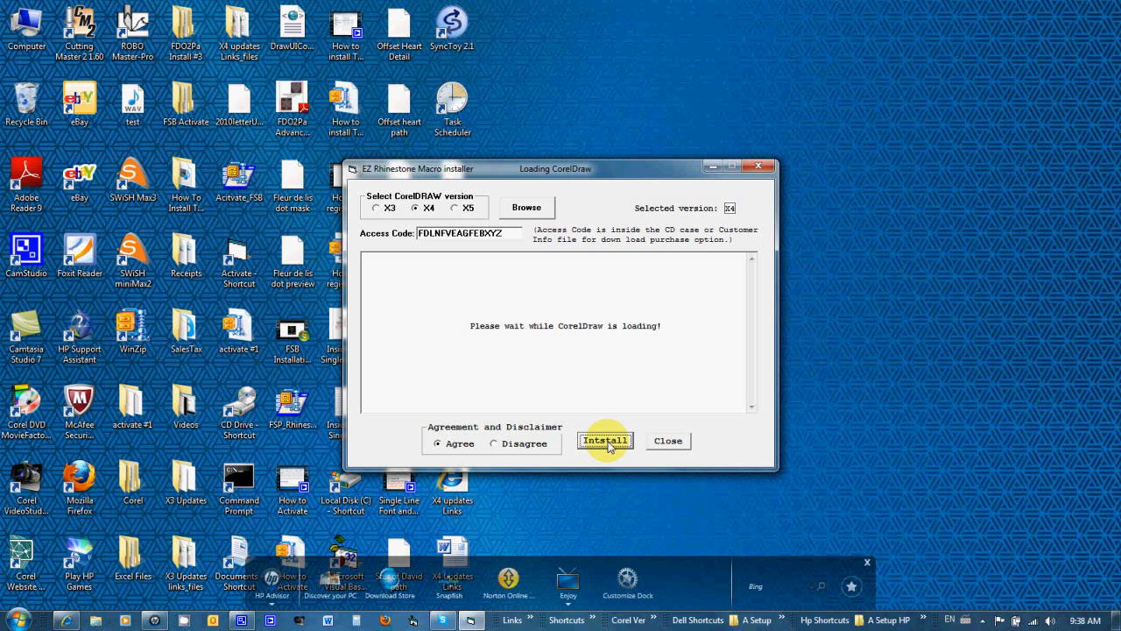
pyautogui.click(607, 441)
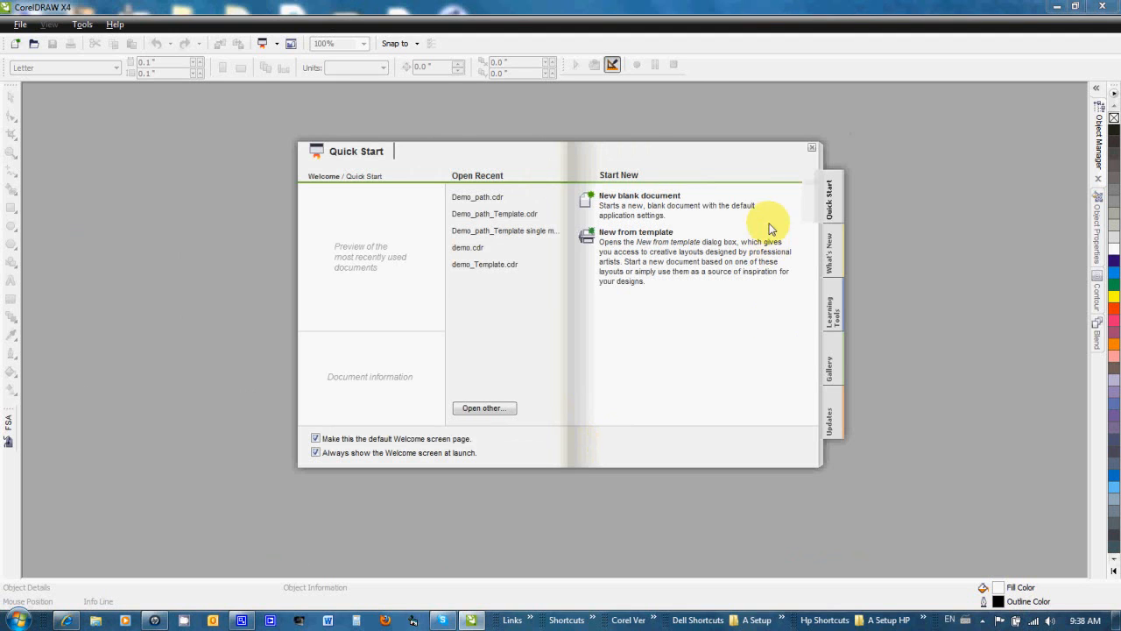
pyautogui.moveTo(700, 228)
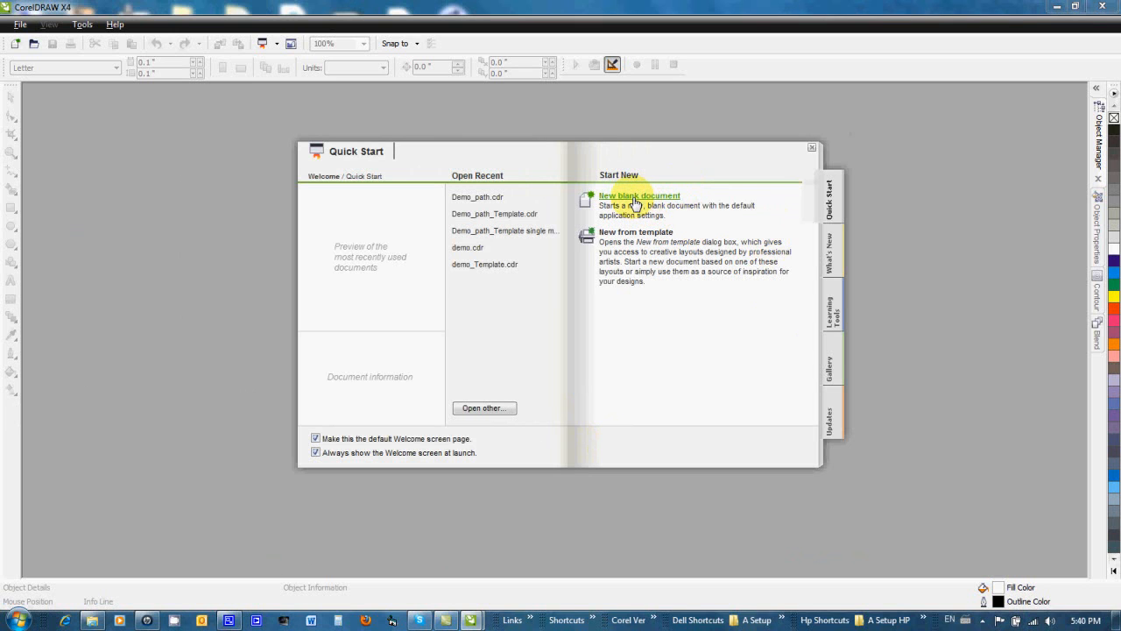
# - Start a new blank document and bring up Tools > Customization options
pyautogui.click(638, 196)
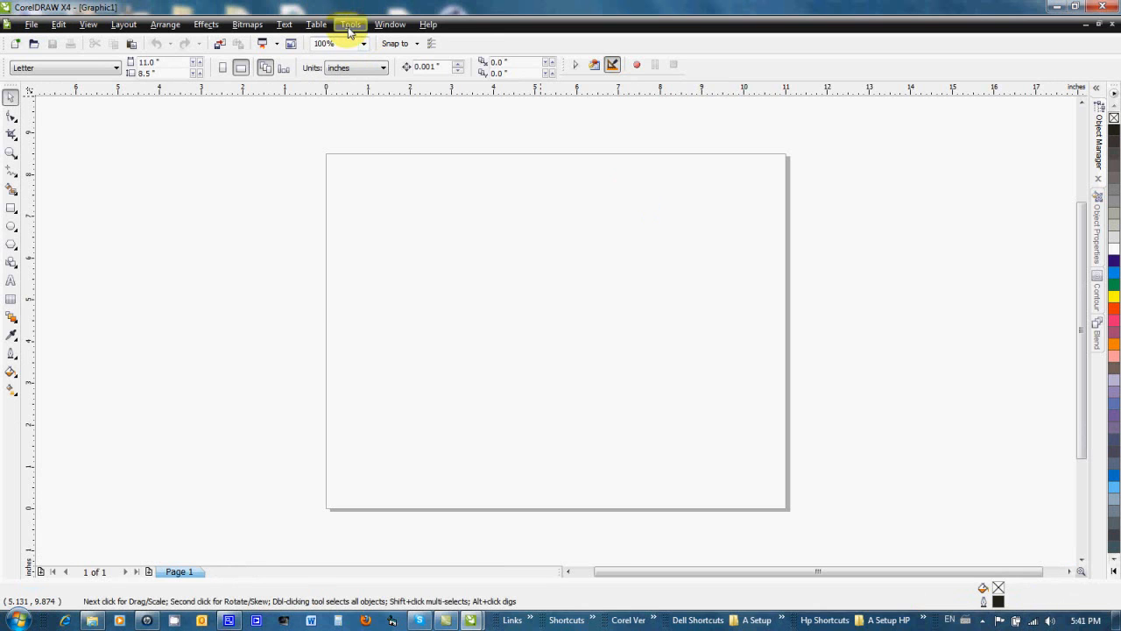
pyautogui.click(351, 24)
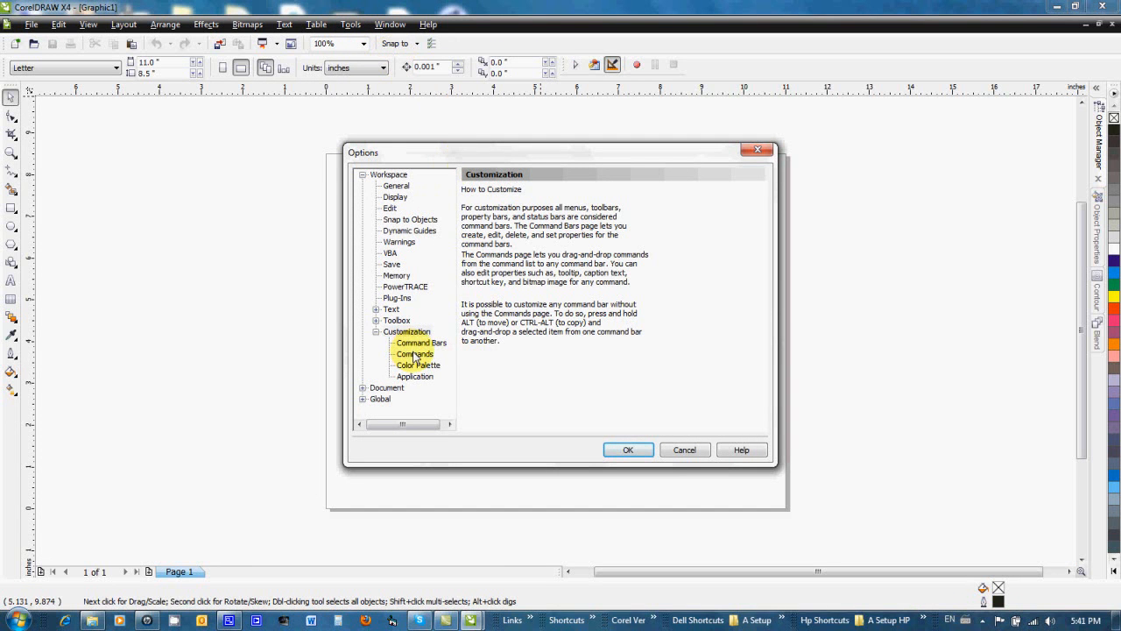
# - Filter Commands to Macros and drag Main.FSAdv onto its own floating toolbar
pyautogui.click(413, 353)
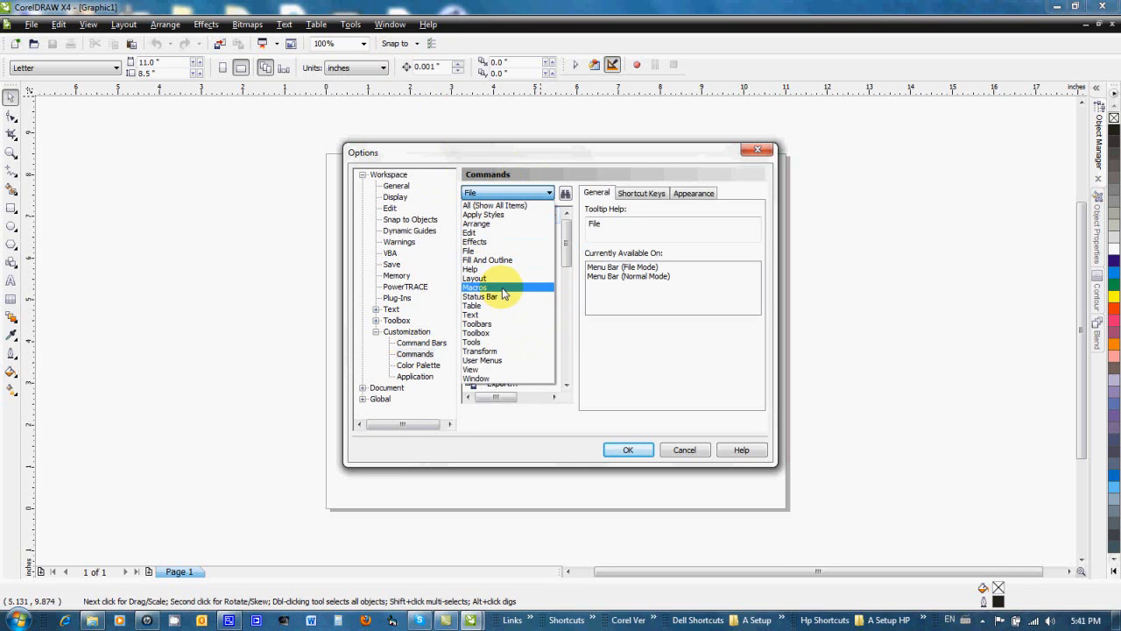
pyautogui.click(473, 287)
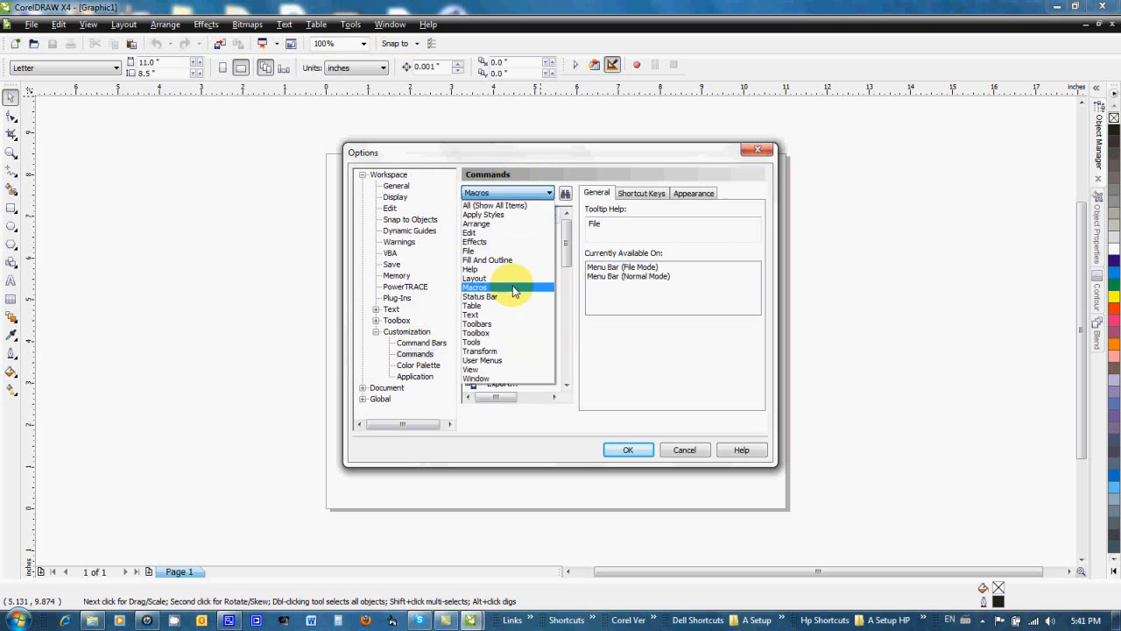
pyautogui.click(477, 288)
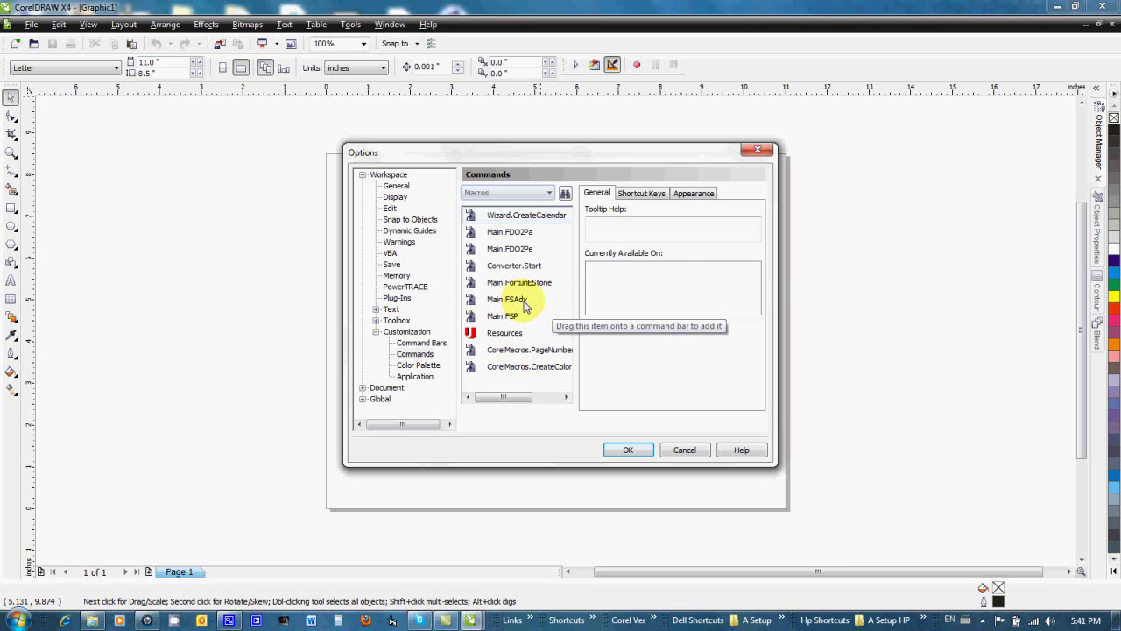
pyautogui.click(508, 297)
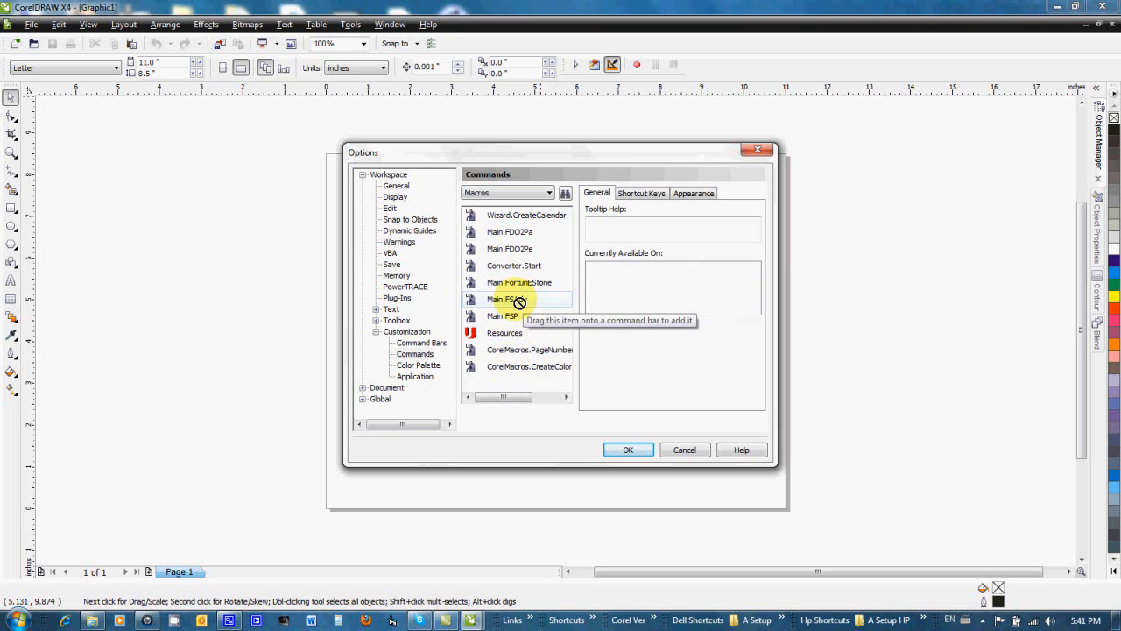
pyautogui.moveTo(506, 298); pyautogui.dragTo(144, 189)
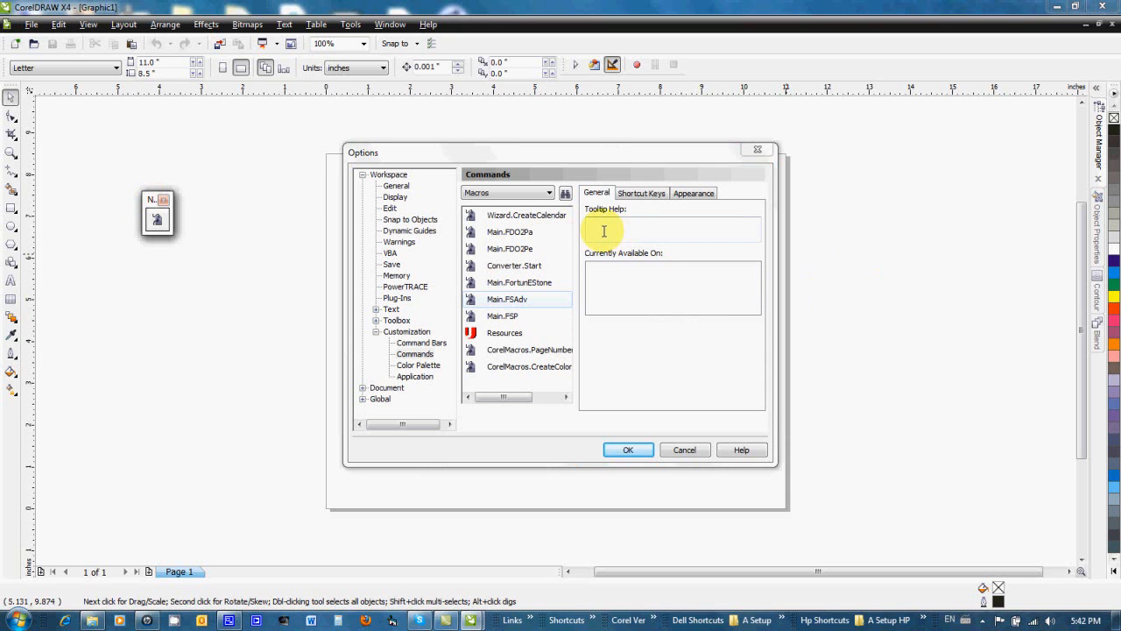
pyautogui.moveTo(593, 224)
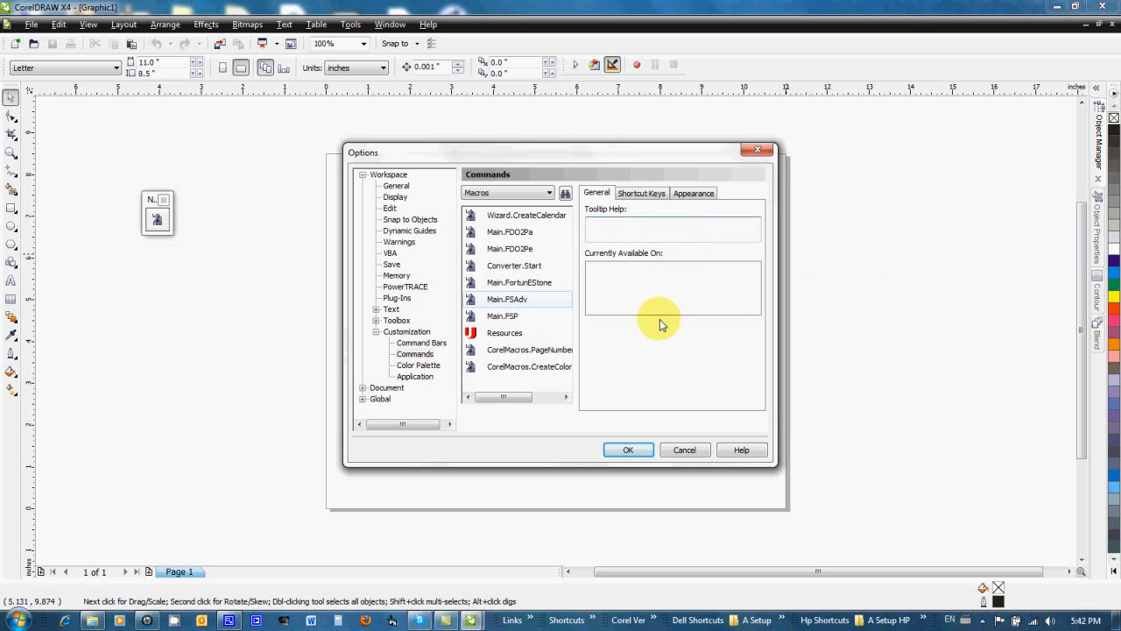
# - Set the macro's Tooltip Help text to 'Rhinestone Designer'
pyautogui.click(672, 228)
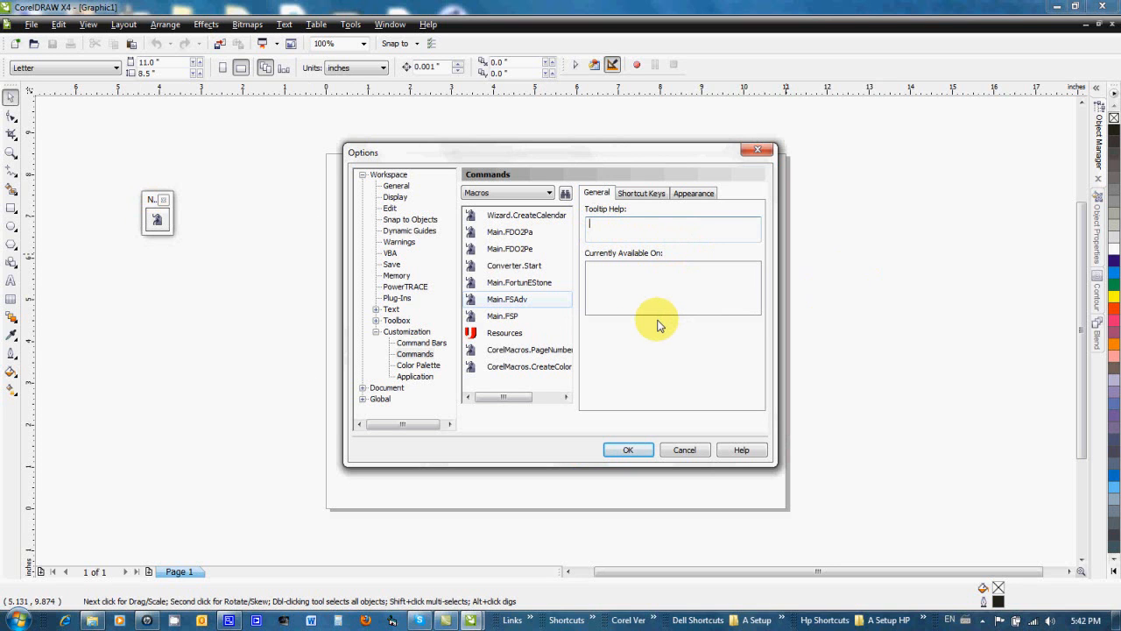
pyautogui.write('Rhineston')
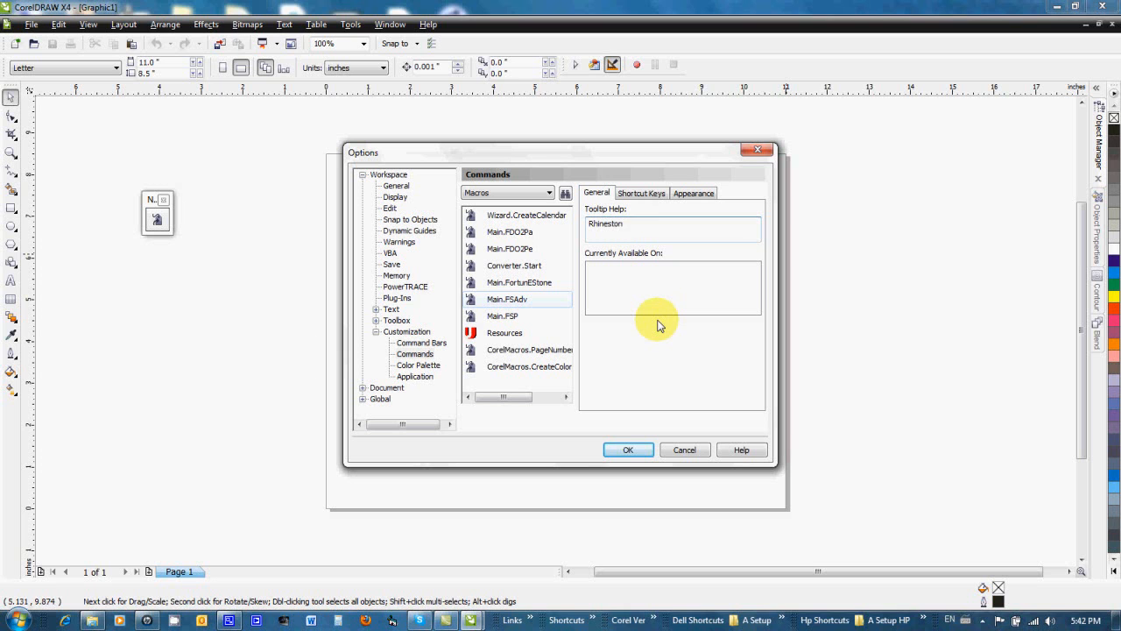
pyautogui.write('Ddel')
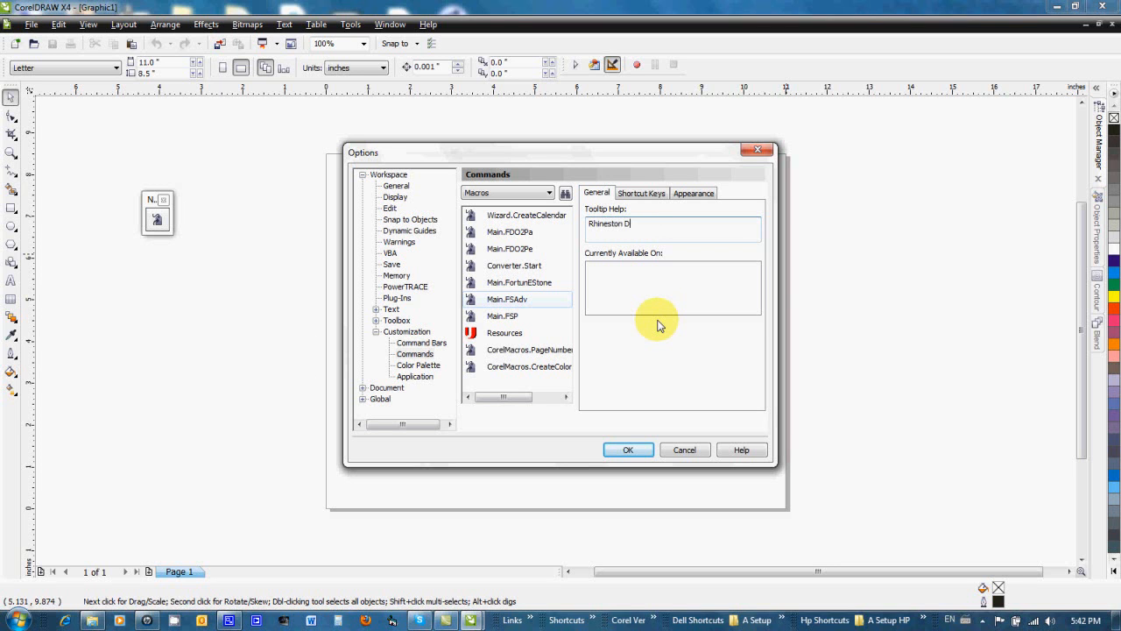
pyautogui.write('esigner')
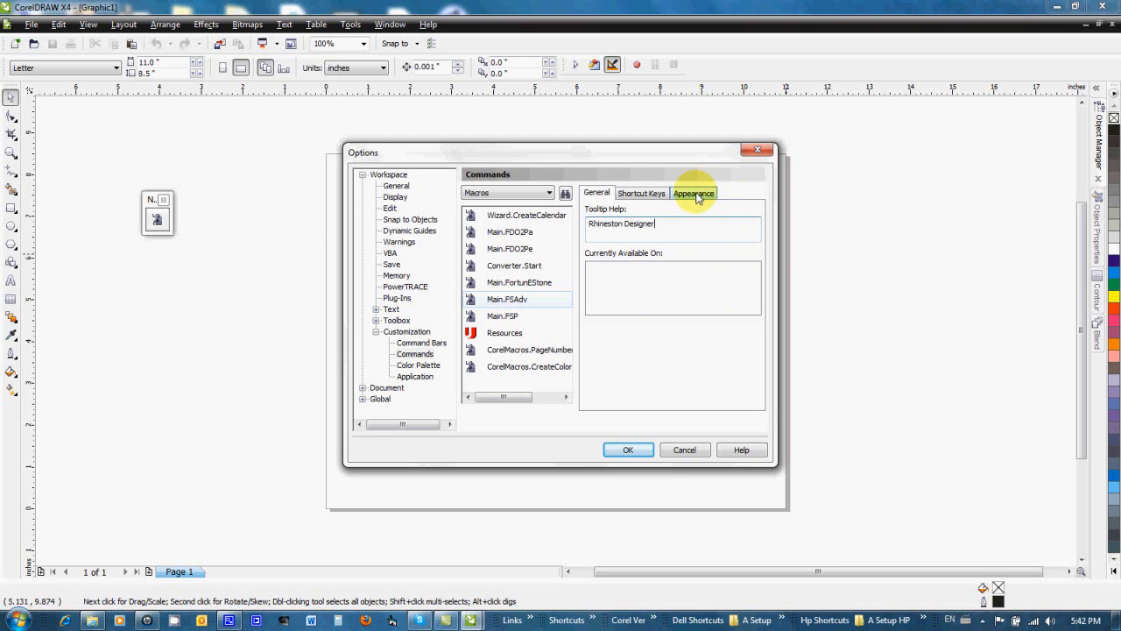
# - Change the macro's caption in Appearance settings to 'FSA'
pyautogui.click(694, 192)
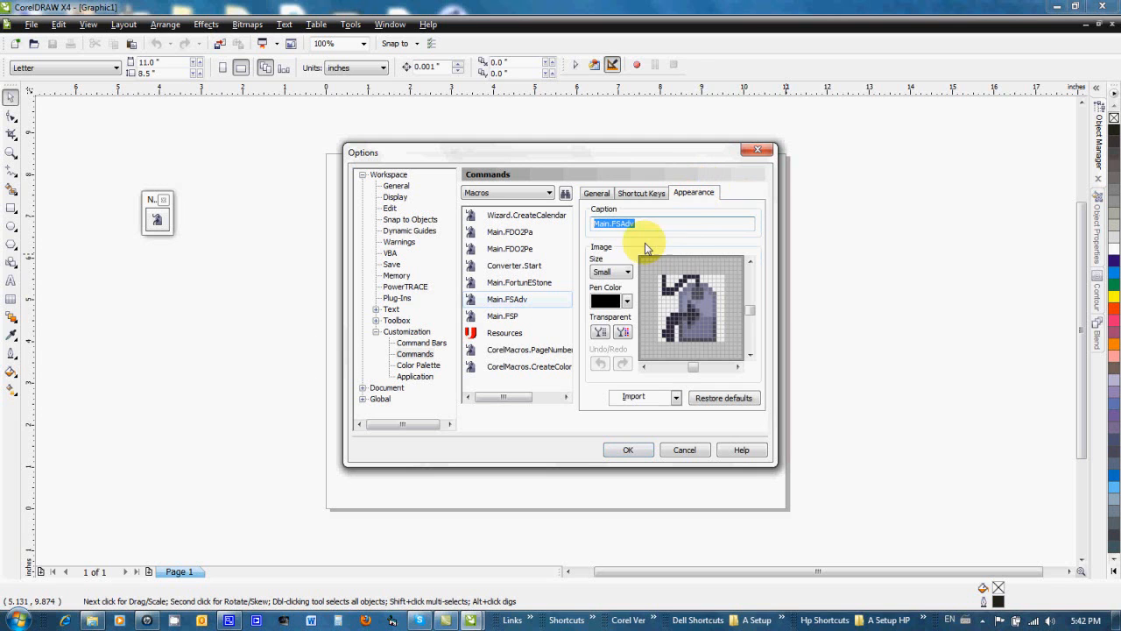
pyautogui.click(651, 224)
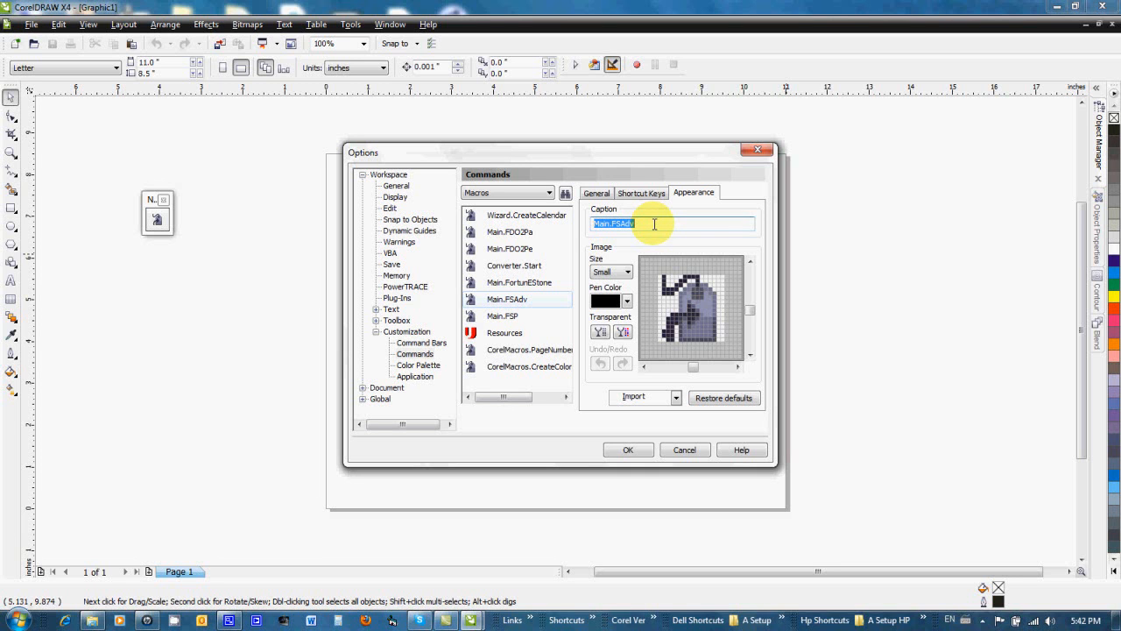
pyautogui.write('F')
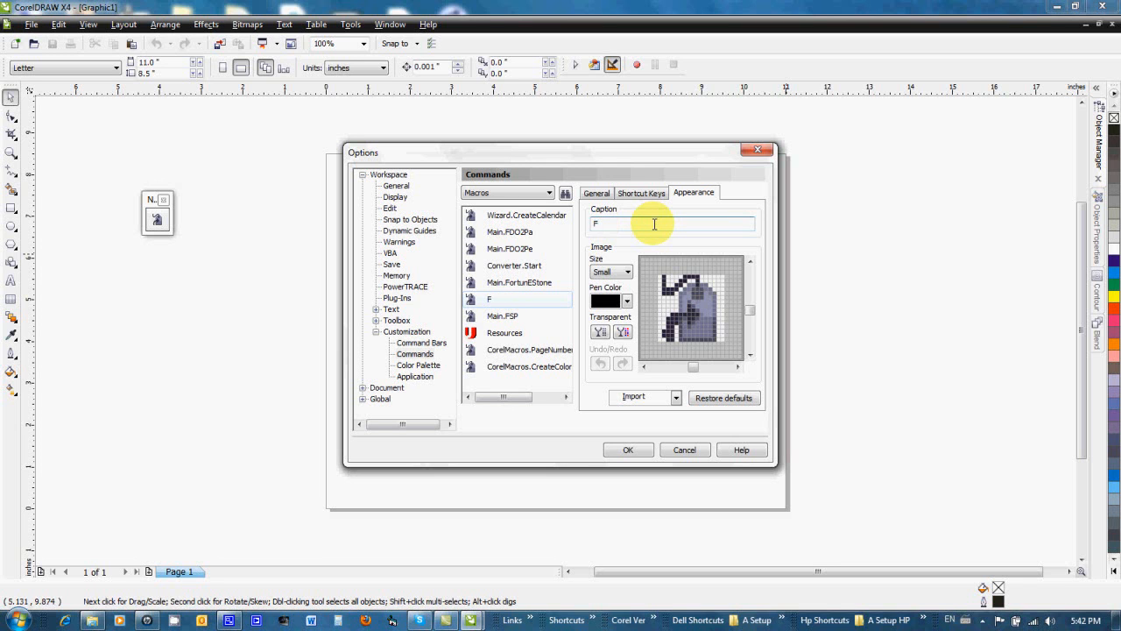
pyautogui.write('SA')
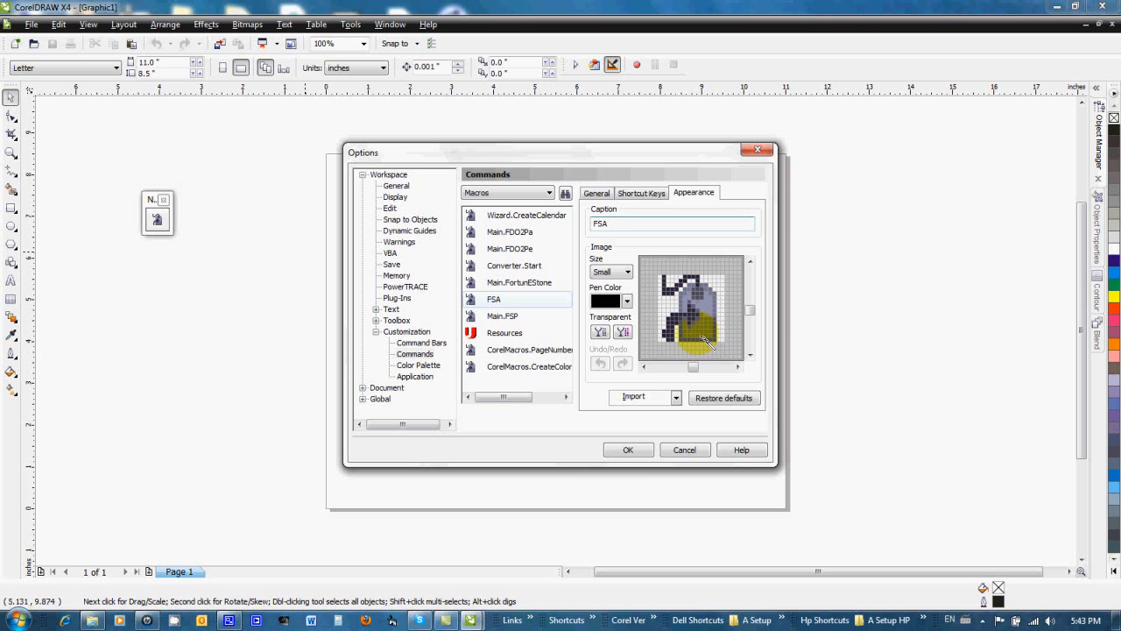
pyautogui.click(672, 395)
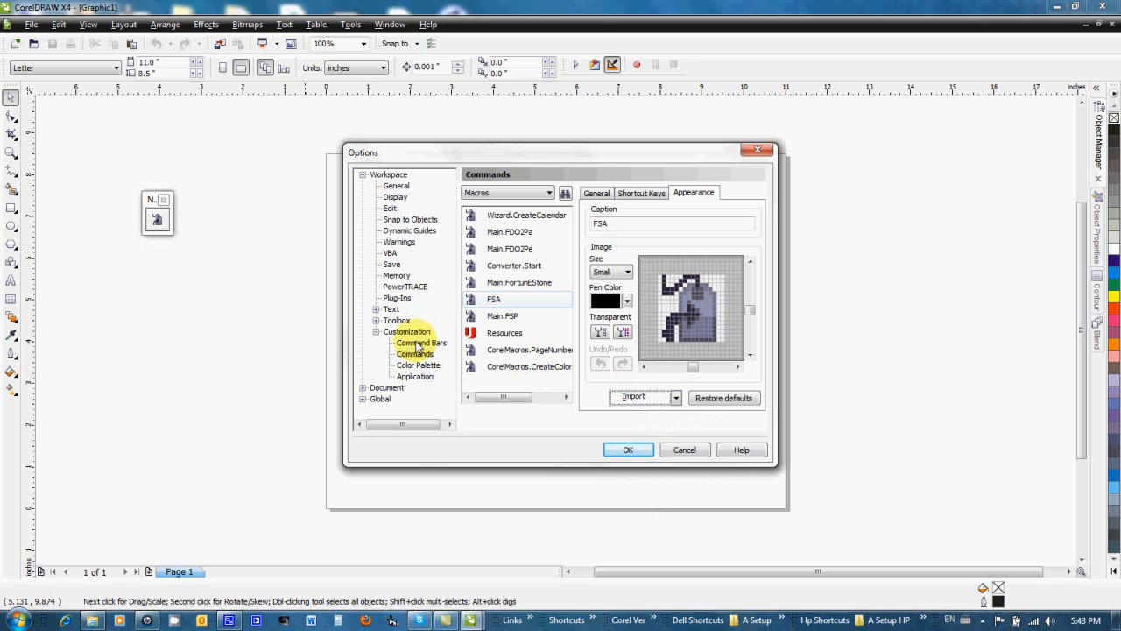
# - Rename 'New Toolbar 1' in the Command Bars list to 'FSA'
pyautogui.click(420, 341)
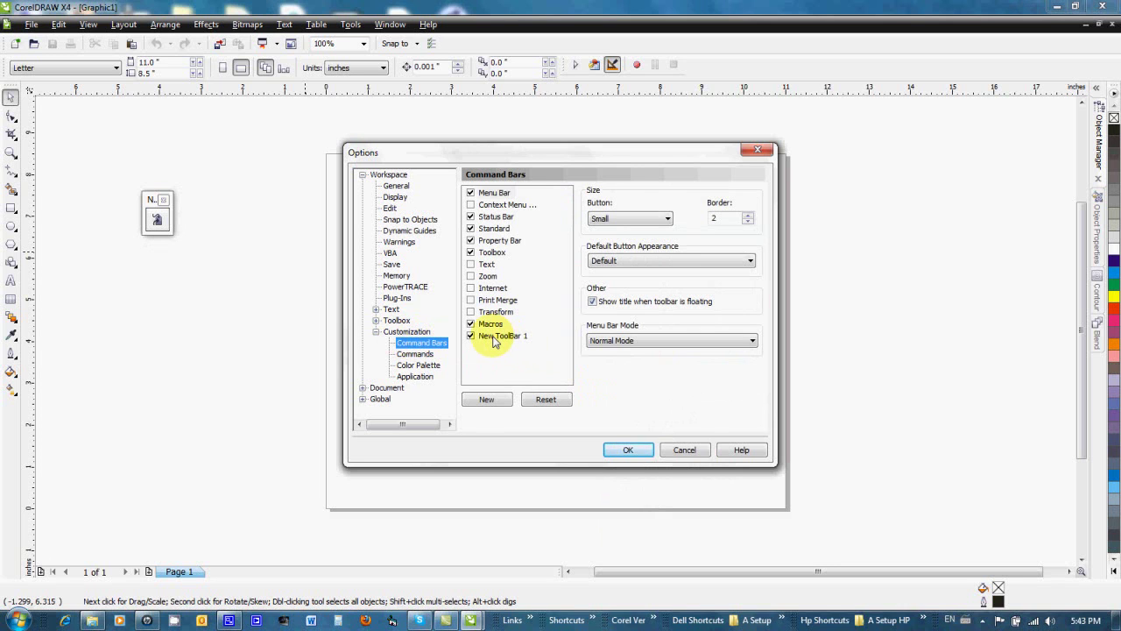
pyautogui.moveTo(519, 342)
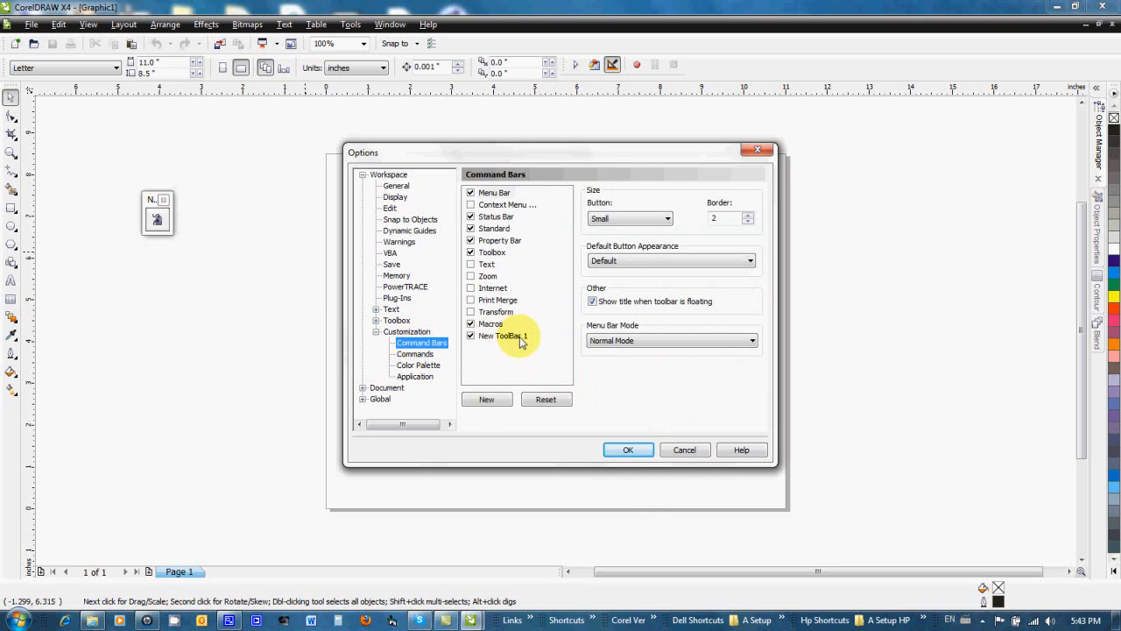
pyautogui.moveTo(504, 337)
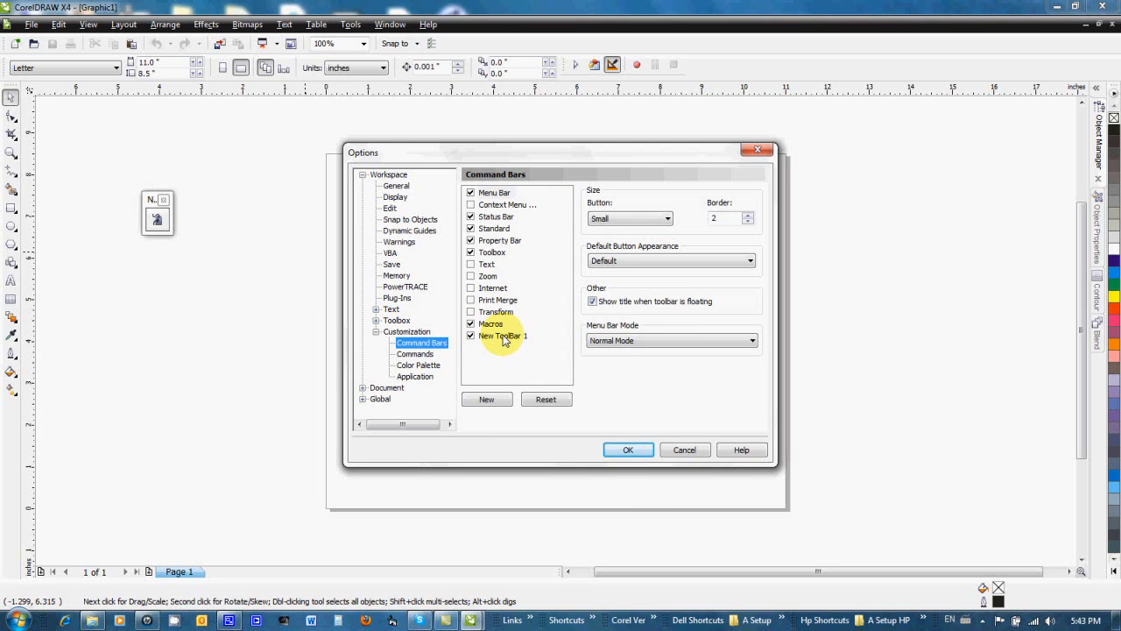
pyautogui.click(504, 337)
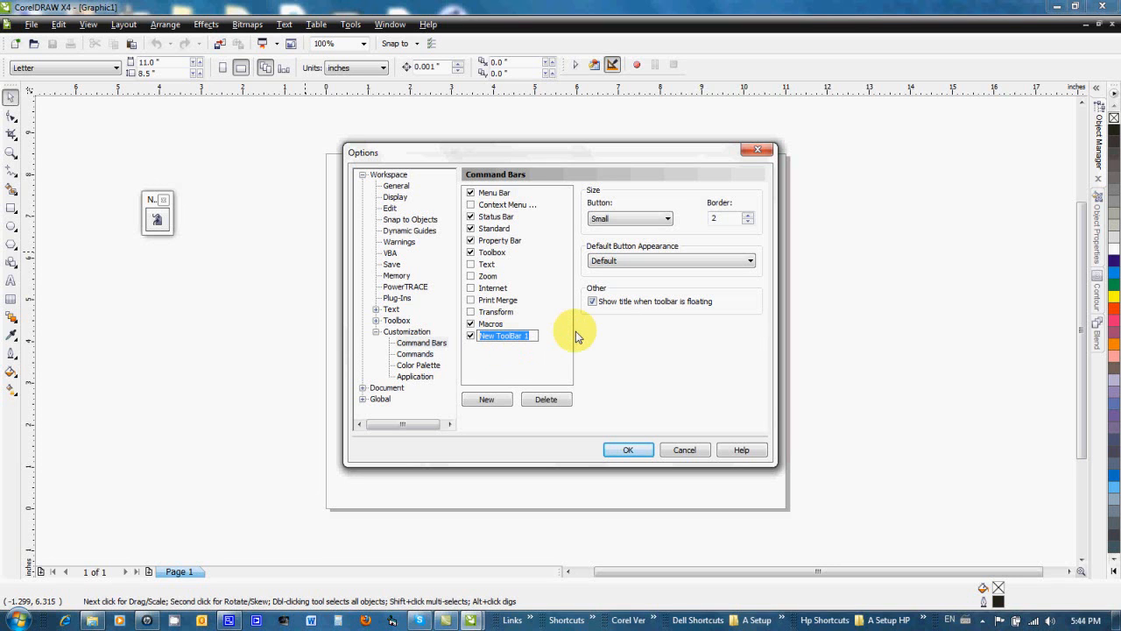
pyautogui.write('FS')
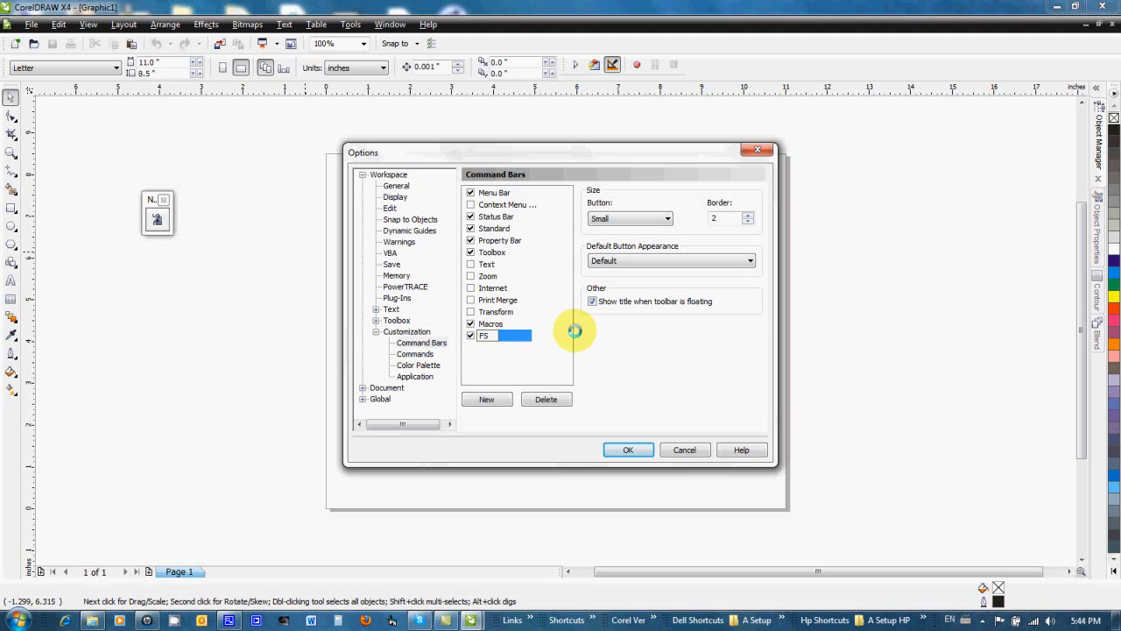
pyautogui.write('A')
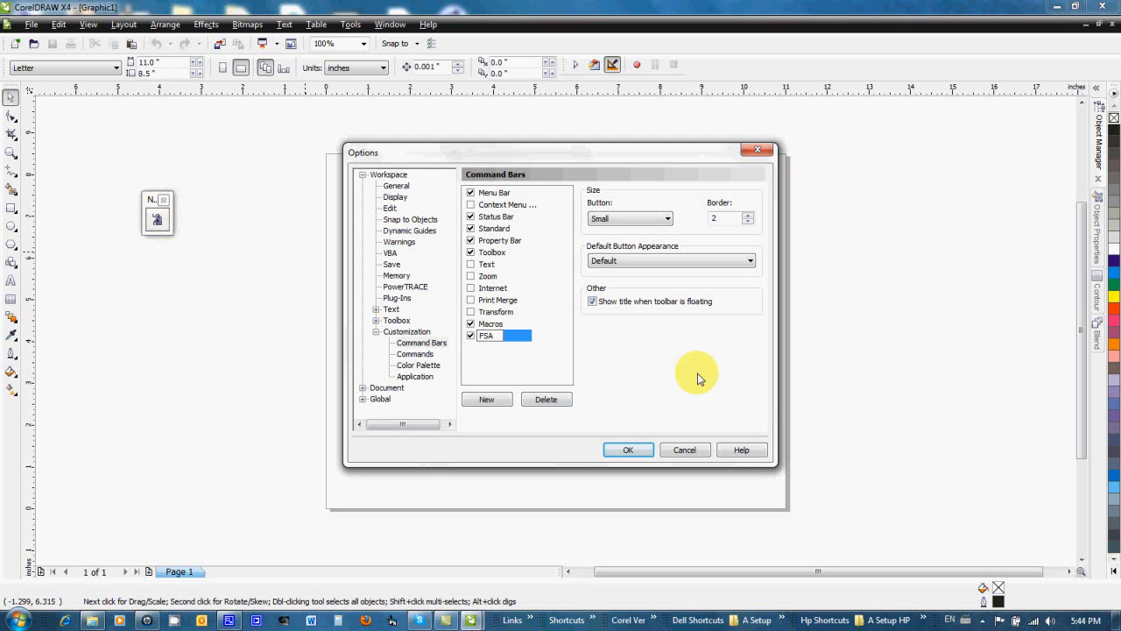
pyautogui.moveTo(750, 366)
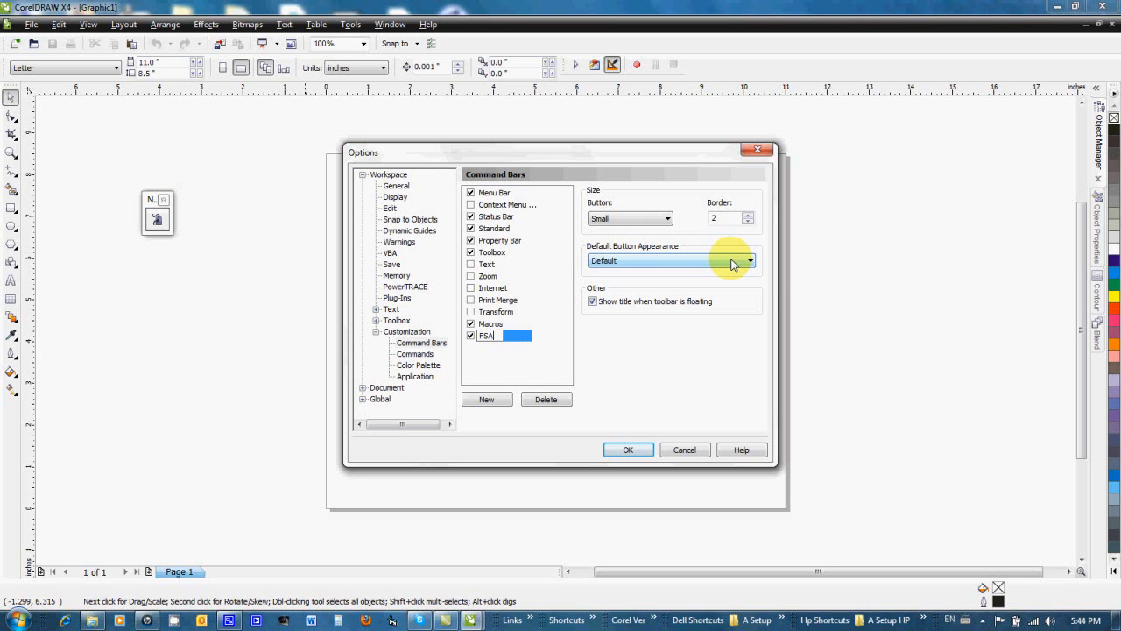
# - Set Default Button Appearance to Caption to Right of Image and apply with OK
pyautogui.click(750, 260)
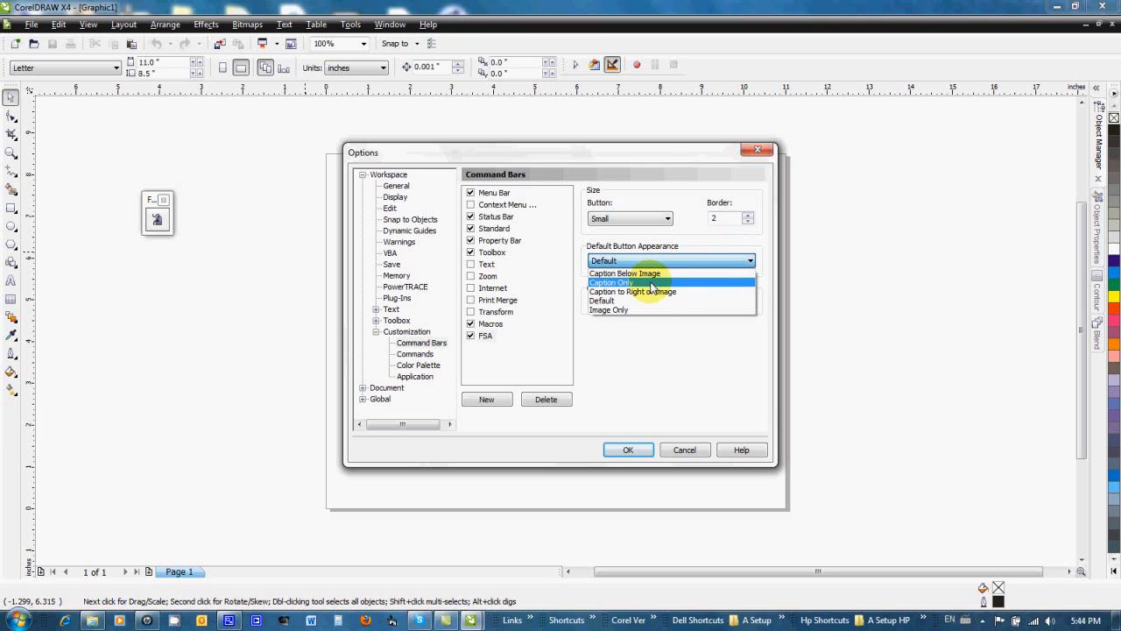
pyautogui.moveTo(634, 274)
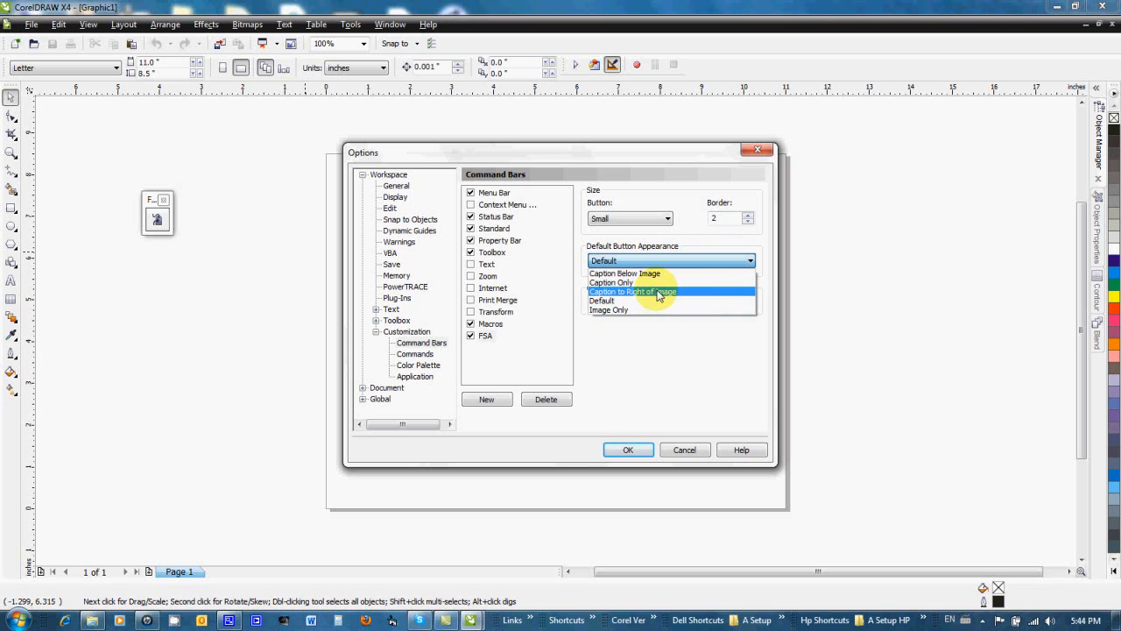
pyautogui.click(634, 290)
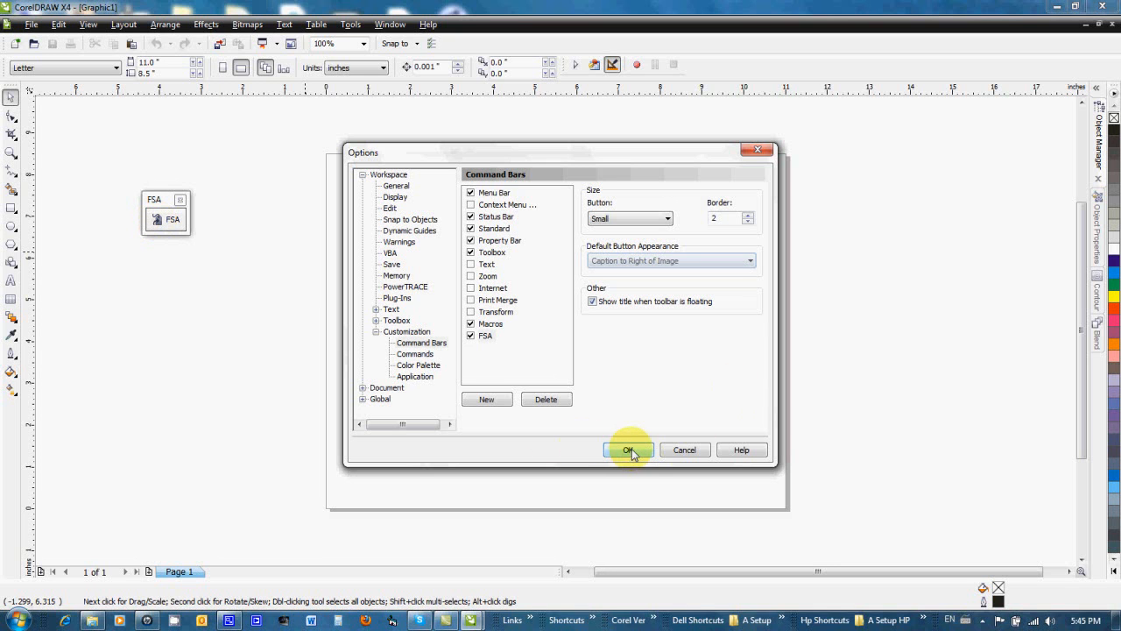
pyautogui.click(627, 449)
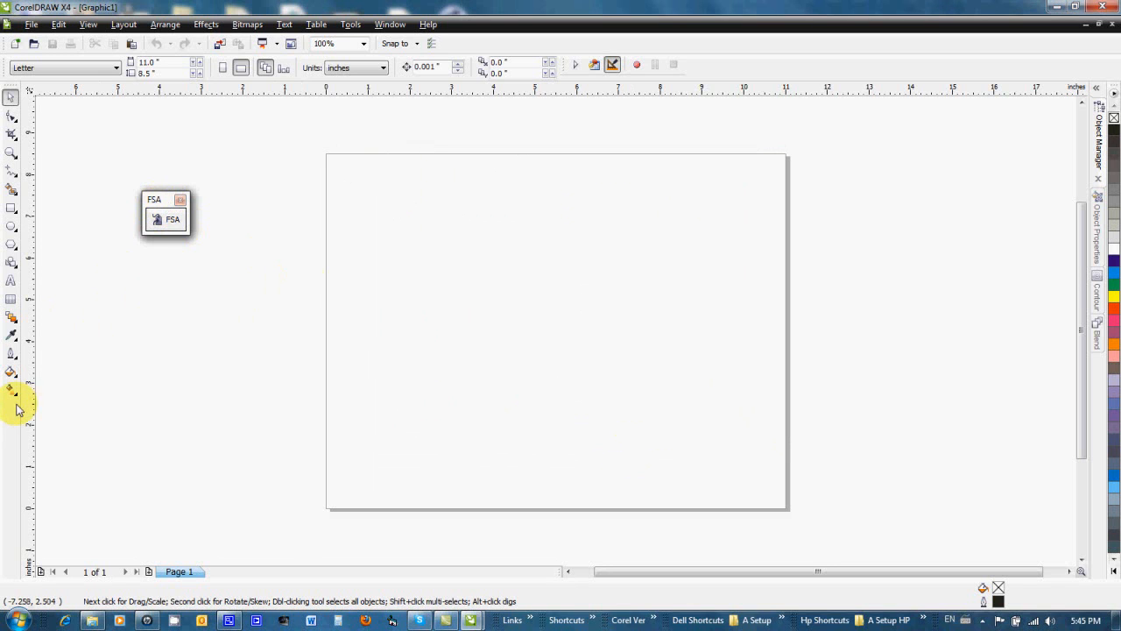
pyautogui.moveTo(9, 414)
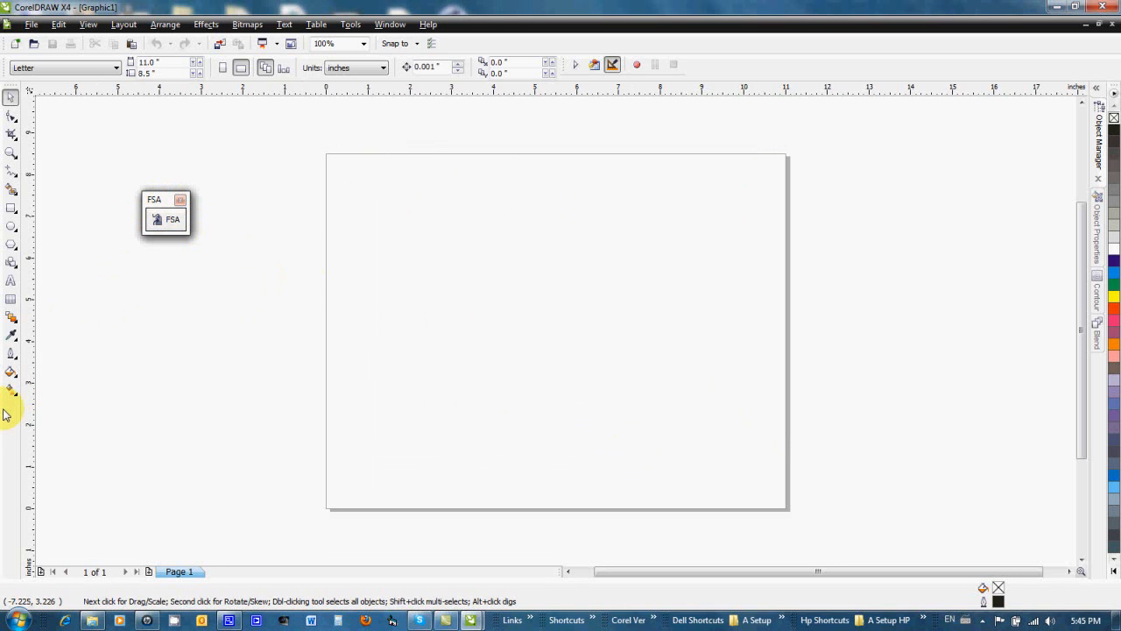
pyautogui.moveTo(282, 583)
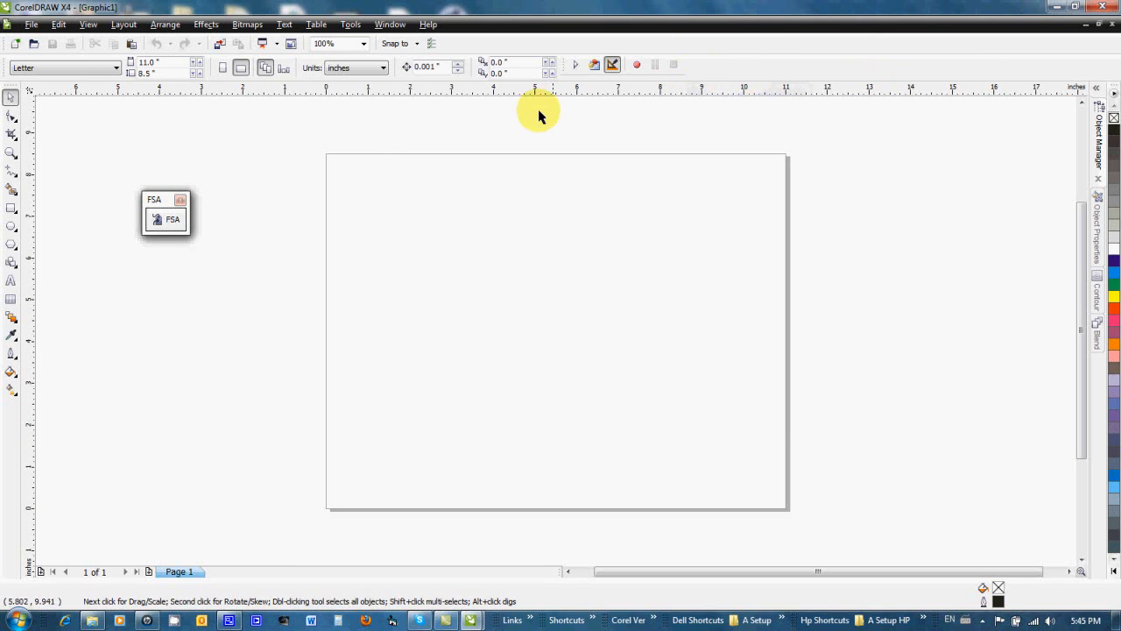
pyautogui.moveTo(161, 202)
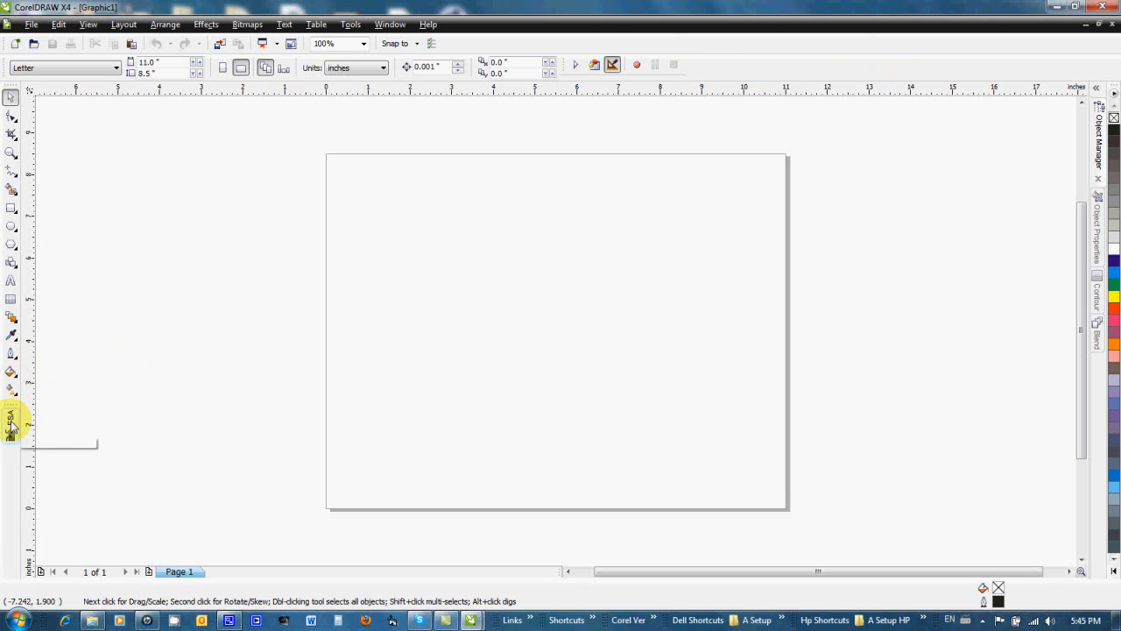
pyautogui.moveTo(12, 431)
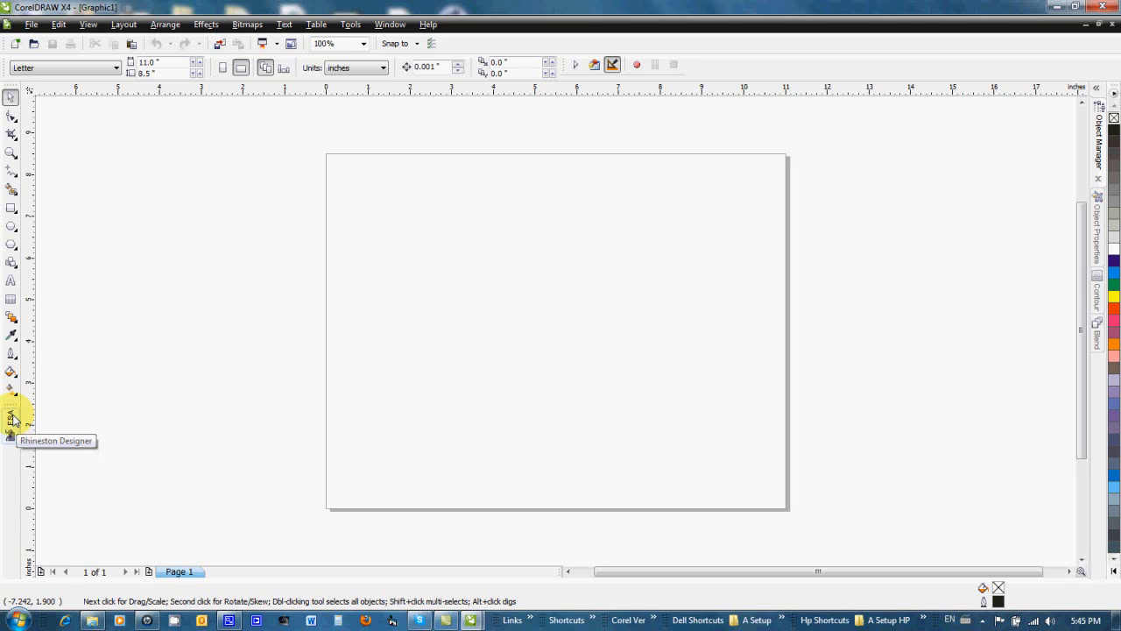
pyautogui.moveTo(12, 428)
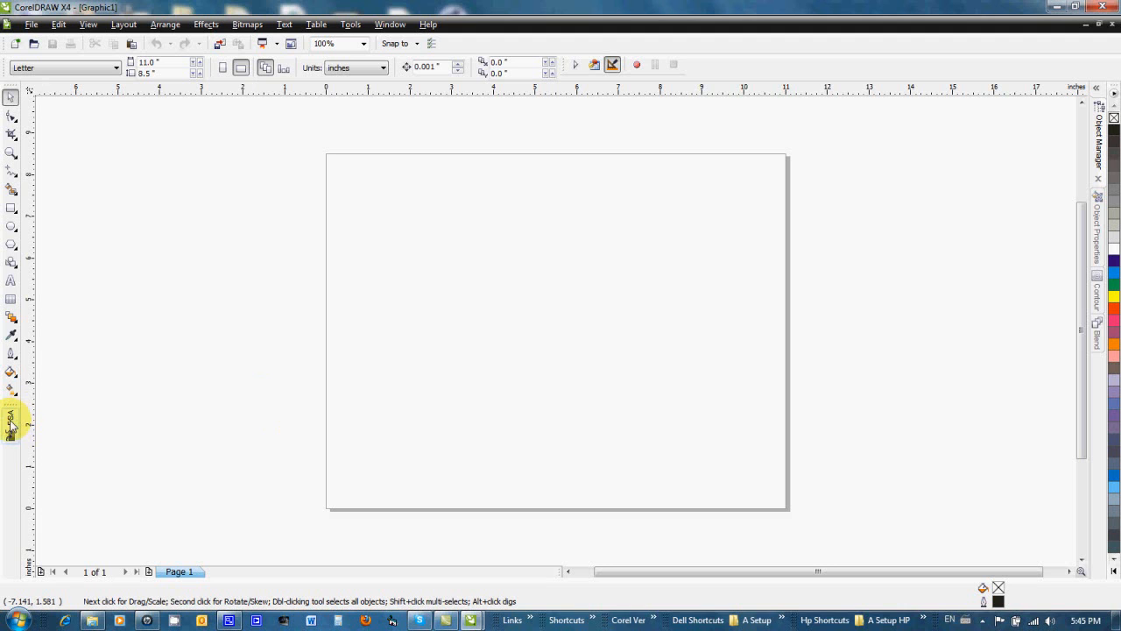
pyautogui.moveTo(12, 426)
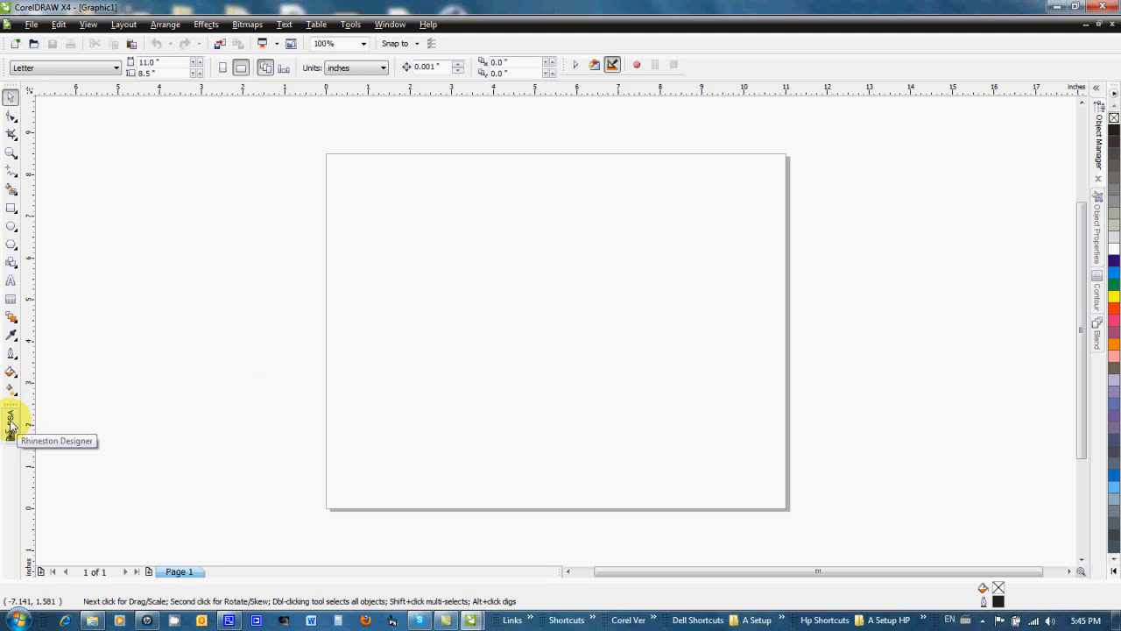
# - Launch Rhinestone Designer from the toolbox and acknowledge the registration notice
pyautogui.click(10, 423)
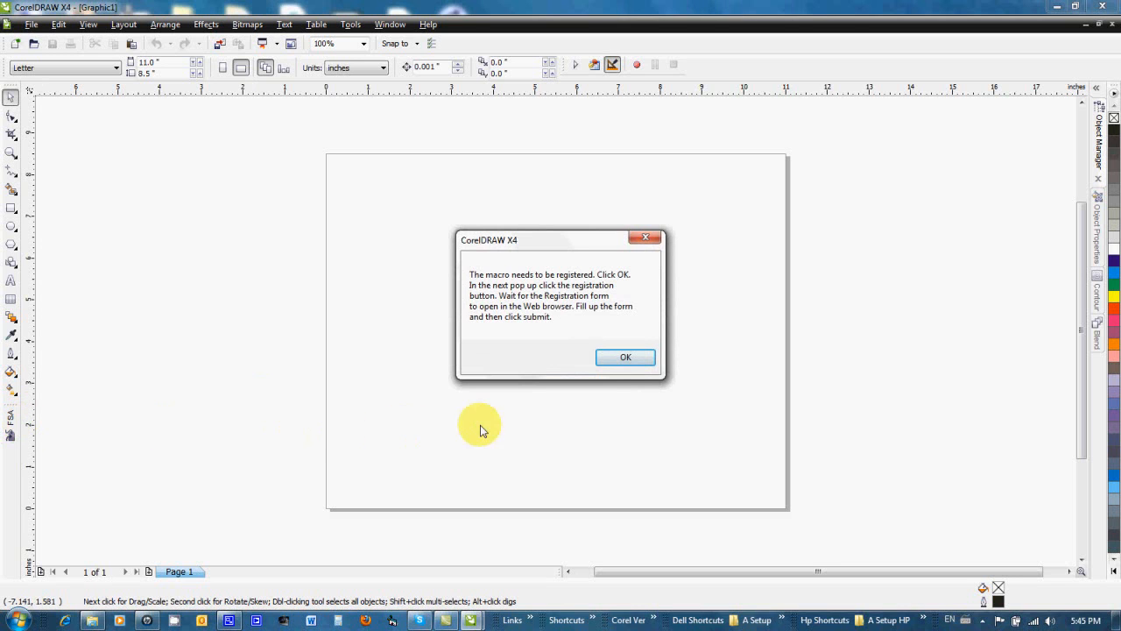
pyautogui.moveTo(586, 441)
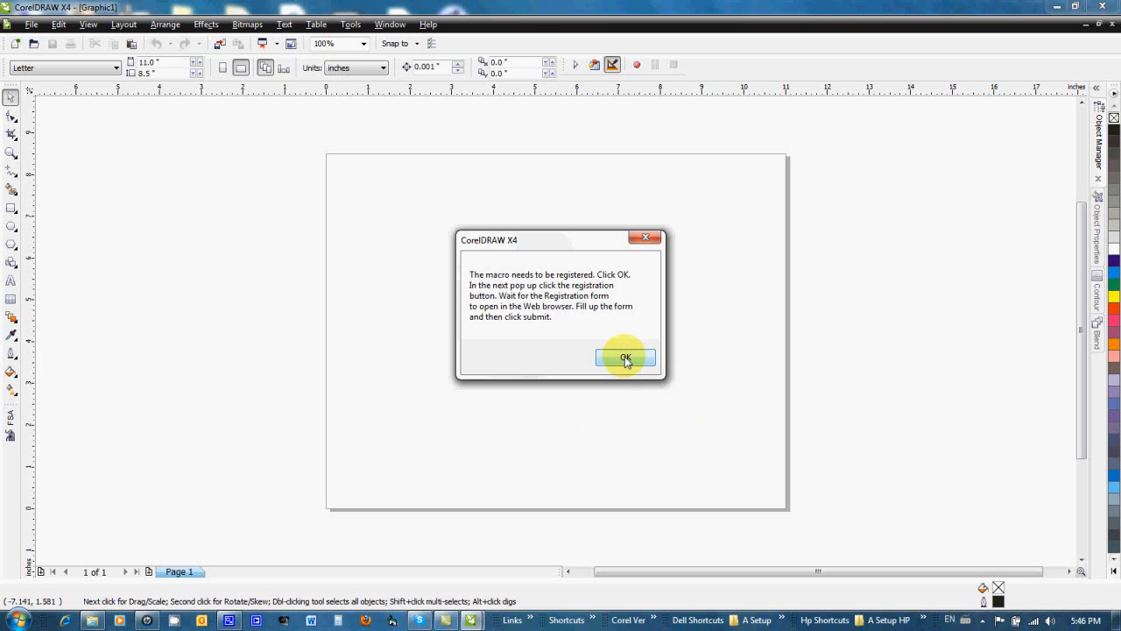
pyautogui.click(625, 357)
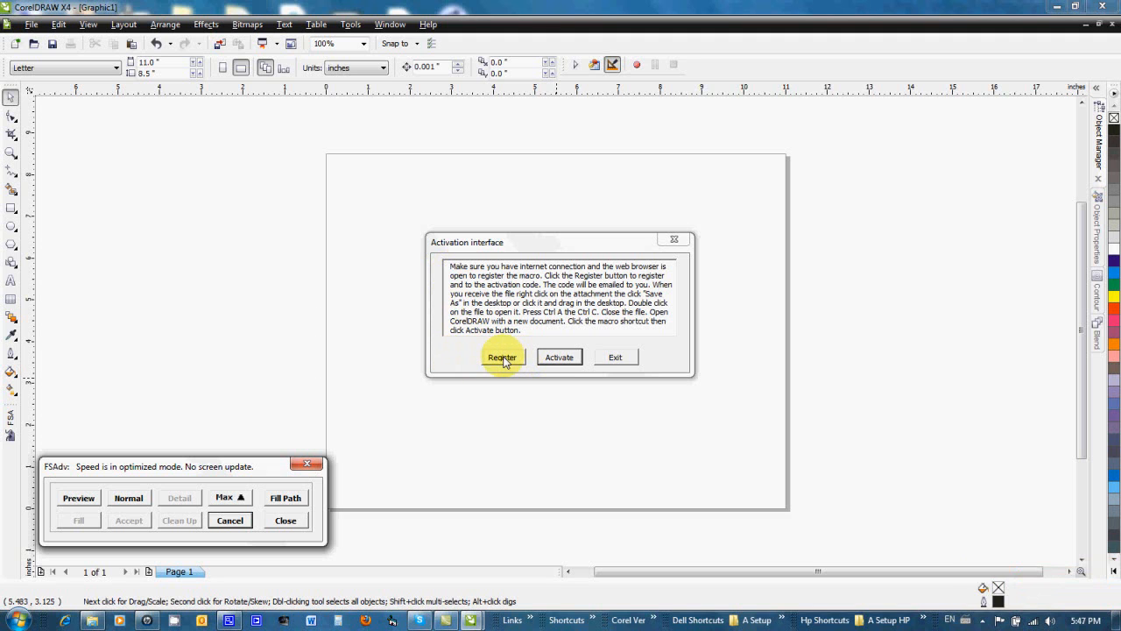
# - Choose Register in the Activation interface and accept the instructions message
pyautogui.click(501, 358)
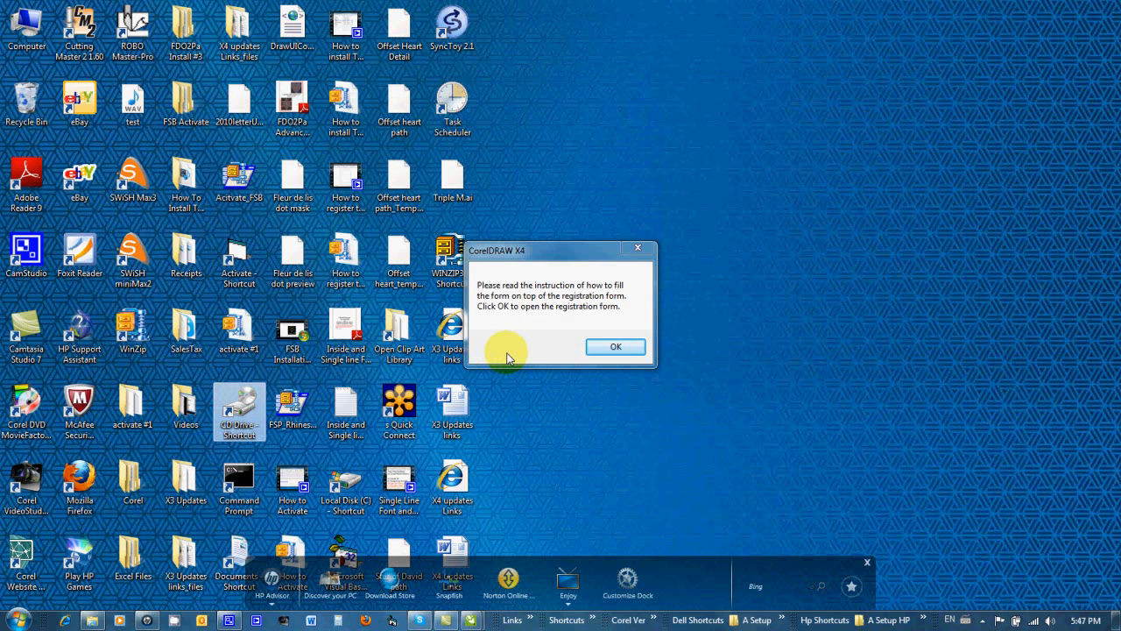
pyautogui.moveTo(696, 357)
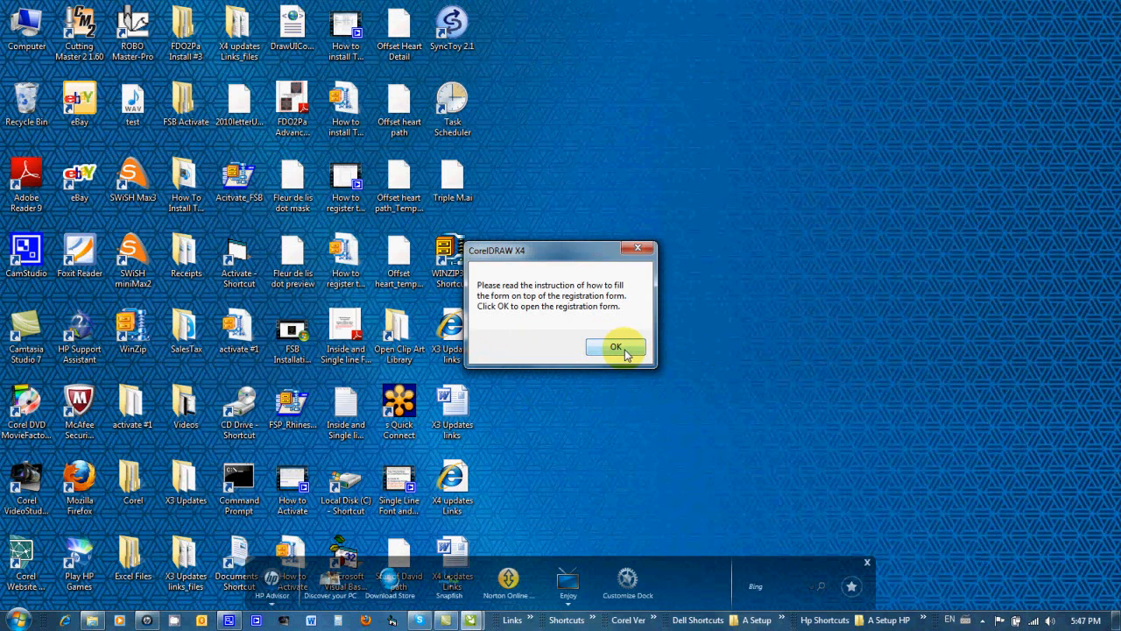
pyautogui.click(614, 347)
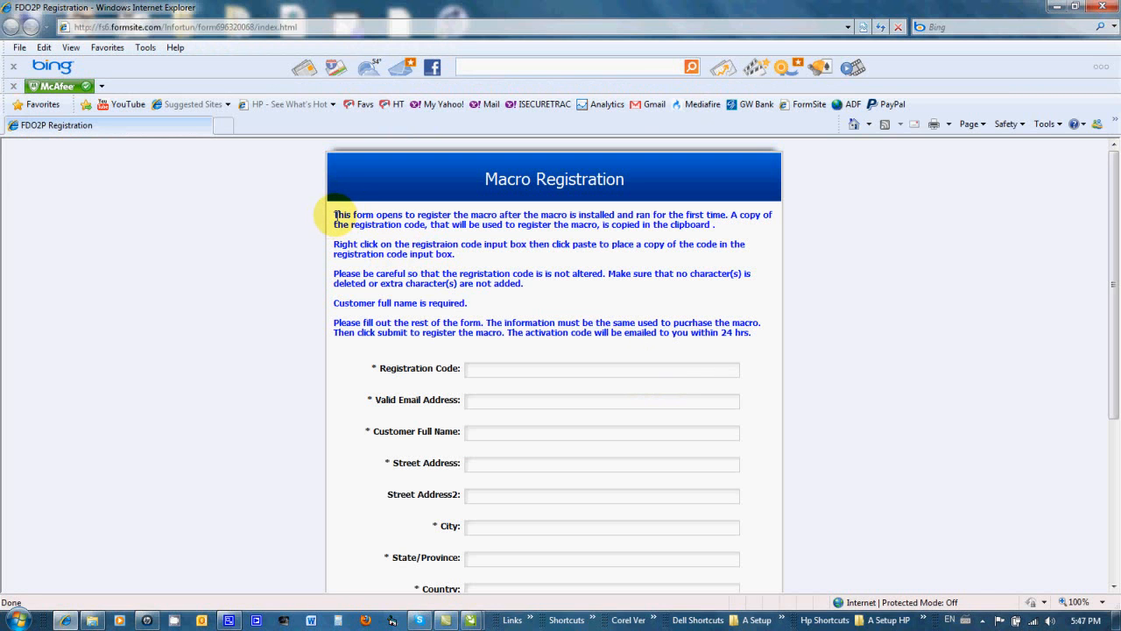
pyautogui.moveTo(769, 203)
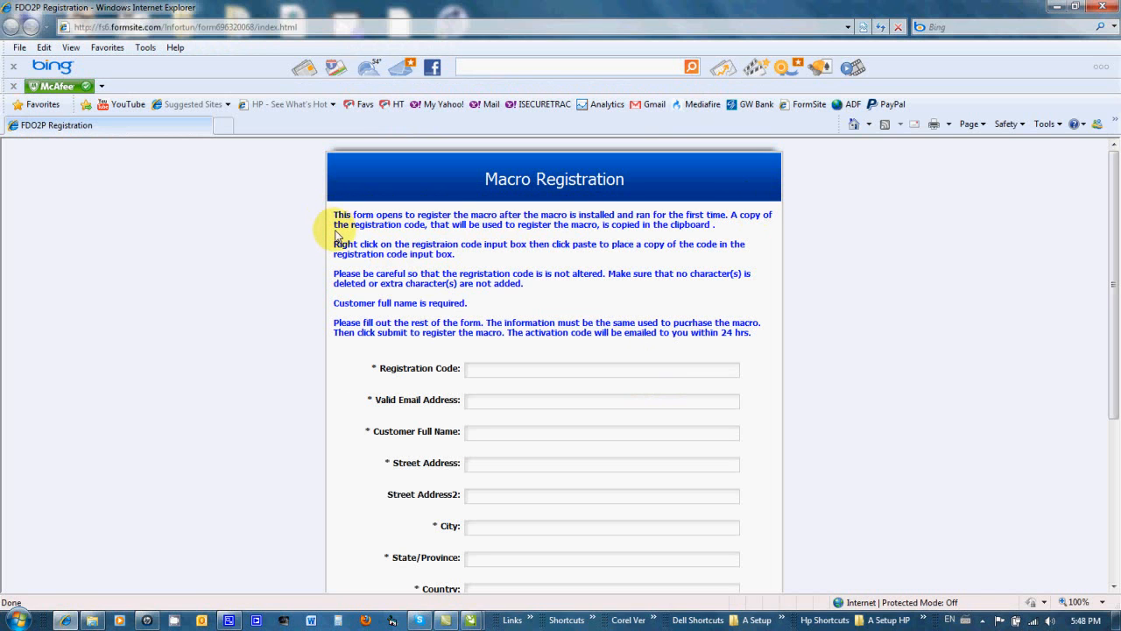
pyautogui.moveTo(409, 330)
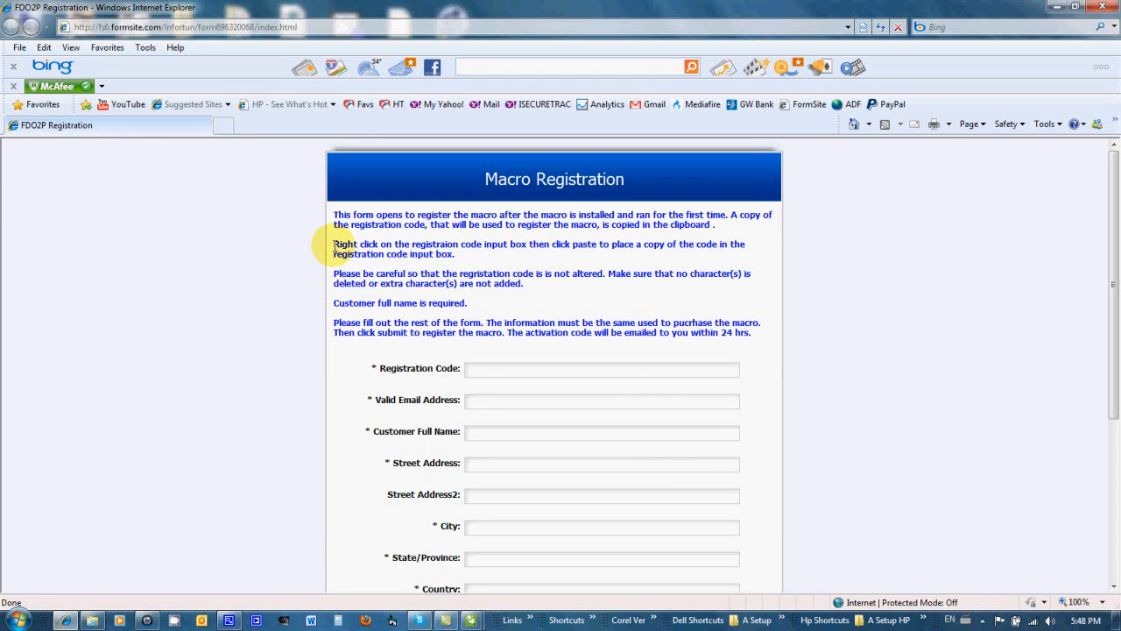
# - Paste the copied code into the Registration Code field via the right-click menu
pyautogui.moveTo(333, 244); pyautogui.dragTo(718, 254)
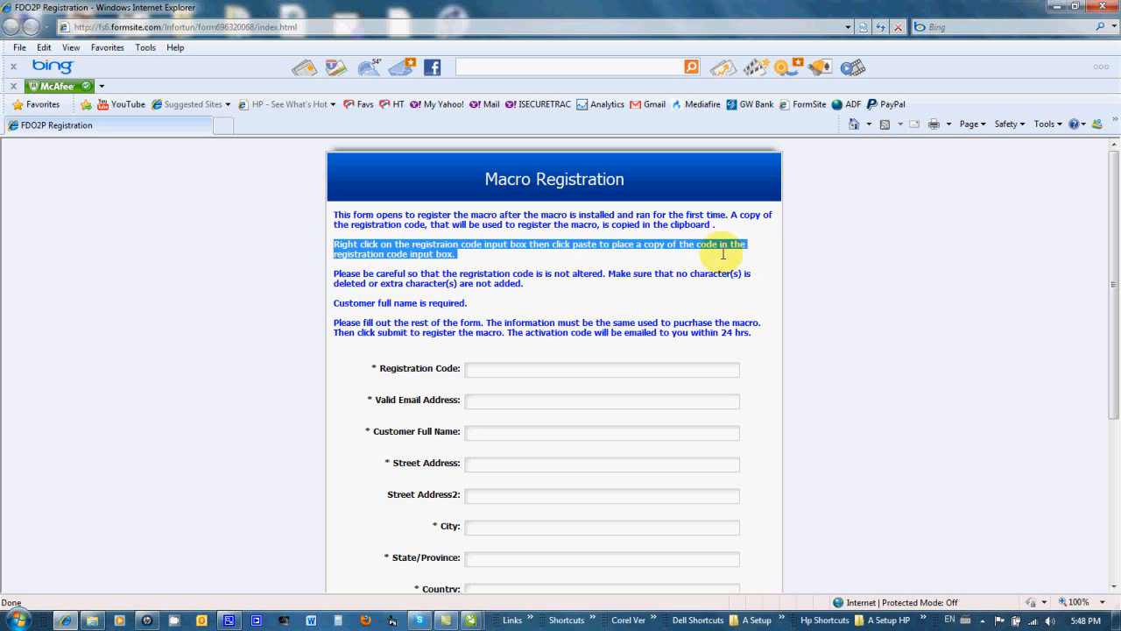
pyautogui.moveTo(585, 238)
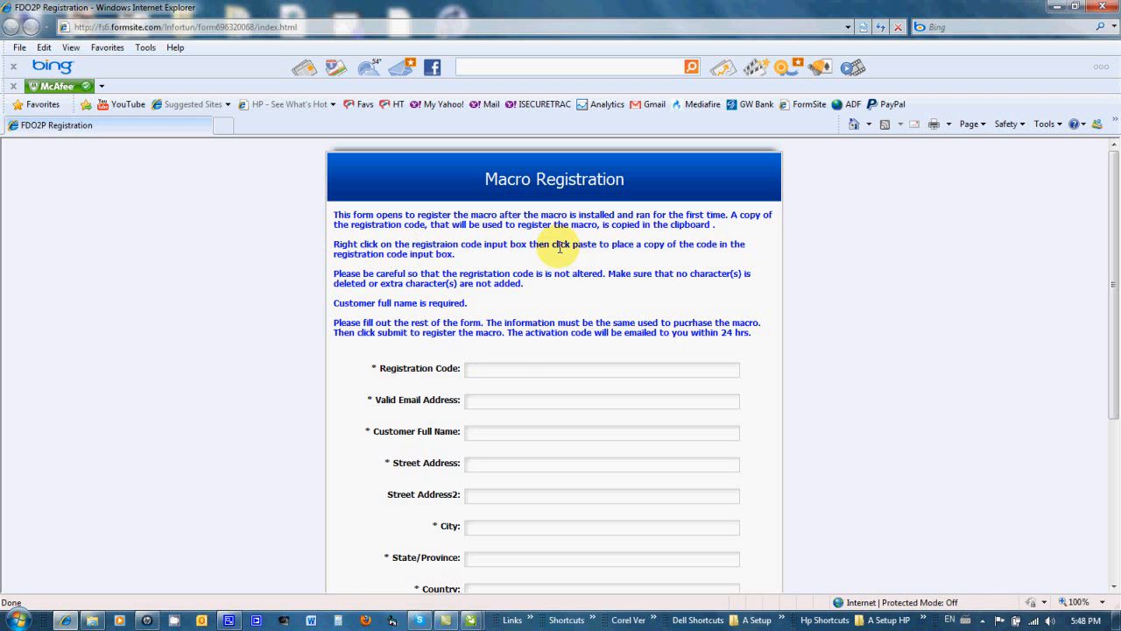
pyautogui.moveTo(487, 368)
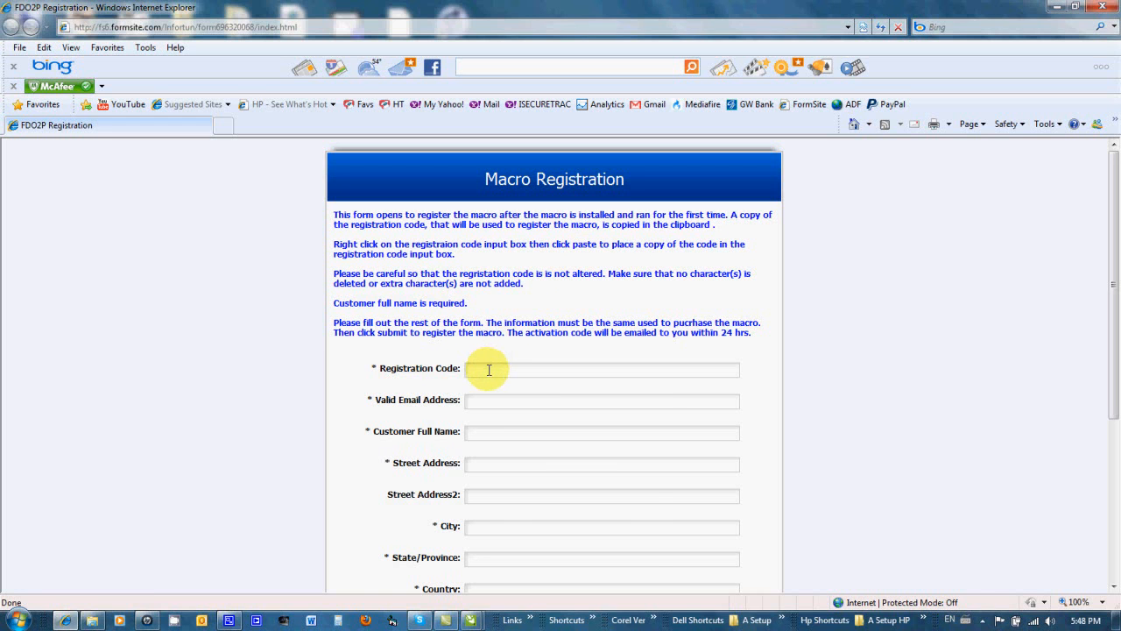
pyautogui.rightClick(488, 368)
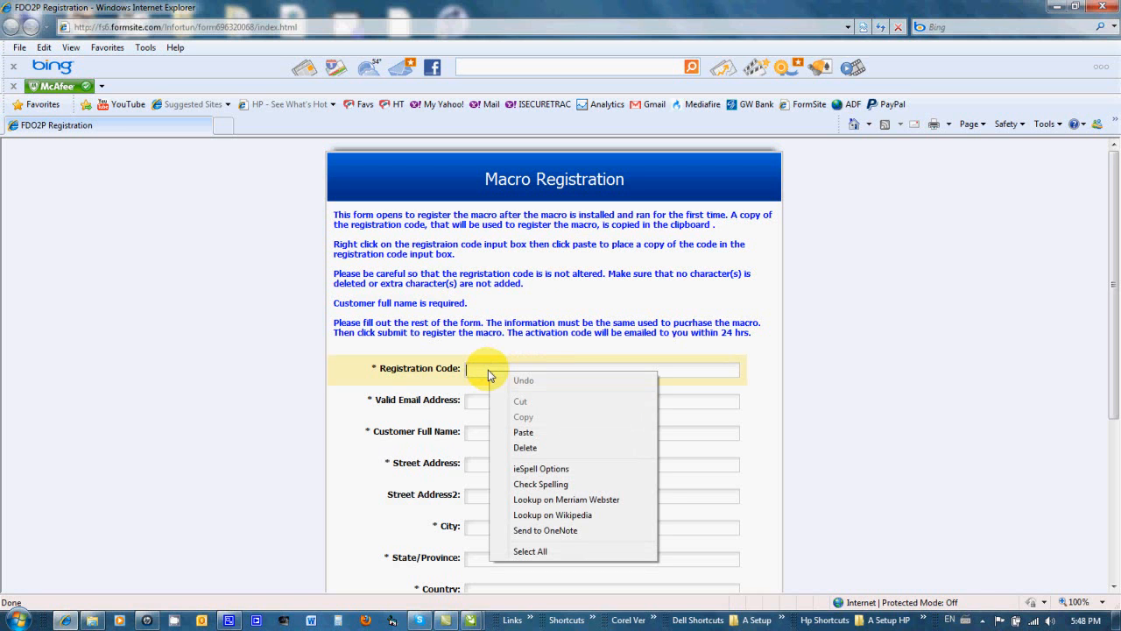
pyautogui.moveTo(568, 437)
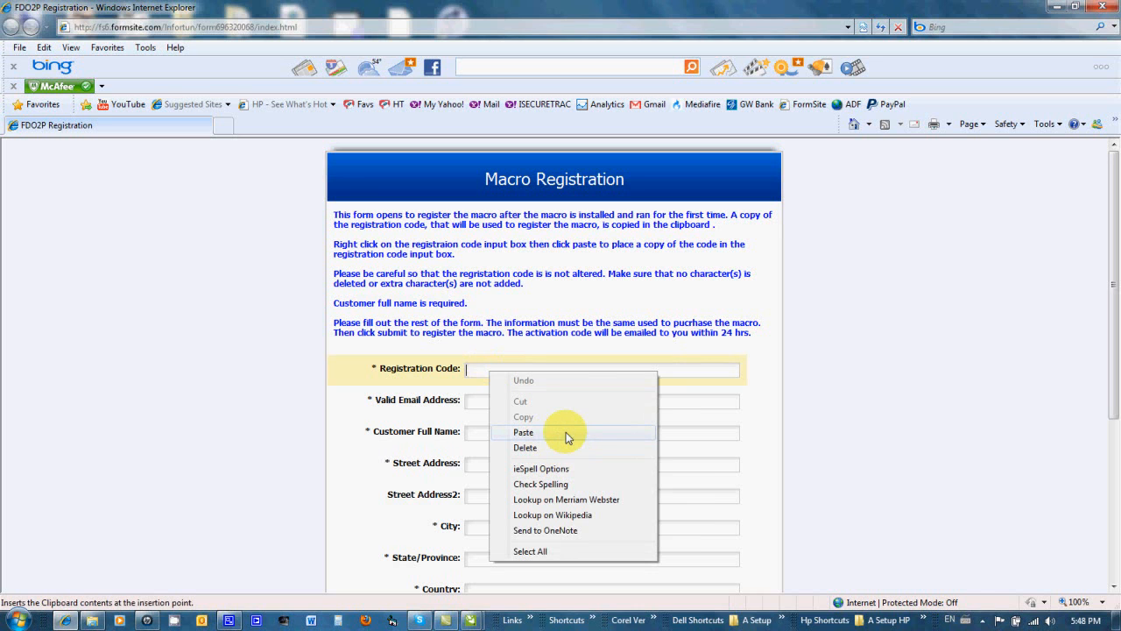
pyautogui.click(522, 431)
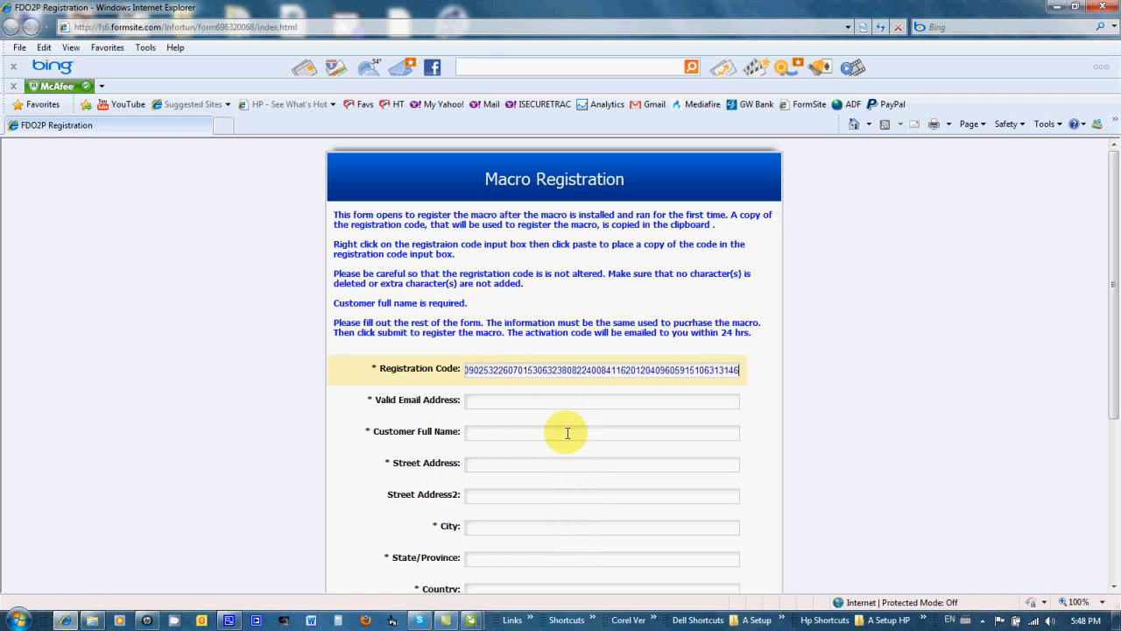
pyautogui.moveTo(485, 399)
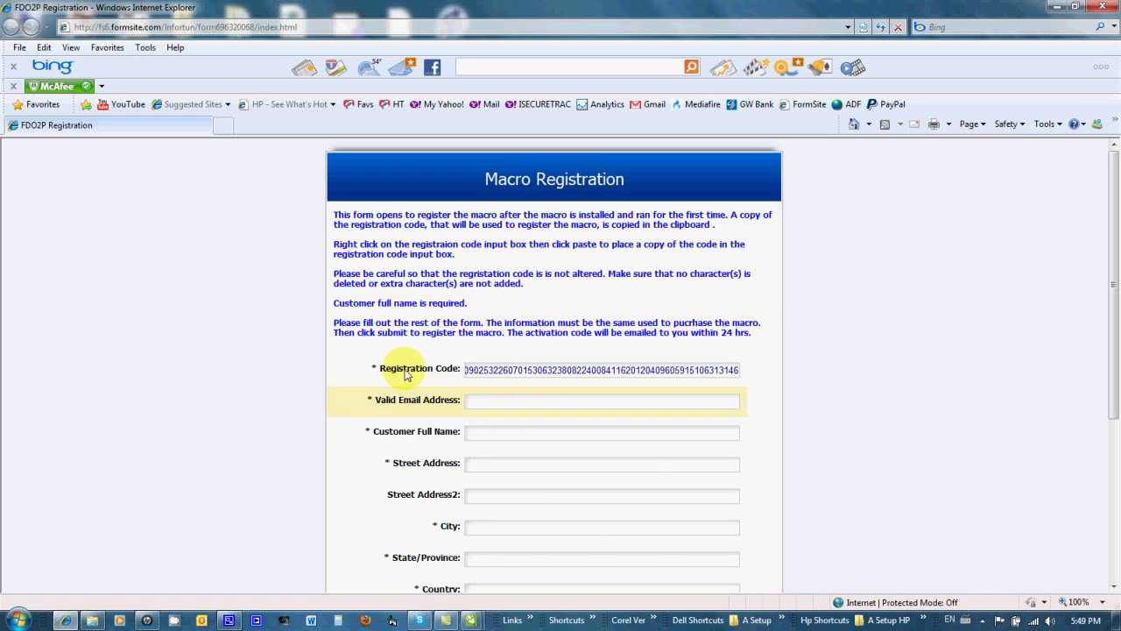
pyautogui.moveTo(369, 403)
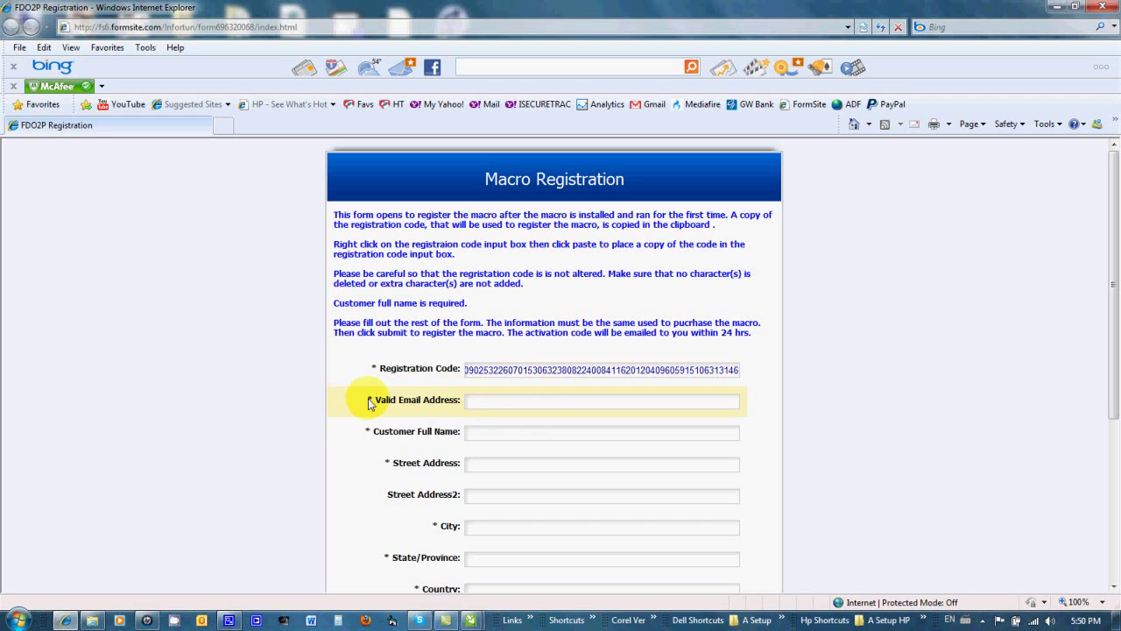
pyautogui.click(602, 399)
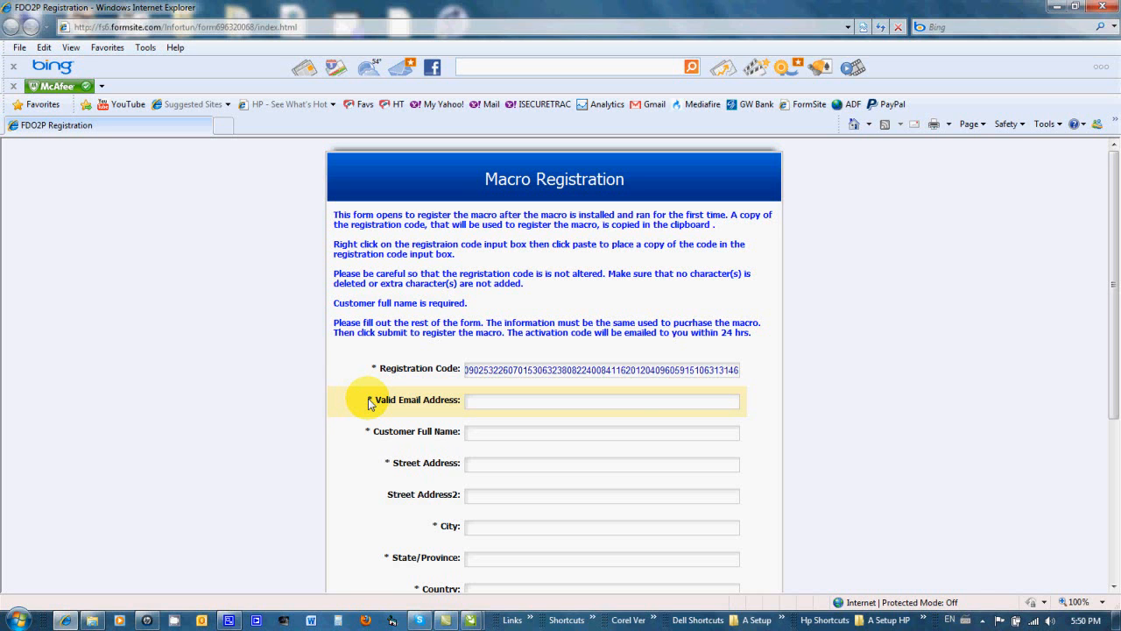
pyautogui.click(602, 401)
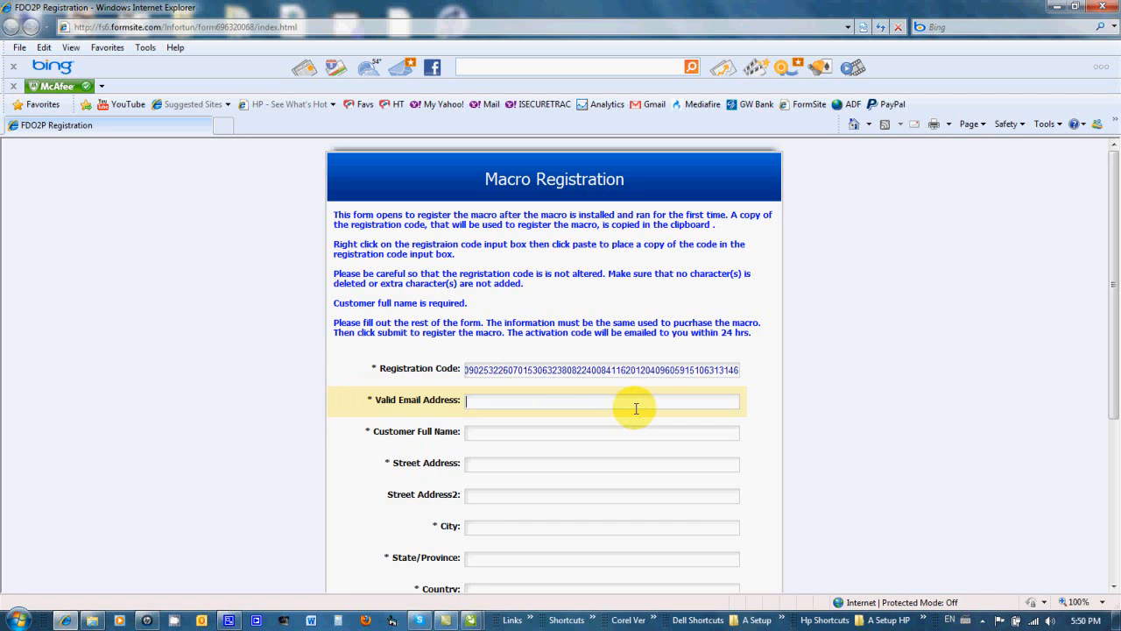
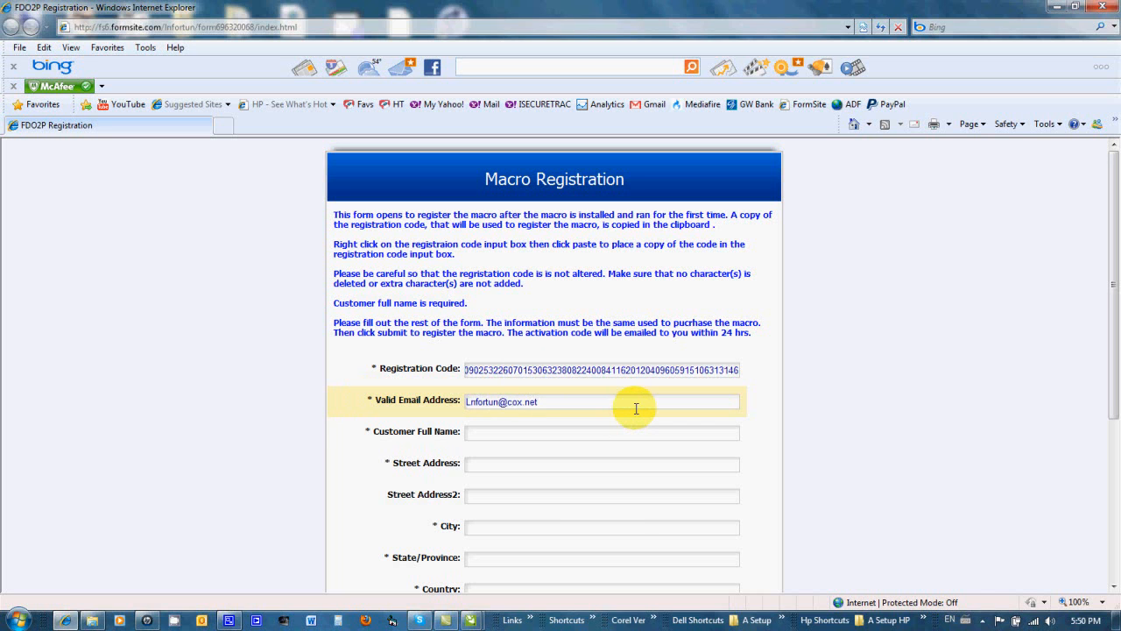
pyautogui.click(602, 431)
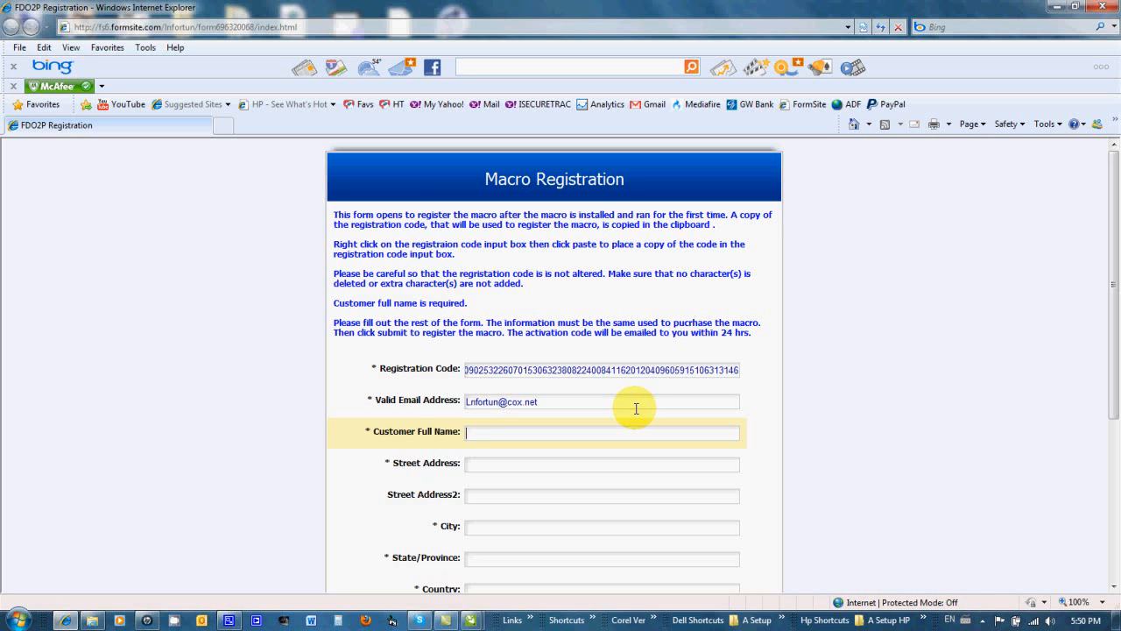
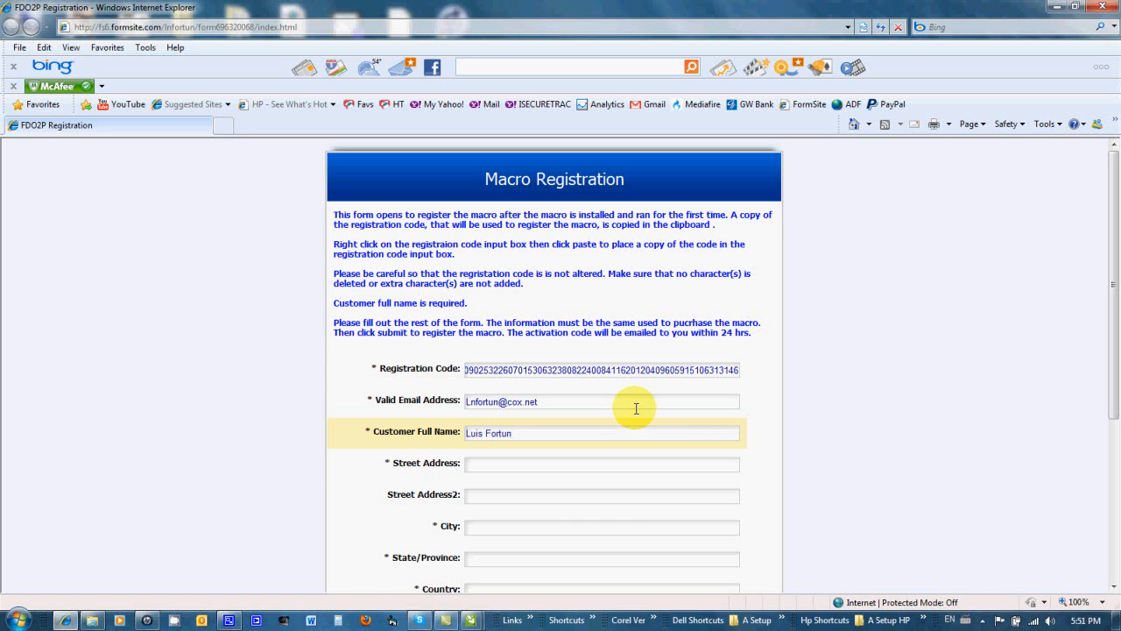
pyautogui.click(603, 464)
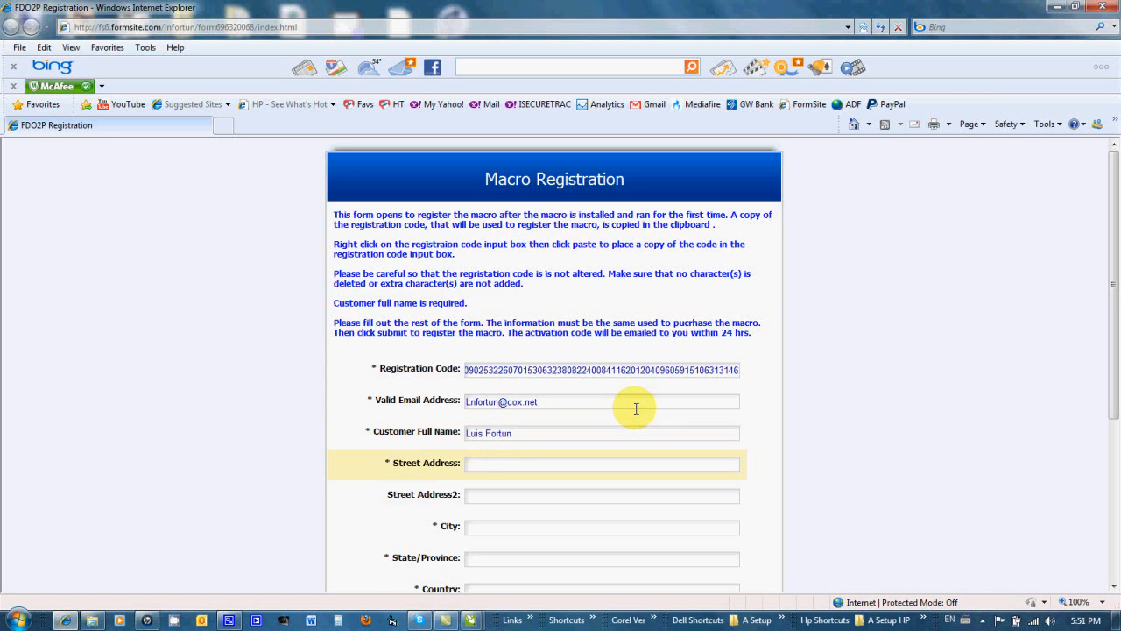
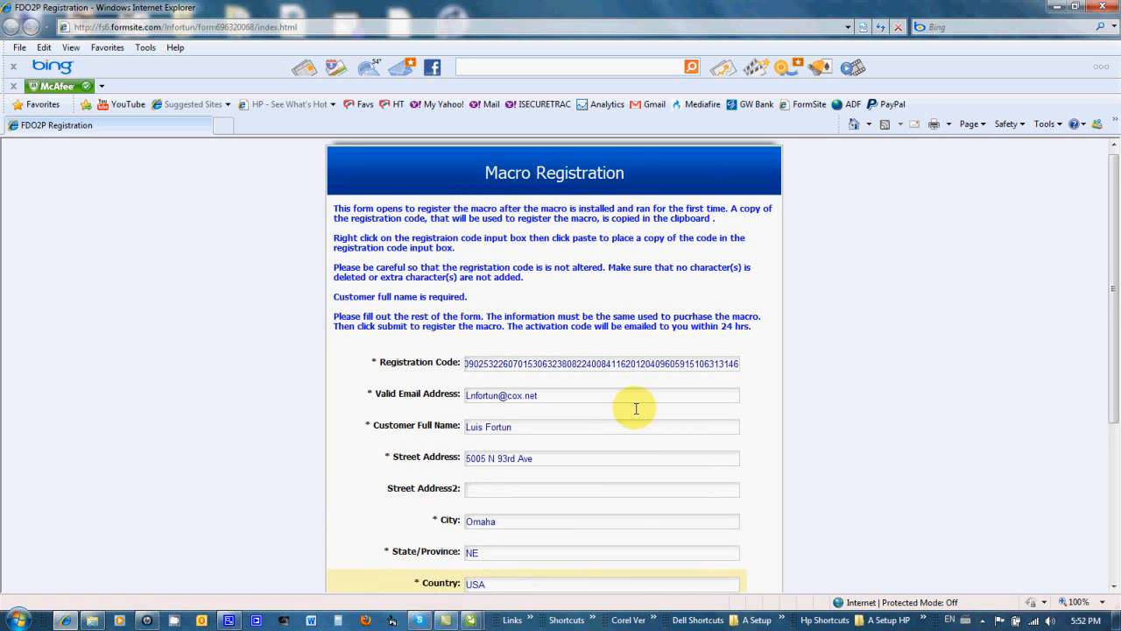
pyautogui.scroll(-3)
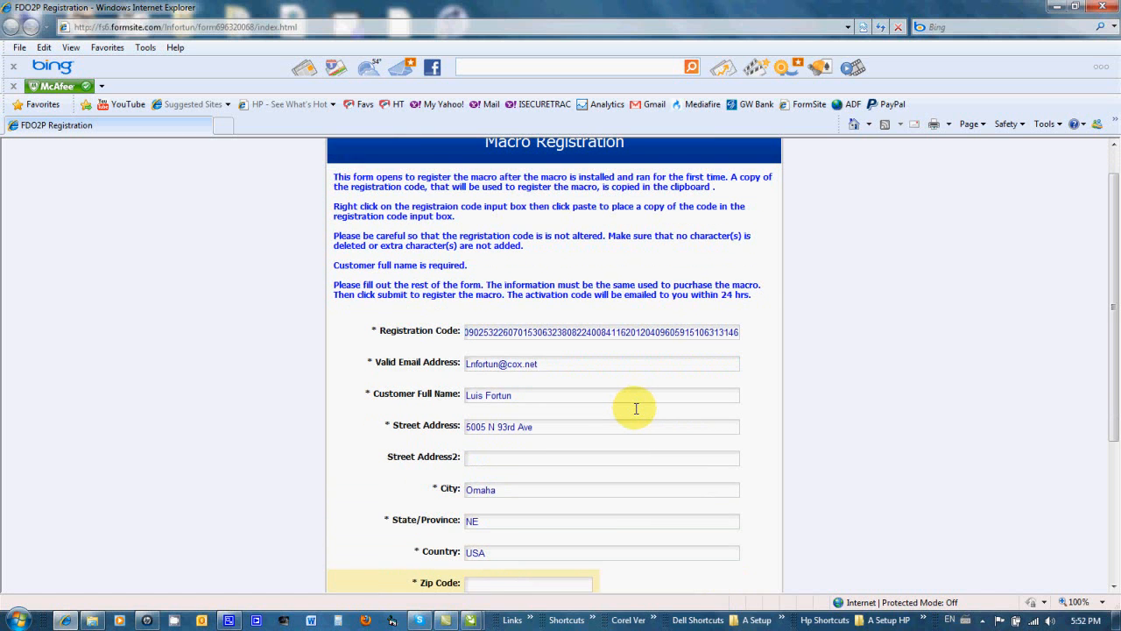
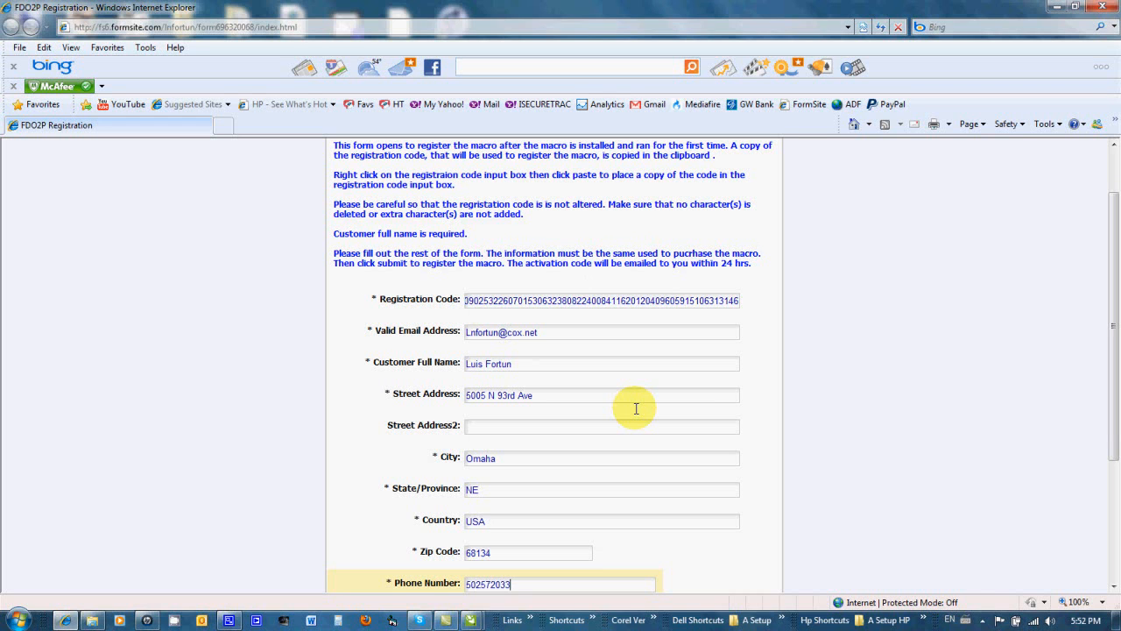
pyautogui.scroll(-3)
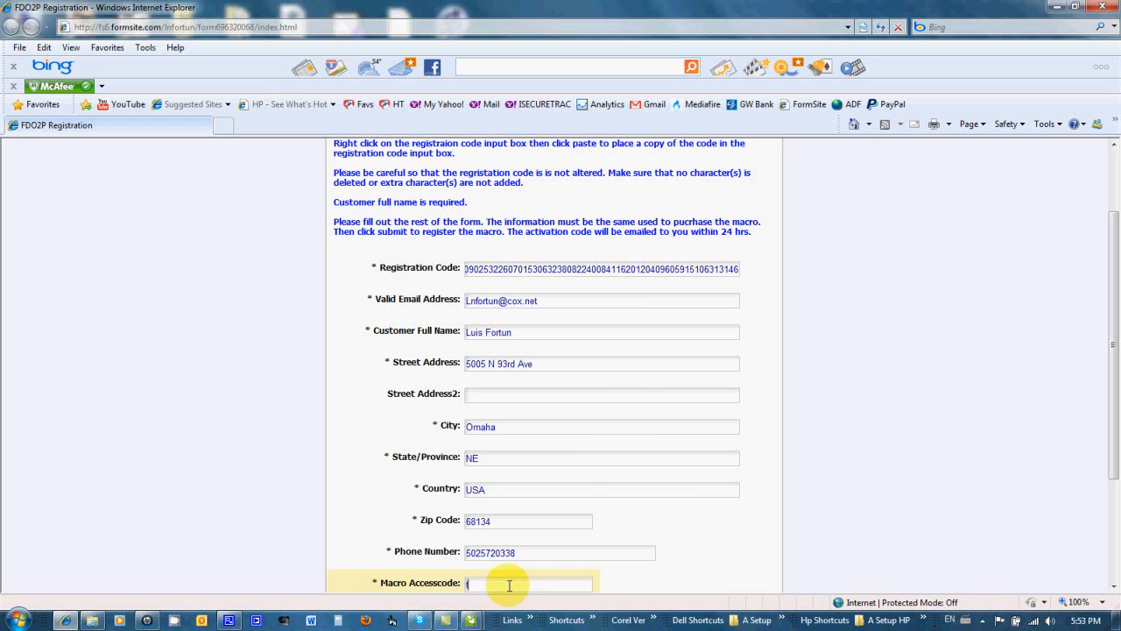
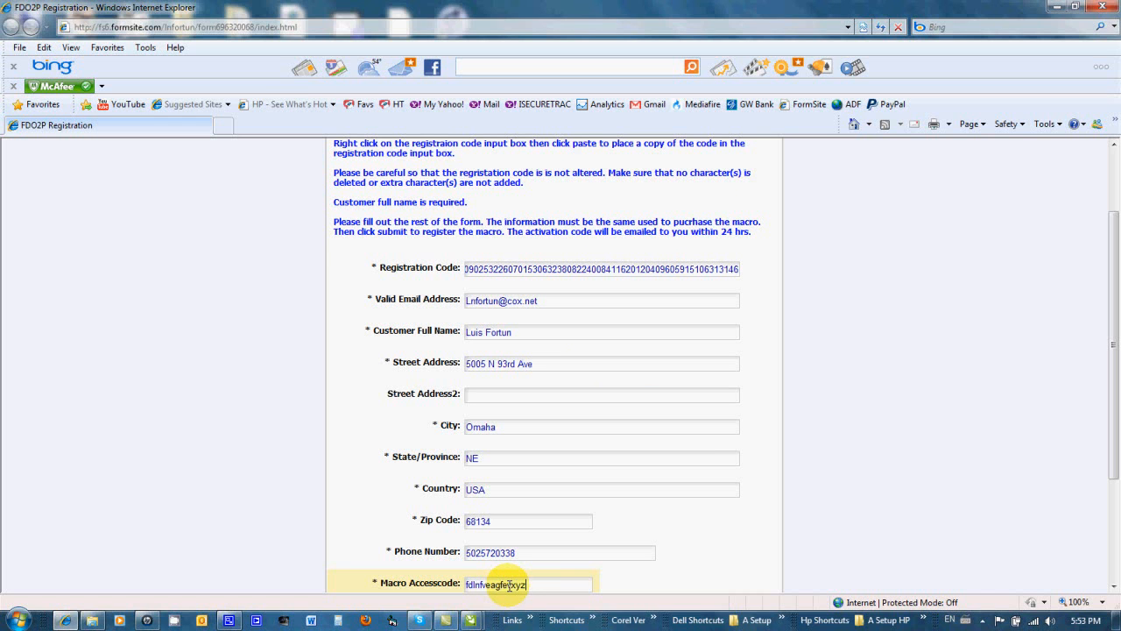
pyautogui.scroll(-3)
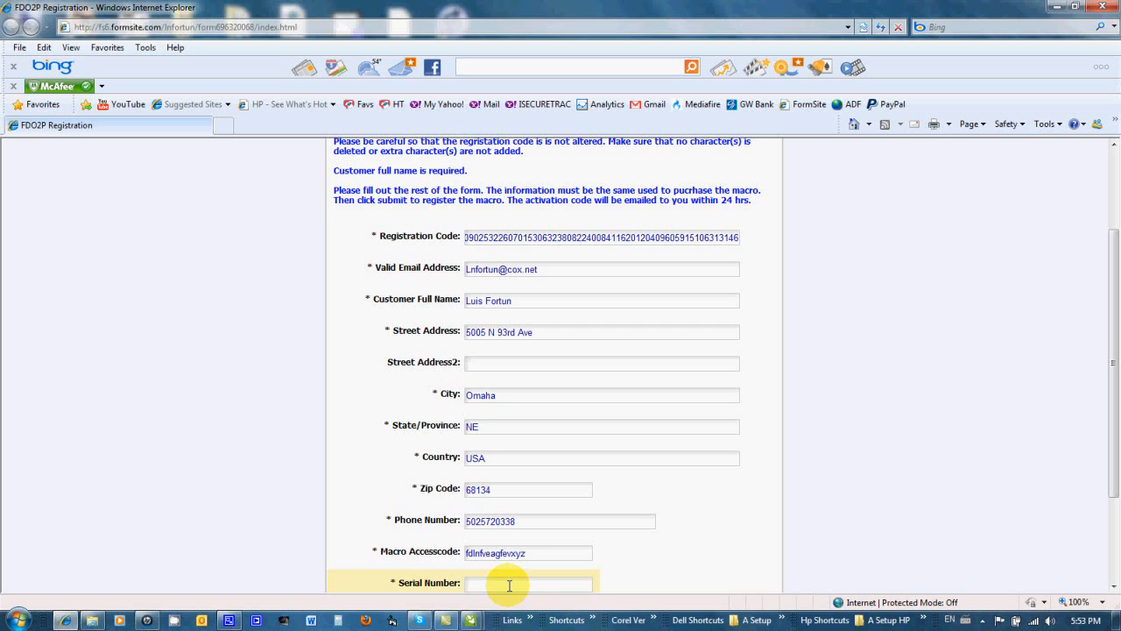
pyautogui.write('0')
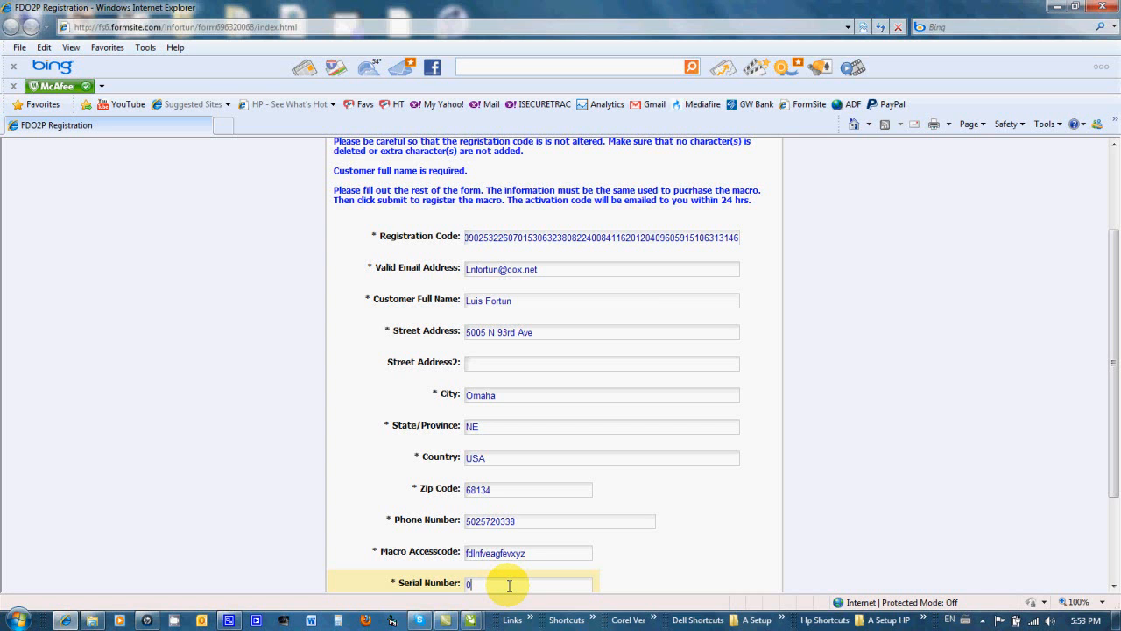
pyautogui.write('123456')
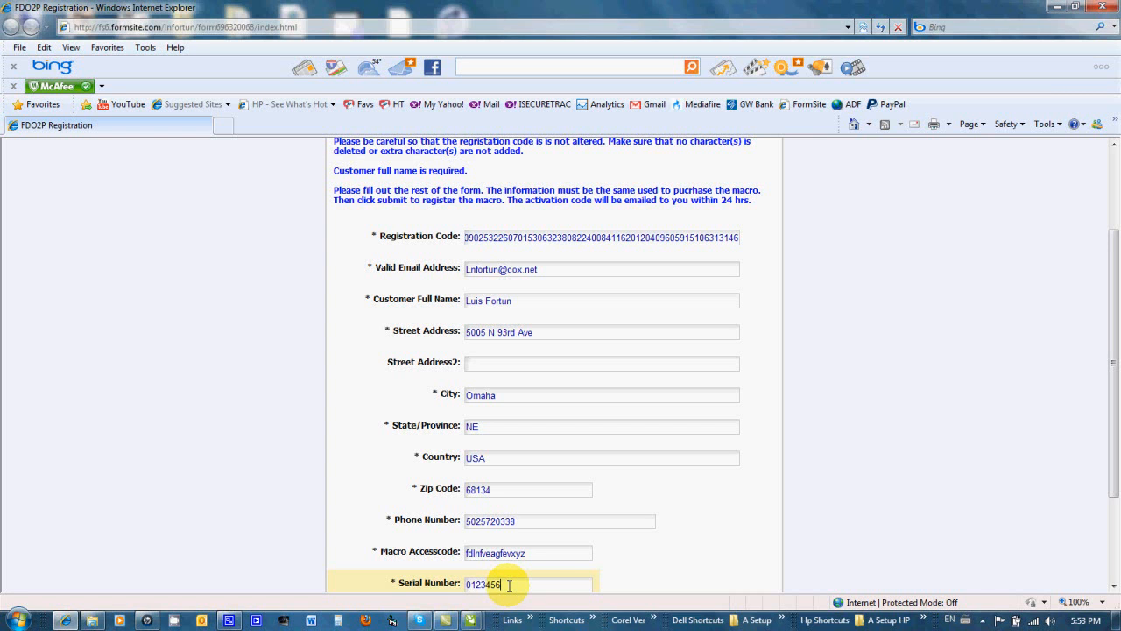
pyautogui.write('789')
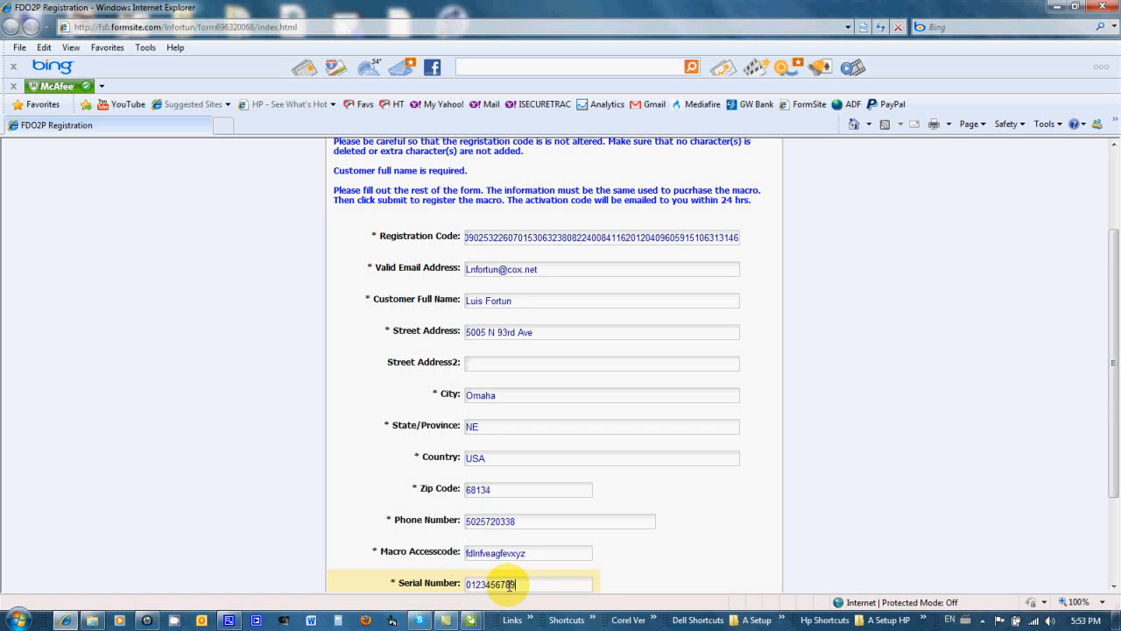
pyautogui.scroll(-3)
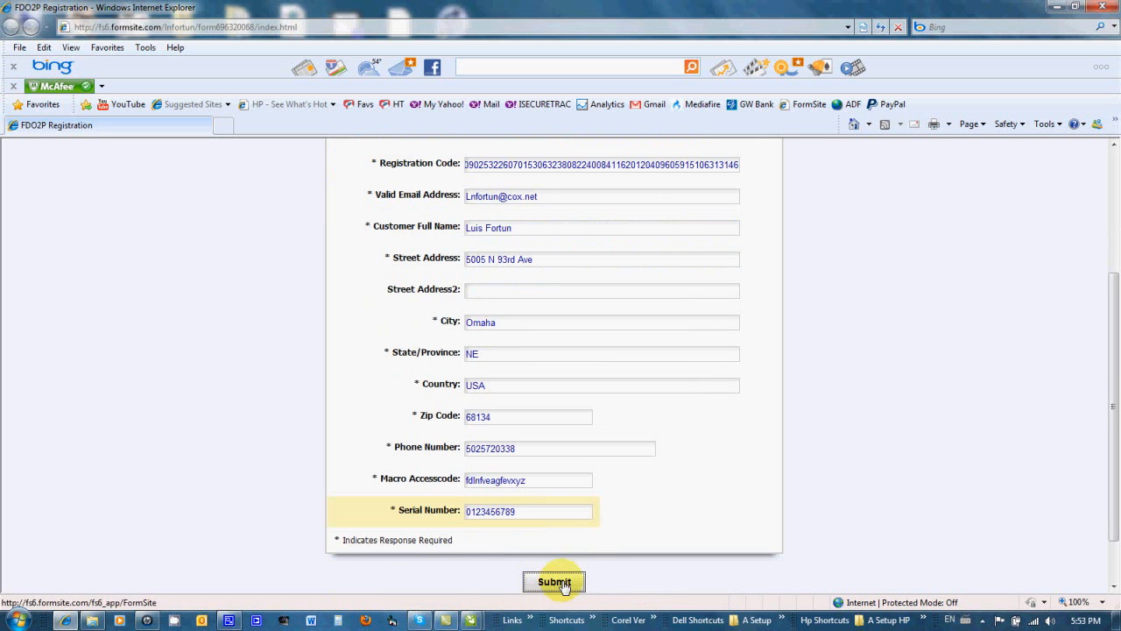
# - Submit the registration form to reach FormSite's thank-you page
pyautogui.click(553, 581)
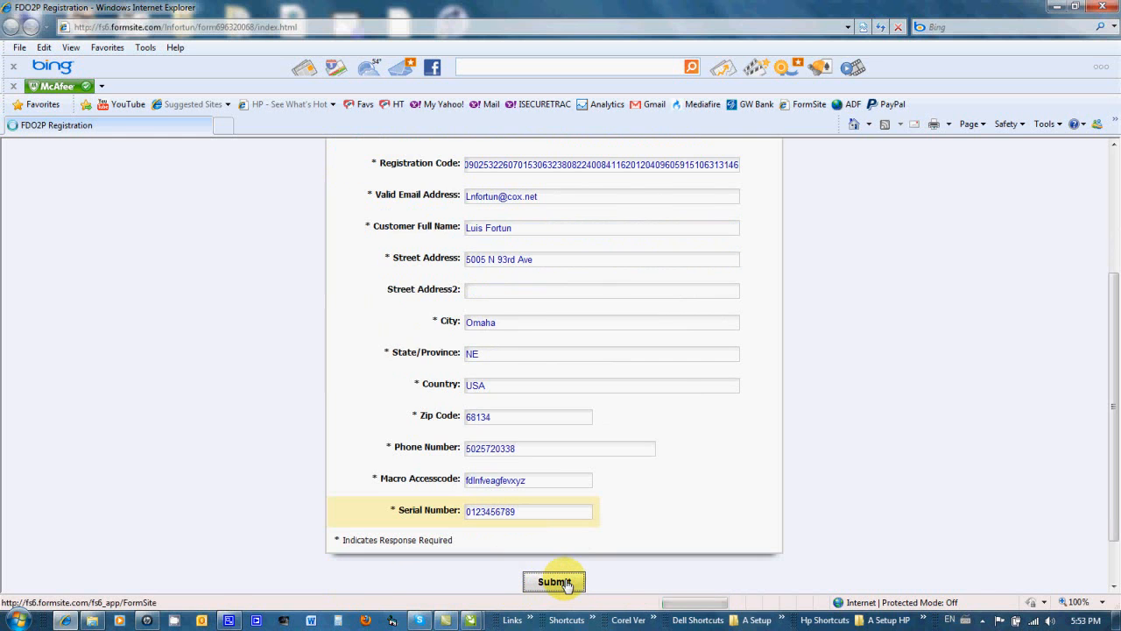
pyautogui.click(553, 582)
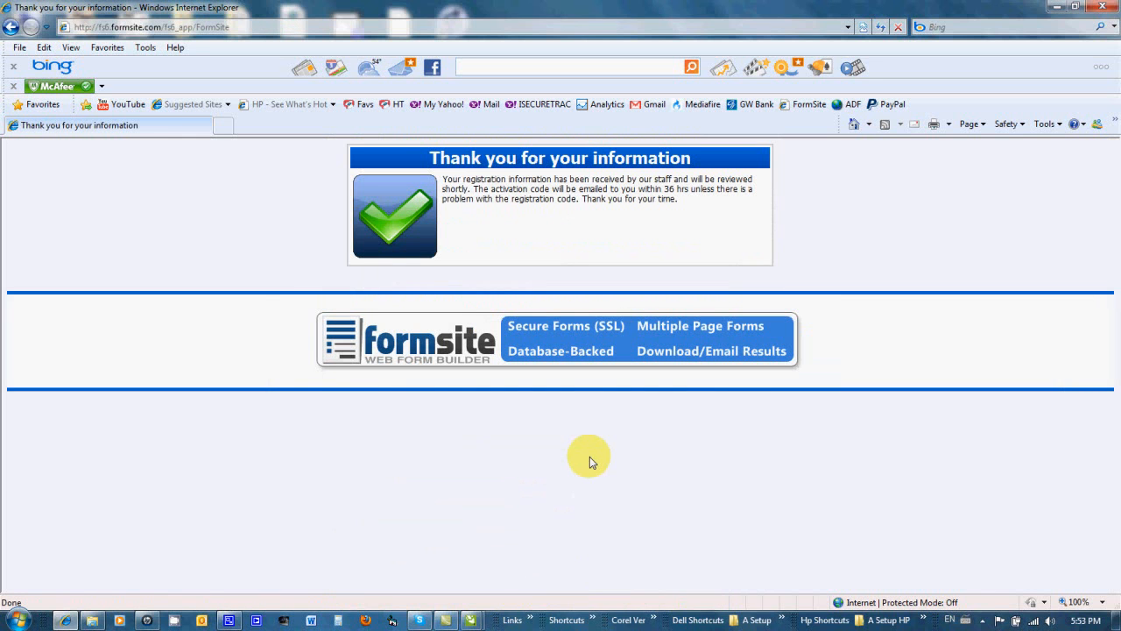